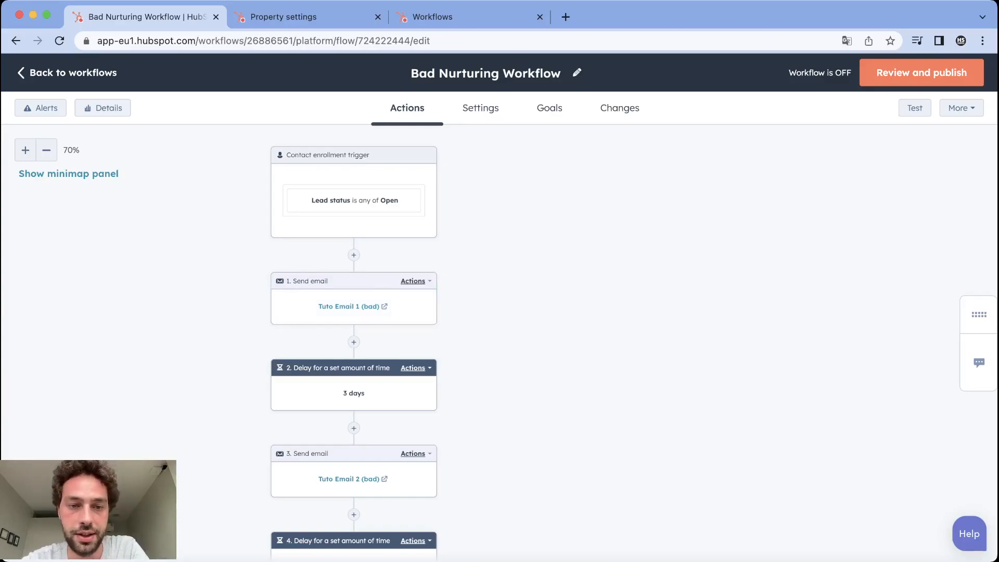
pyautogui.click(354, 385)
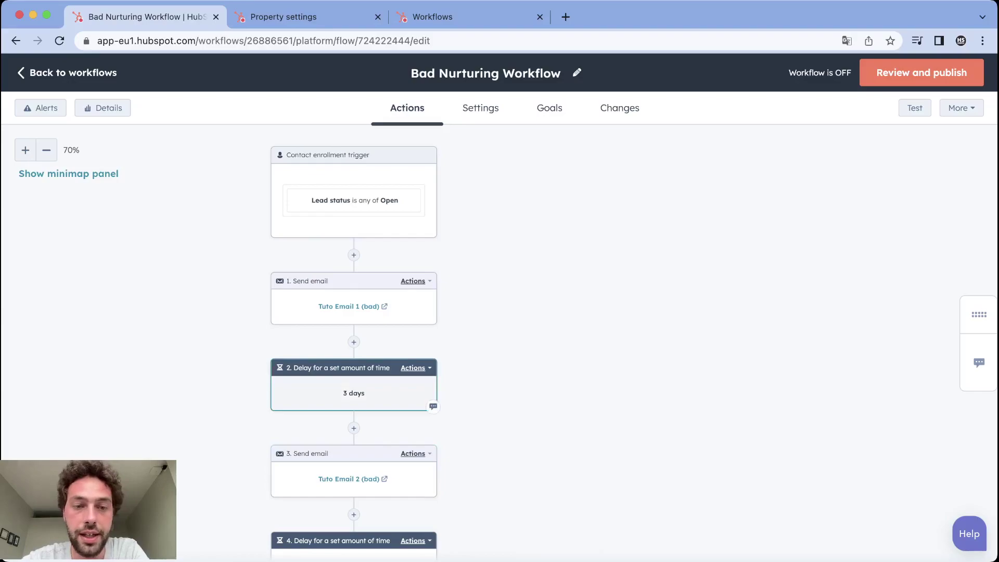
pyautogui.scroll(-3)
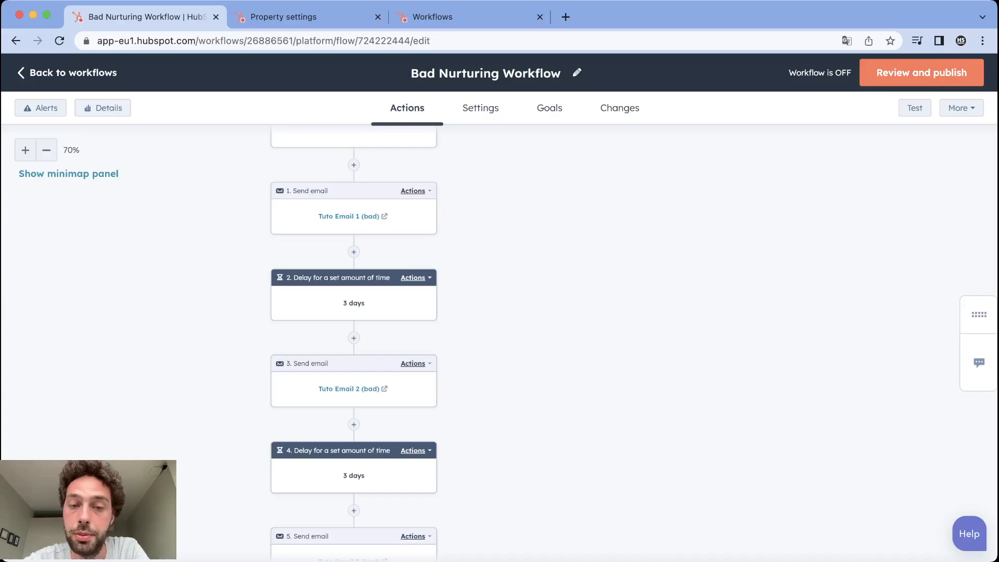
pyautogui.scroll(-3)
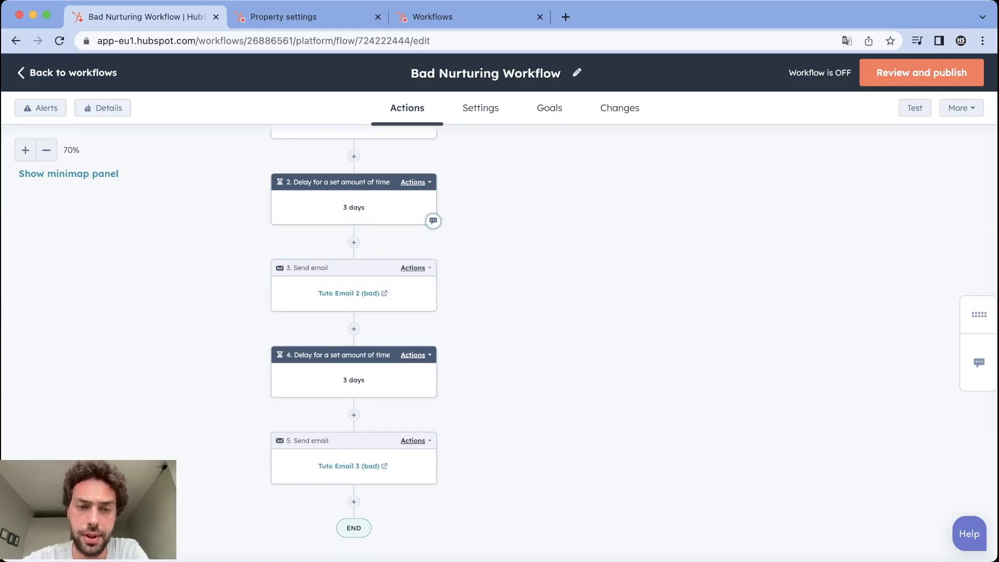
pyautogui.scroll(3)
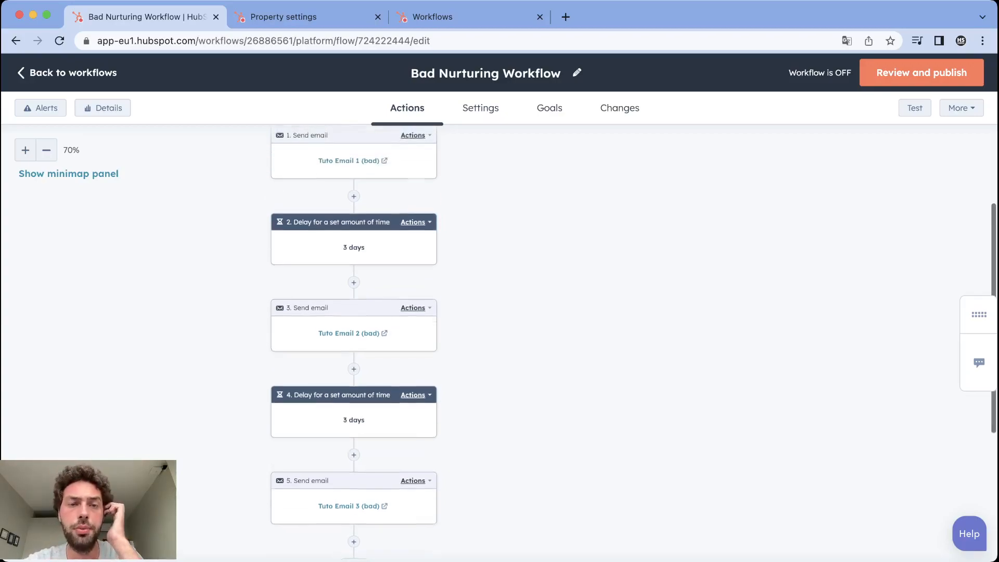
pyautogui.scroll(3)
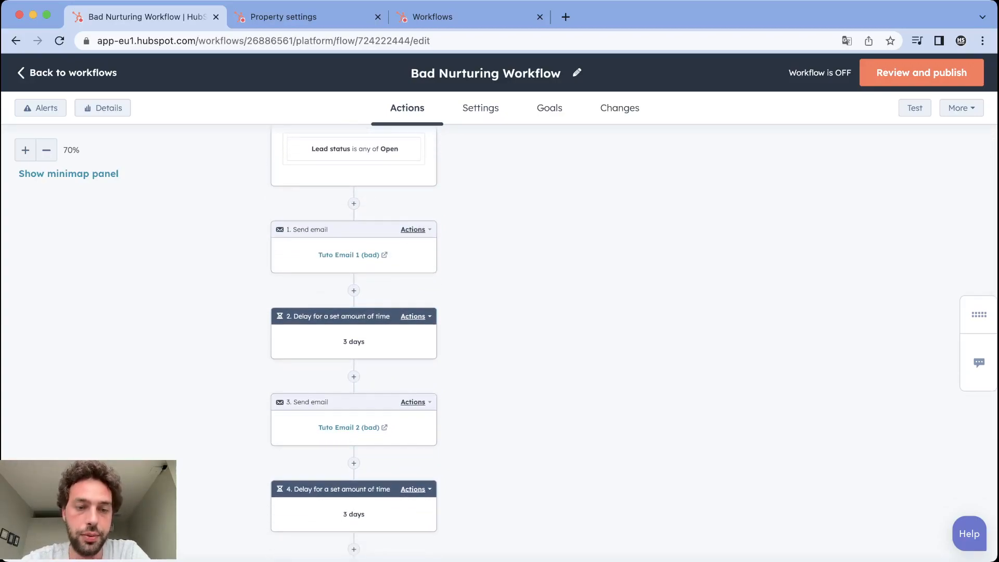
pyautogui.scroll(-3)
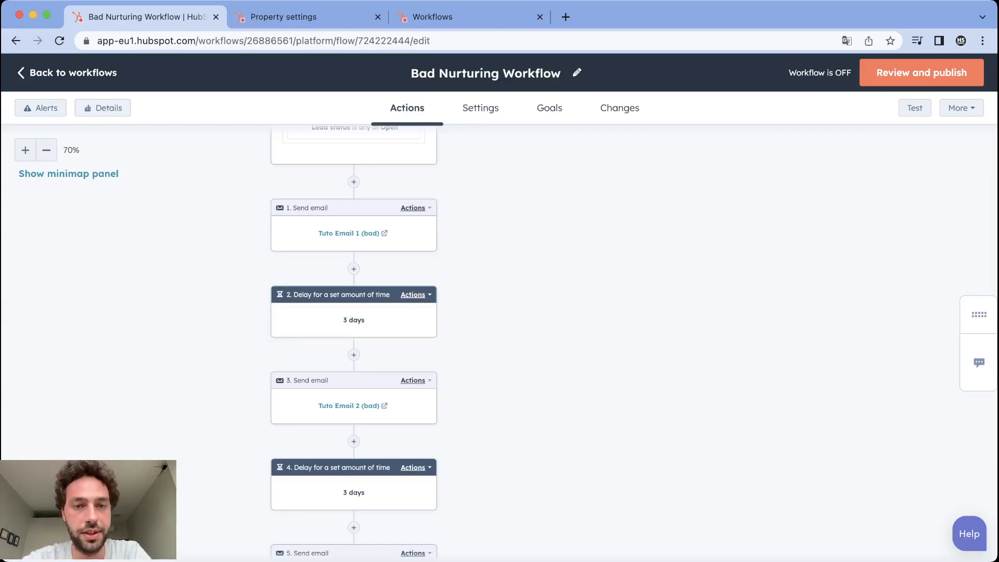
pyautogui.scroll(3)
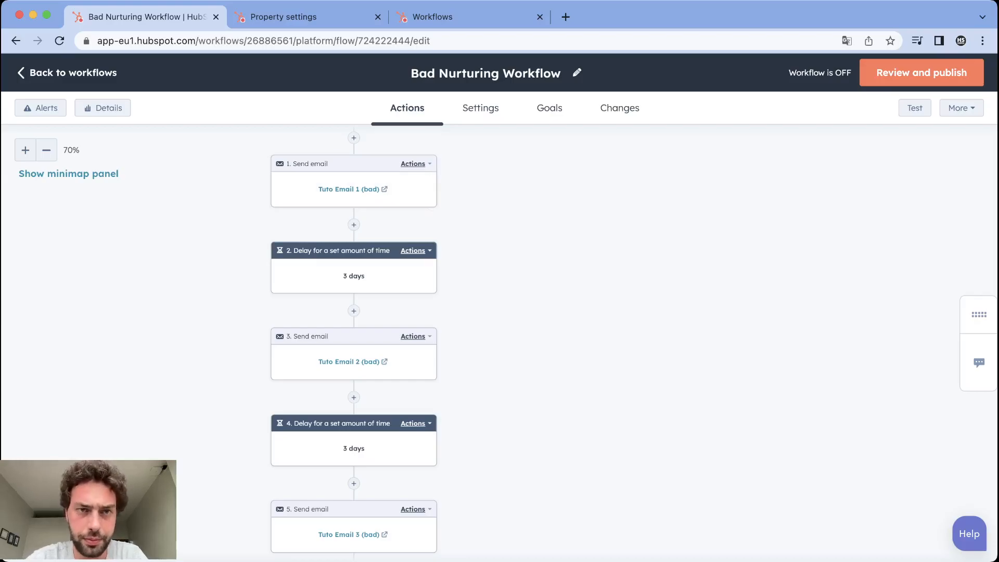
pyautogui.click(300, 16)
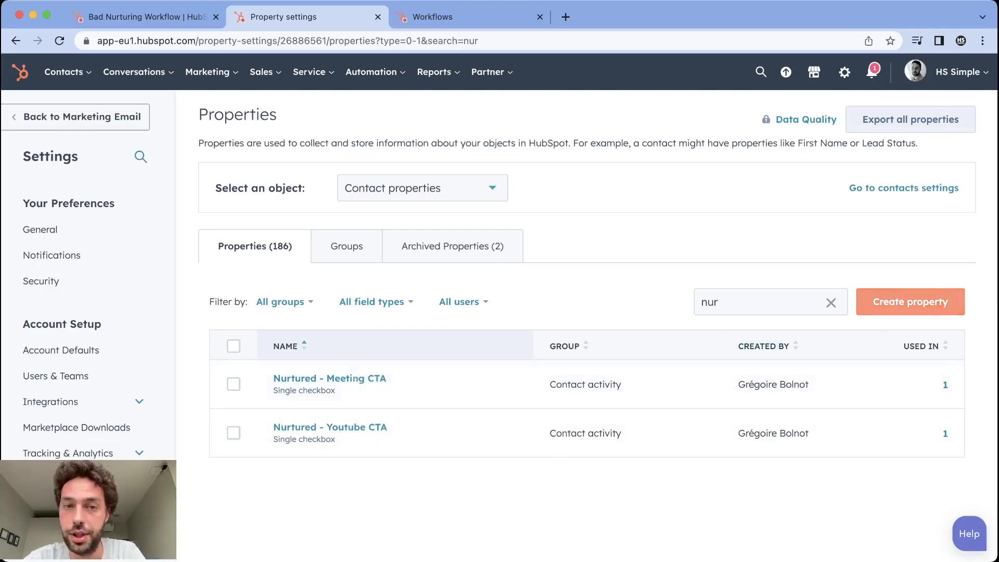
# Step: Create a new contact property labelled 'Nurtured - Other link' in the Contact activity group
pyautogui.click(910, 302)
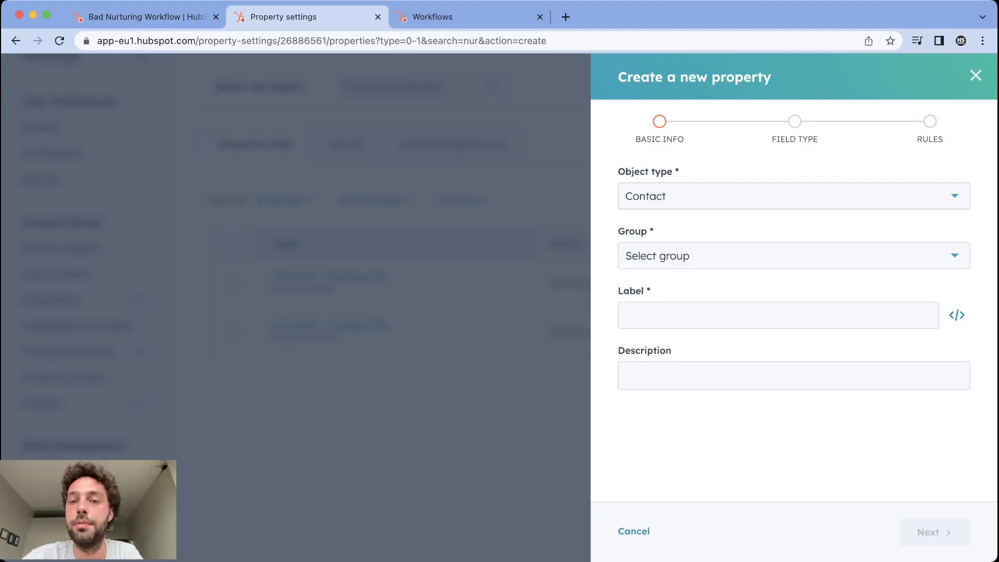
pyautogui.click(793, 256)
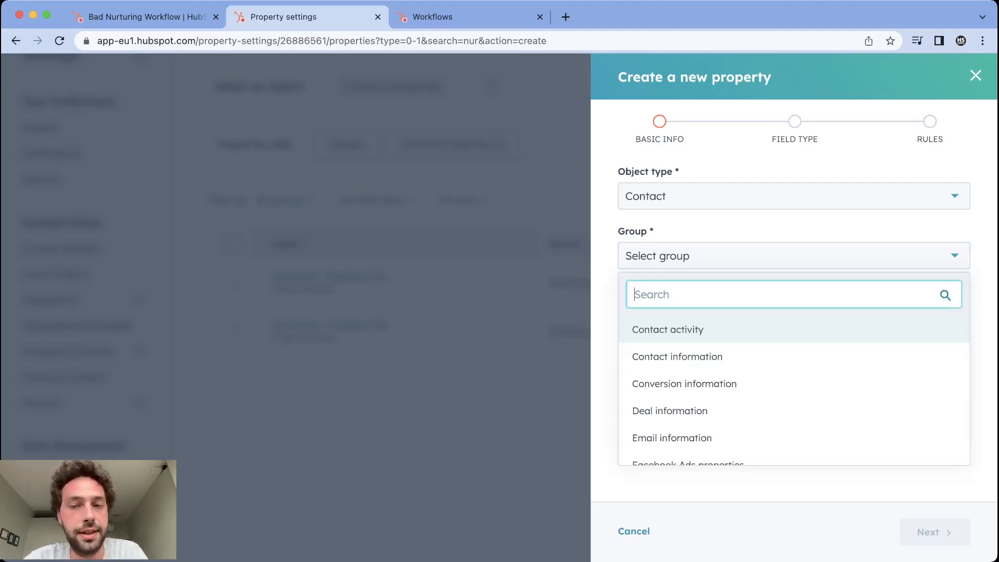
pyautogui.click(667, 330)
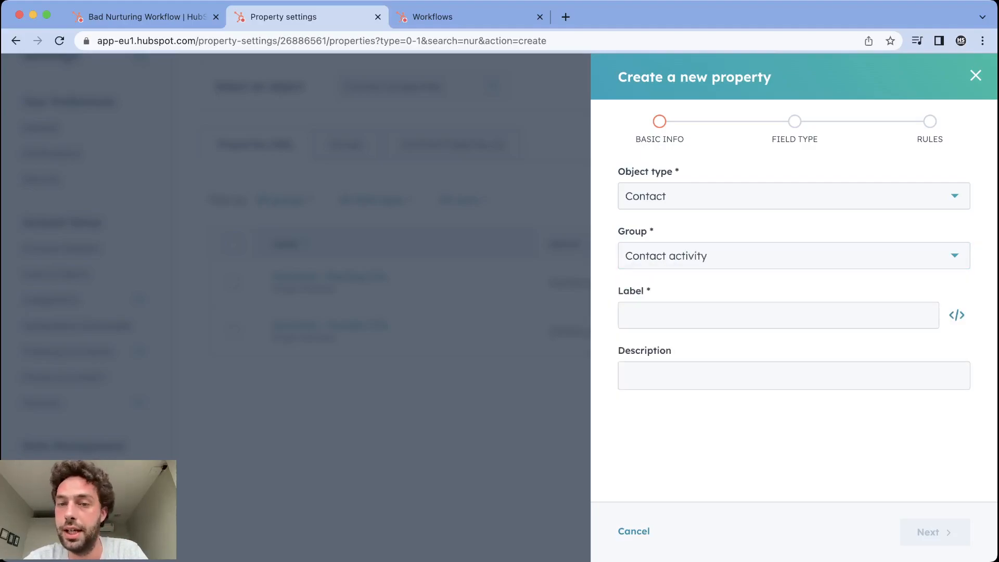
pyautogui.click(778, 314)
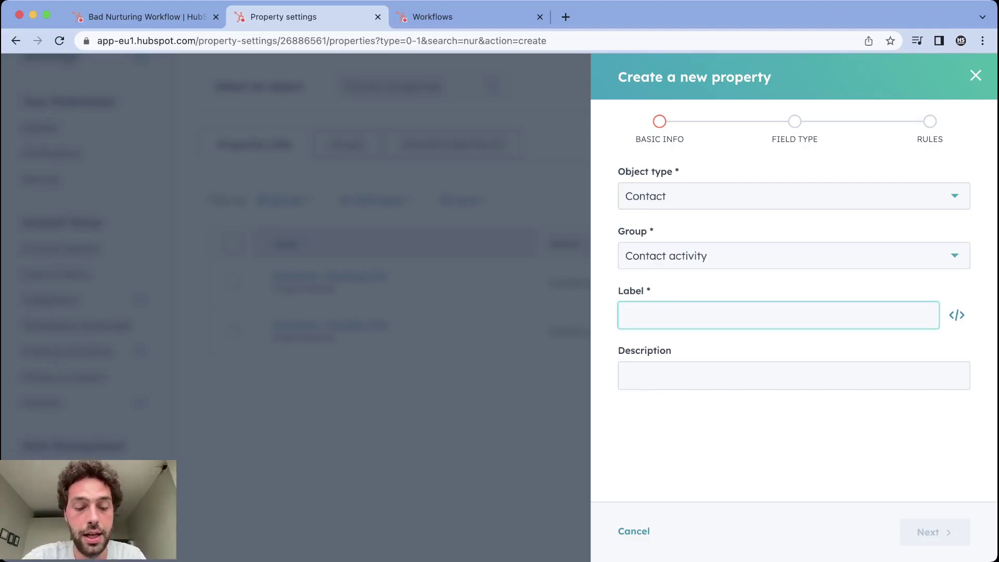
pyautogui.write('Nurtured')
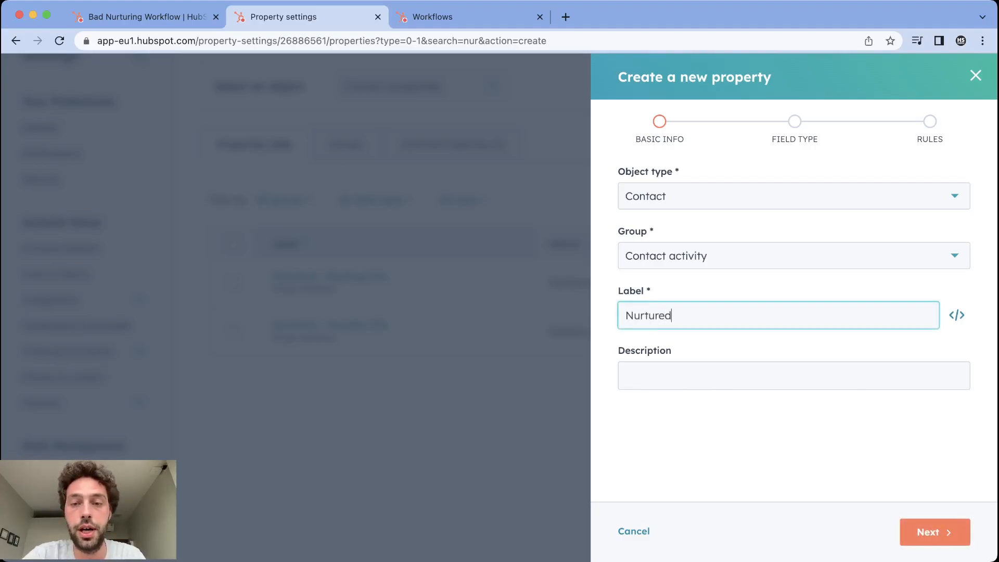
pyautogui.write('- Othe')
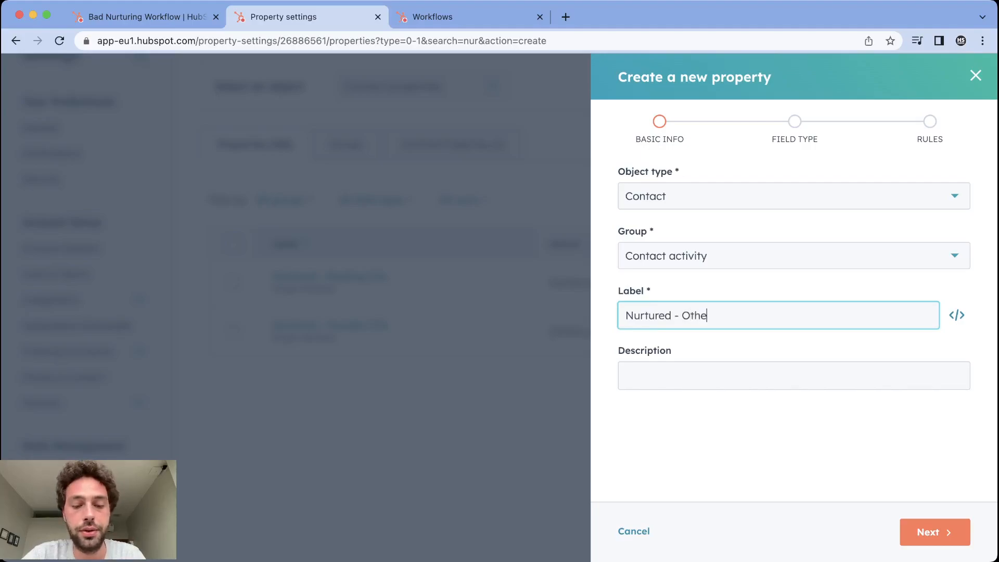
pyautogui.write('r lin')
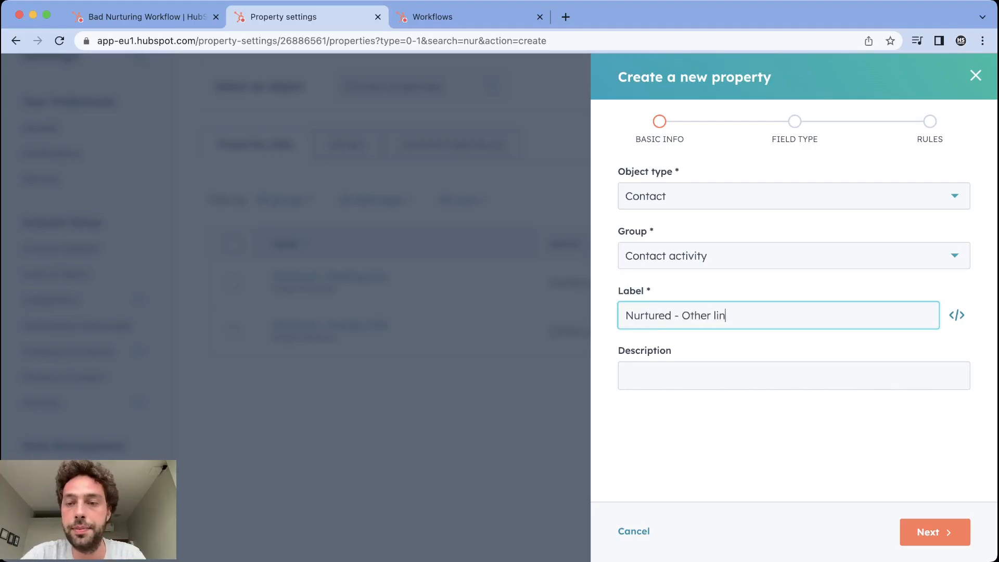
# Step: Make it a Single checkbox field, finish creating the property, and return to the Workflows list
pyautogui.click(935, 532)
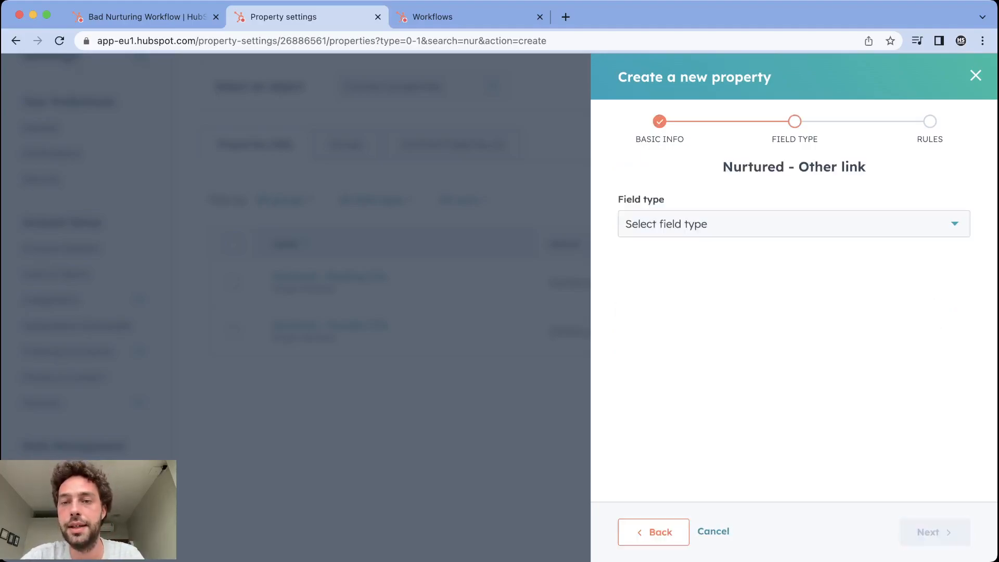
pyautogui.click(793, 224)
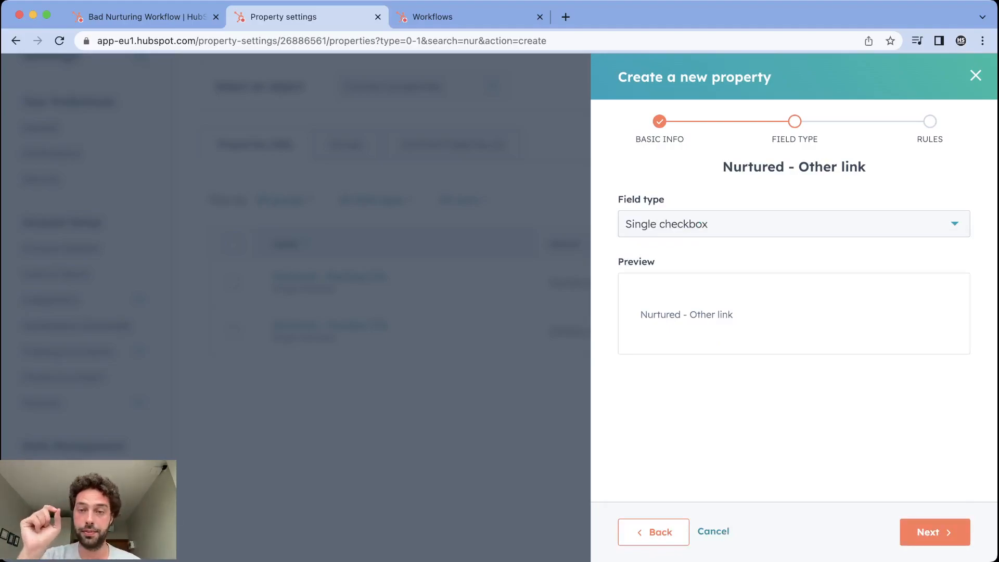
pyautogui.click(934, 532)
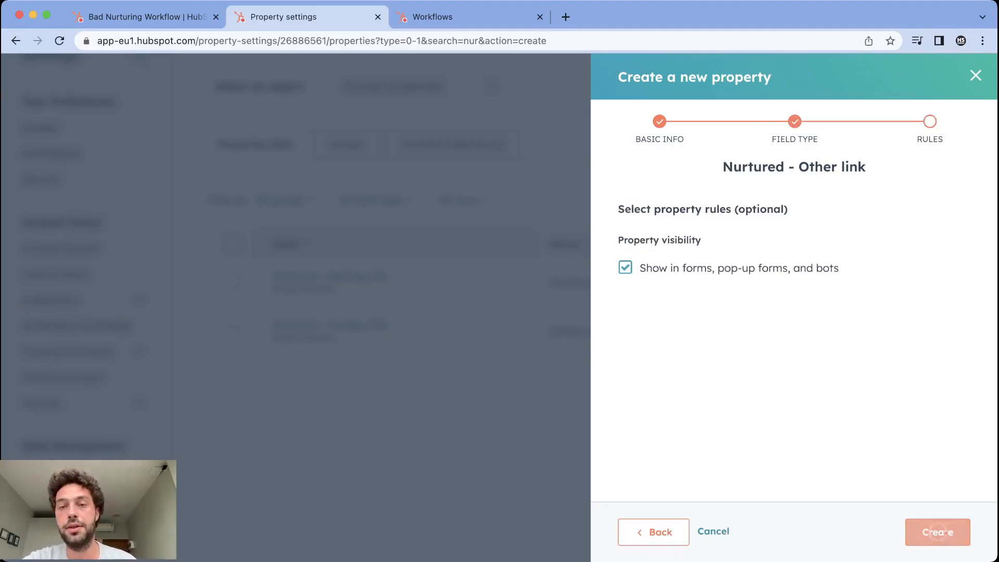
pyautogui.click(937, 532)
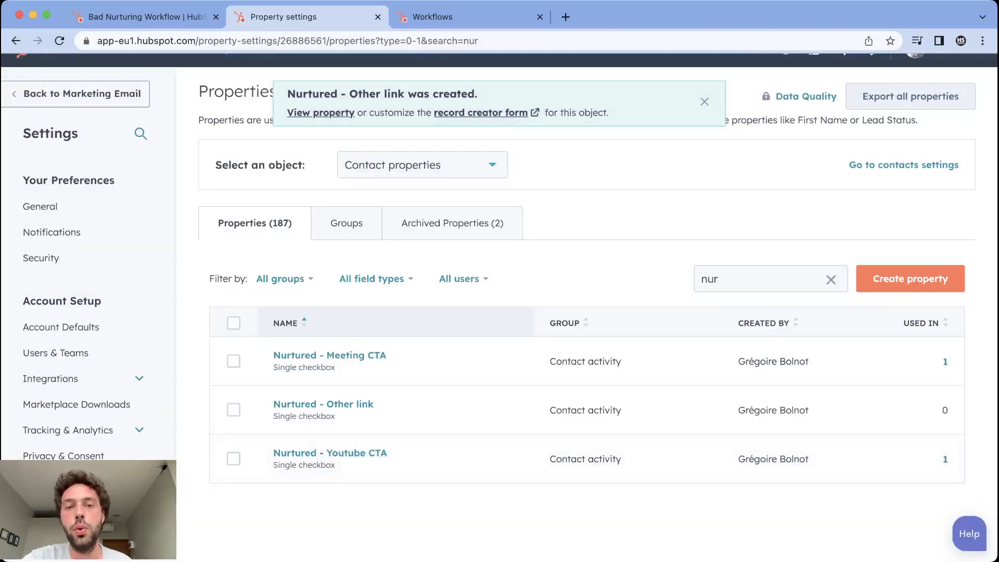
pyautogui.moveTo(322, 404)
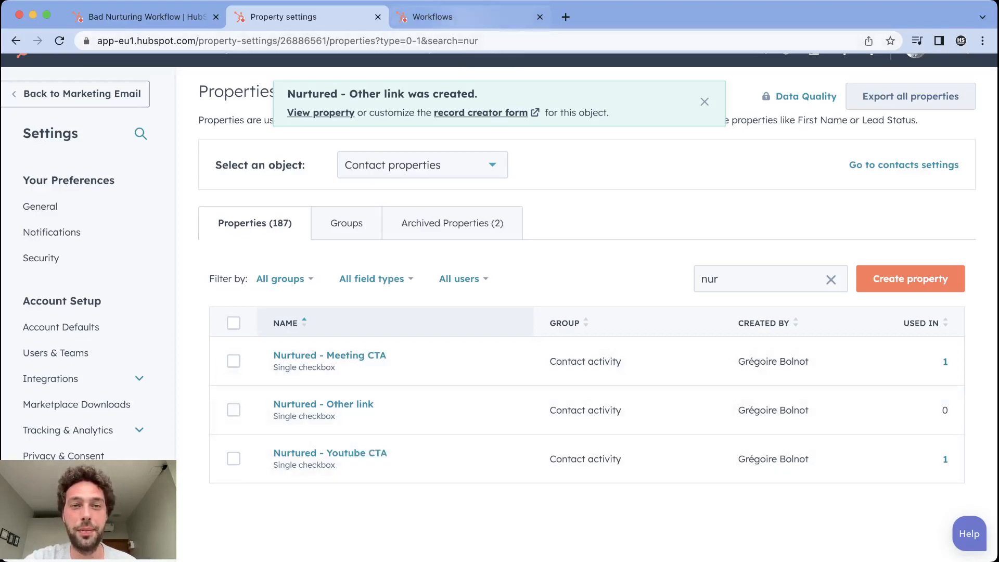
pyautogui.click(471, 16)
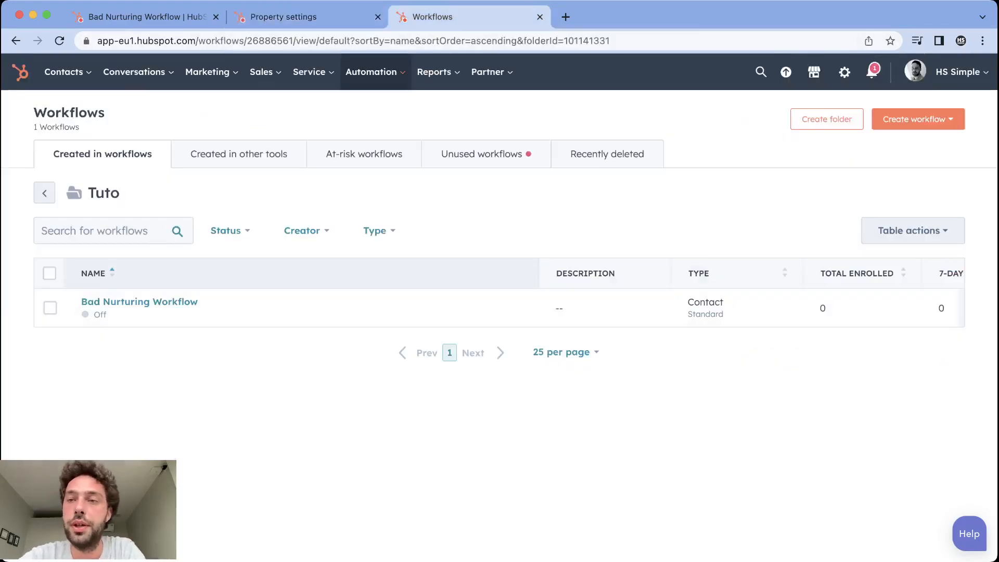
# Step: Create a new workflow from scratch as a blank contact-based workflow
pyautogui.click(916, 118)
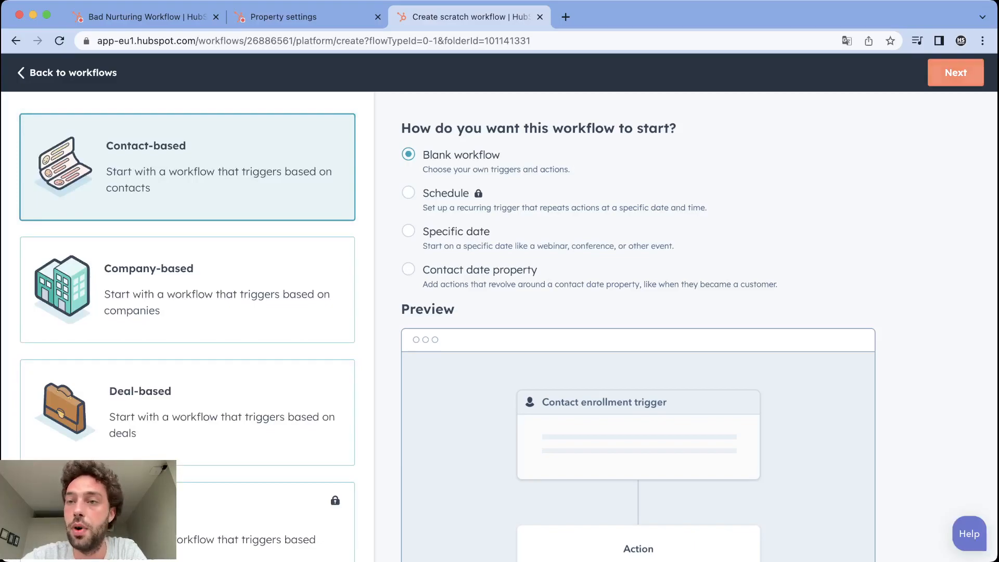
pyautogui.click(955, 72)
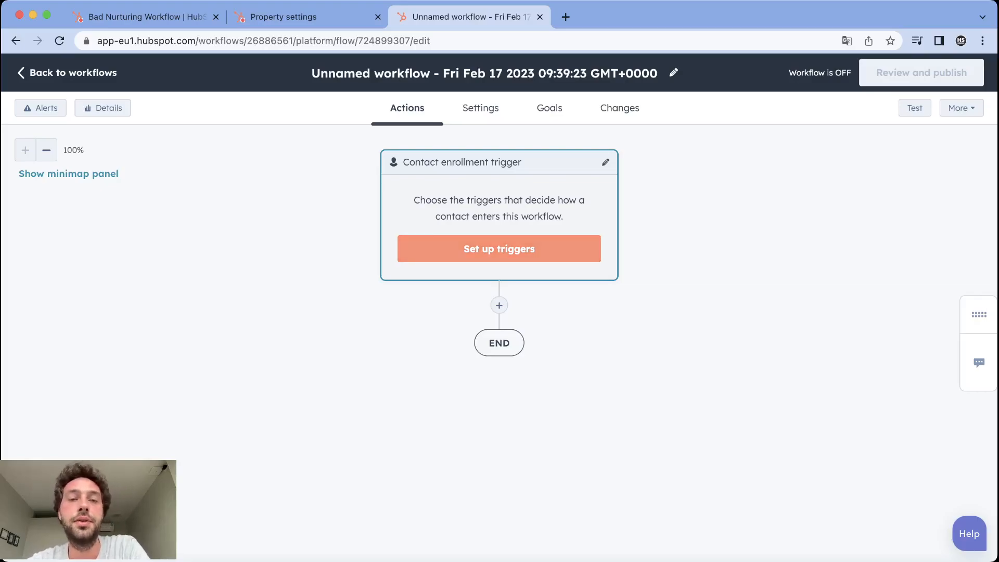
# Step: Set the enrollment trigger to Lead status is any of Open, save it, and review the re-enrollment options
pyautogui.click(499, 249)
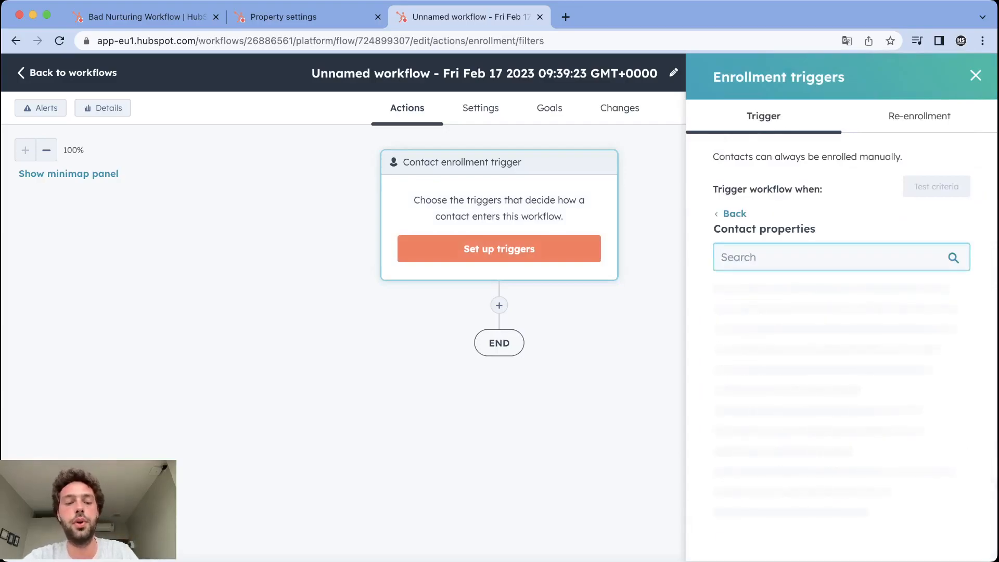
pyautogui.write('lead')
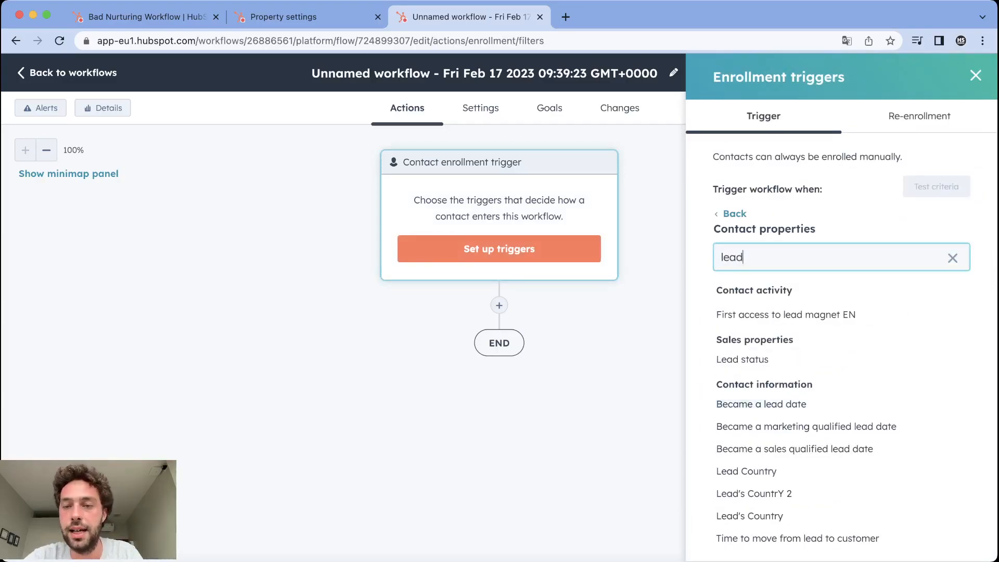
pyautogui.click(742, 359)
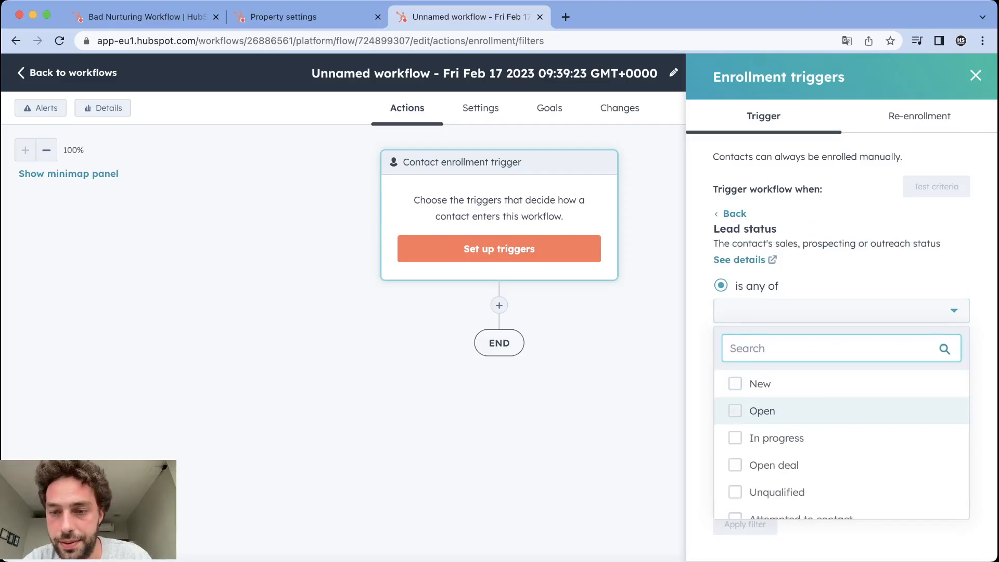
pyautogui.click(762, 410)
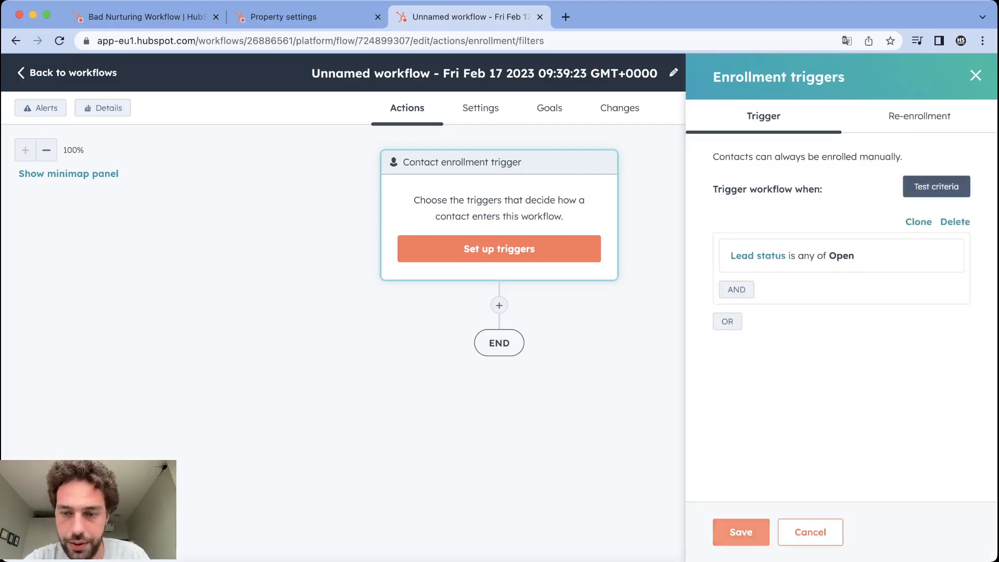
pyautogui.click(740, 532)
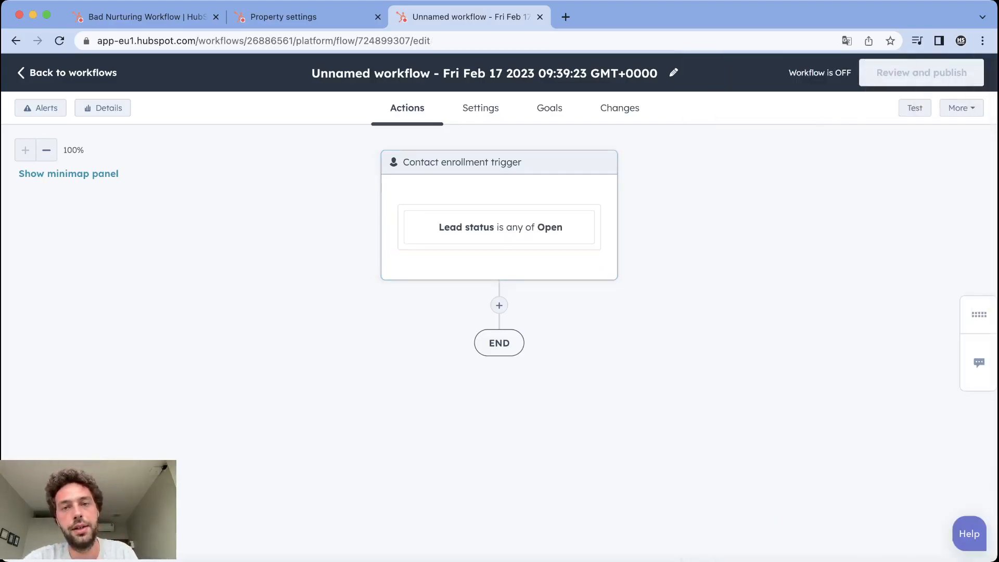
pyautogui.click(498, 227)
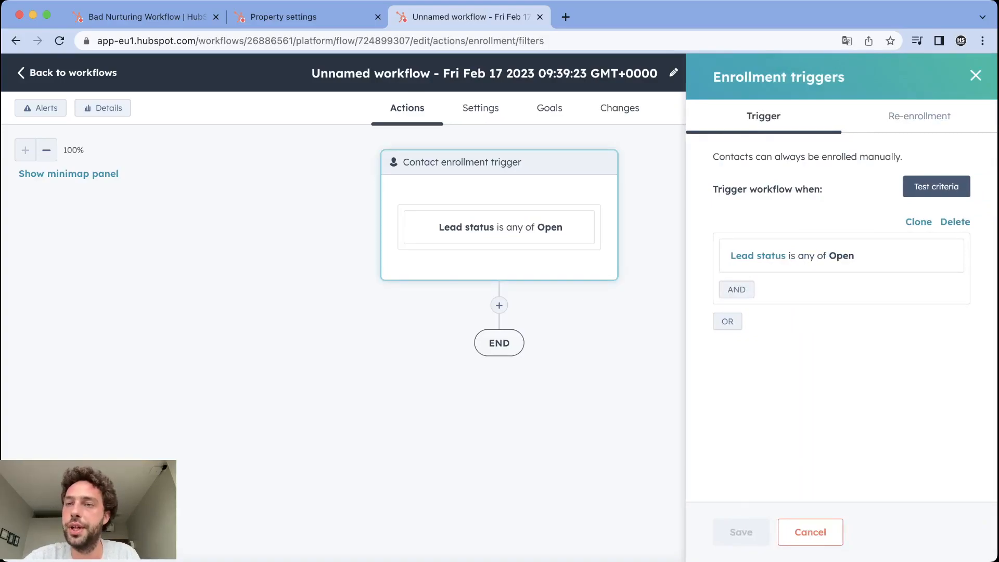
pyautogui.click(919, 116)
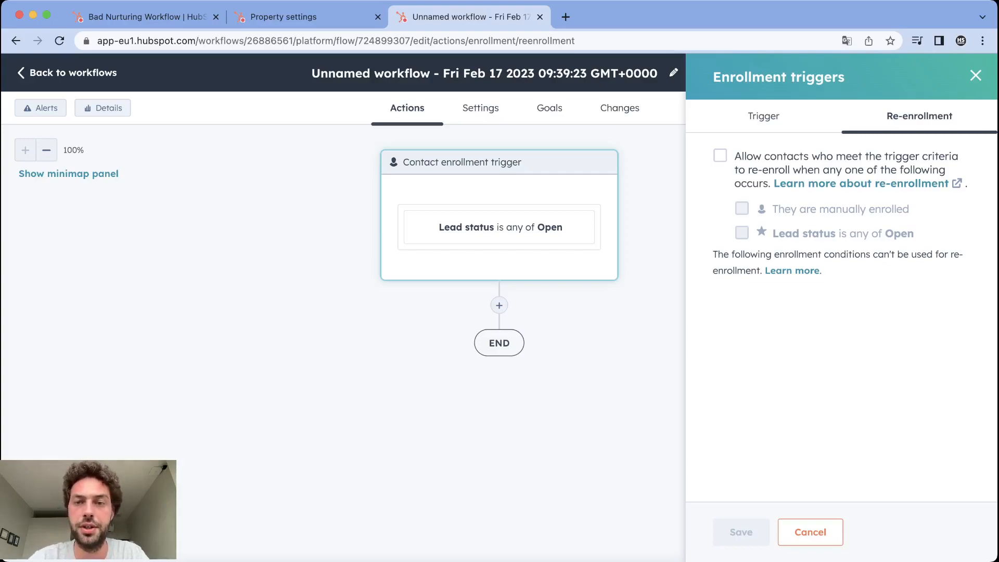
pyautogui.moveTo(499, 213)
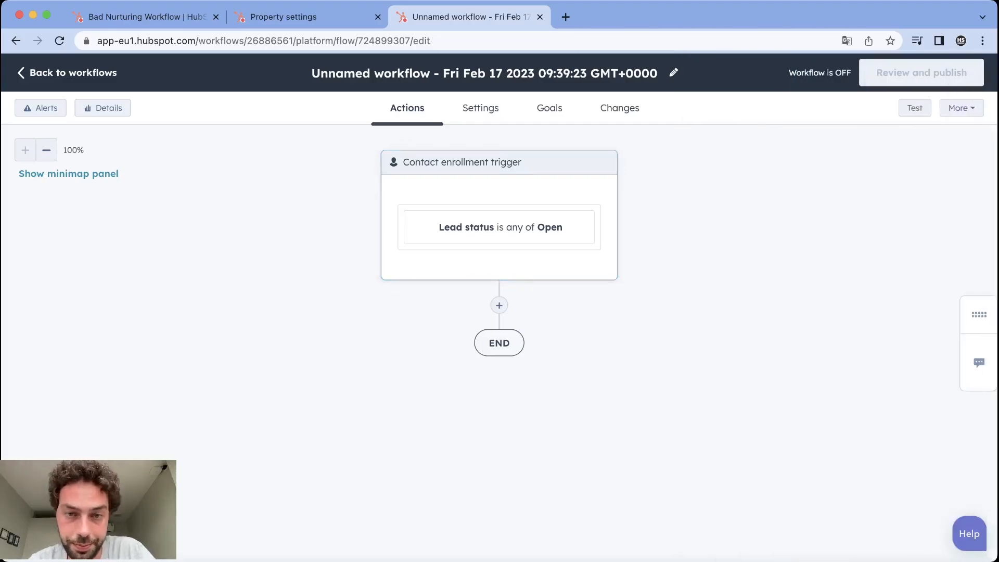
# Step: Add a Send email step with Tuto Email 1 - EN, followed by a 3-day delay
pyautogui.click(498, 305)
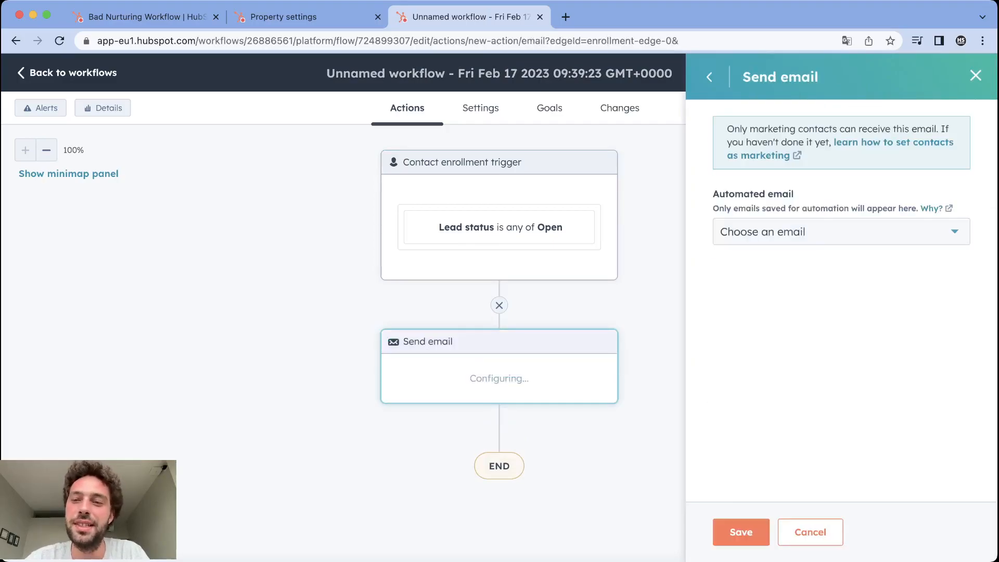
pyautogui.click(841, 231)
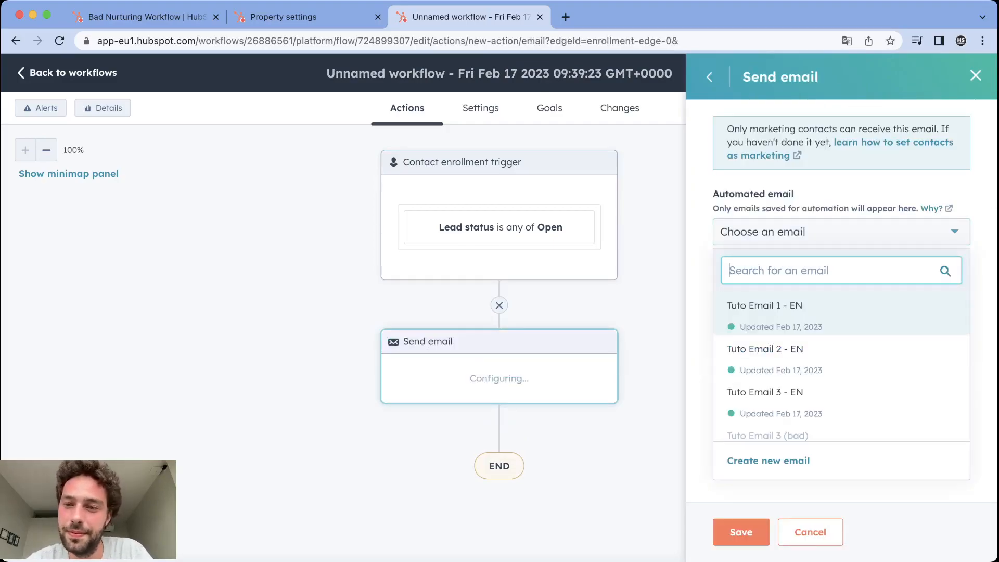
pyautogui.click(764, 305)
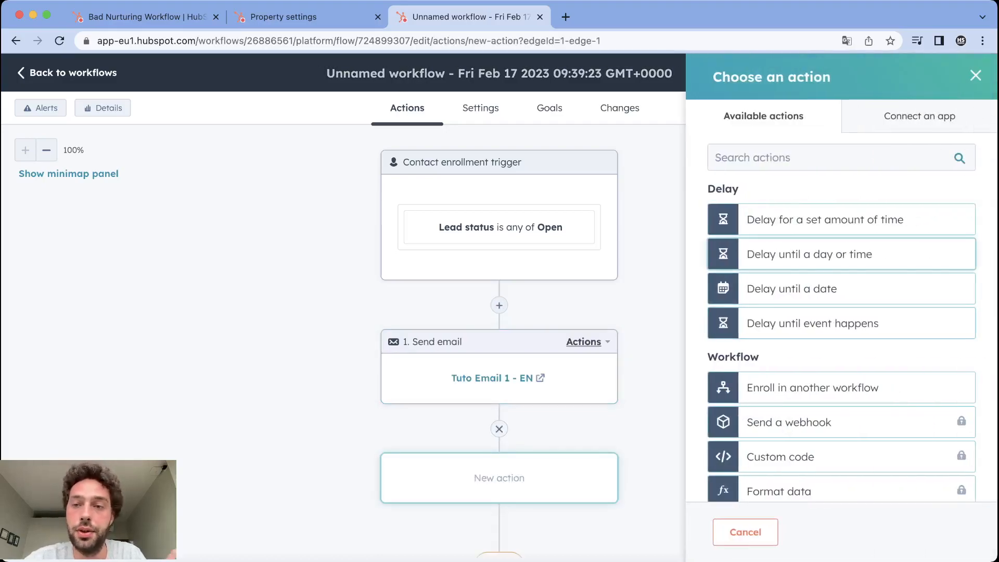
pyautogui.click(824, 220)
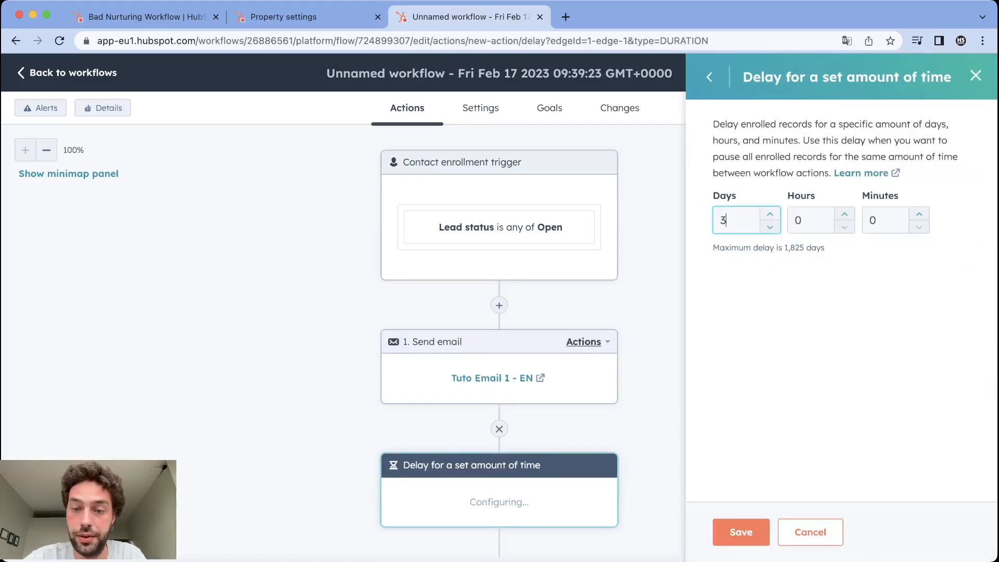
pyautogui.click(740, 532)
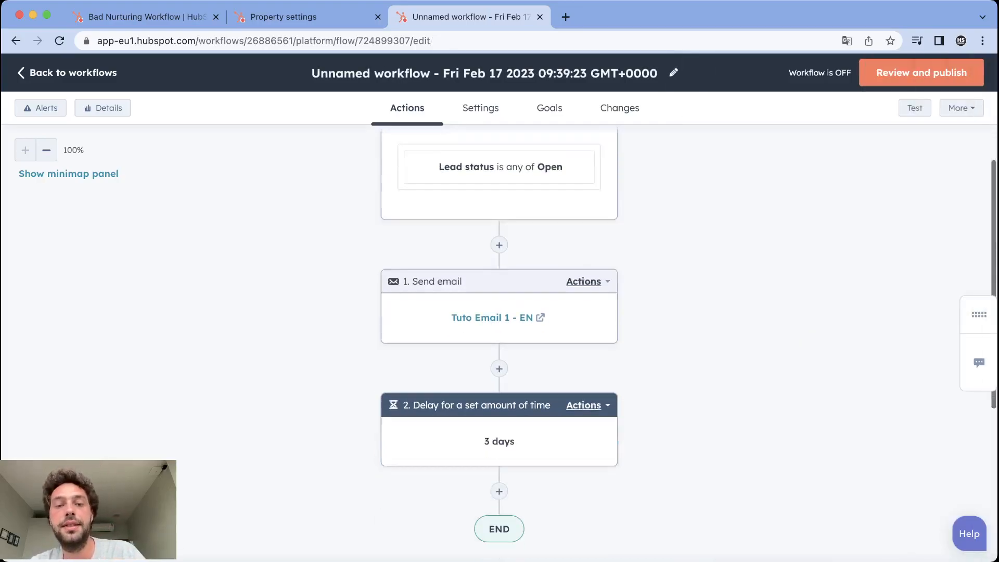
pyautogui.scroll(3)
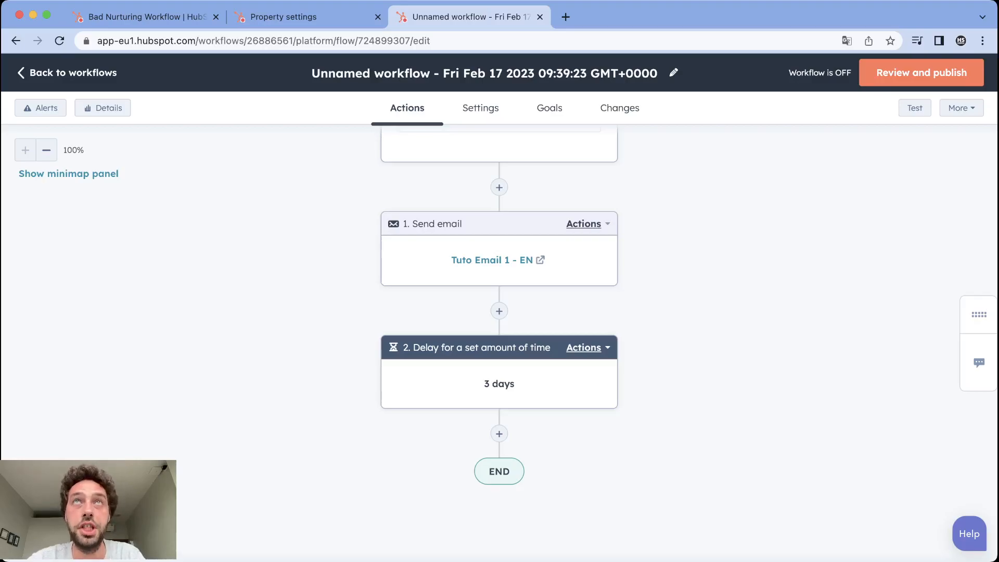
pyautogui.click(498, 433)
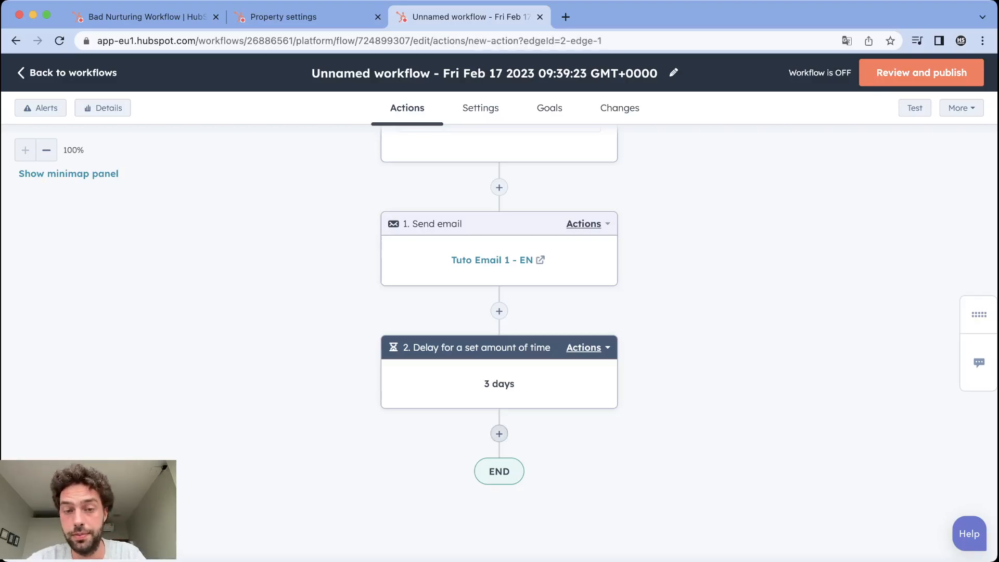
# Step: Add an if/then branch whose condition is Contact clicked a link in Tuto Email 1 - EN
pyautogui.click(499, 434)
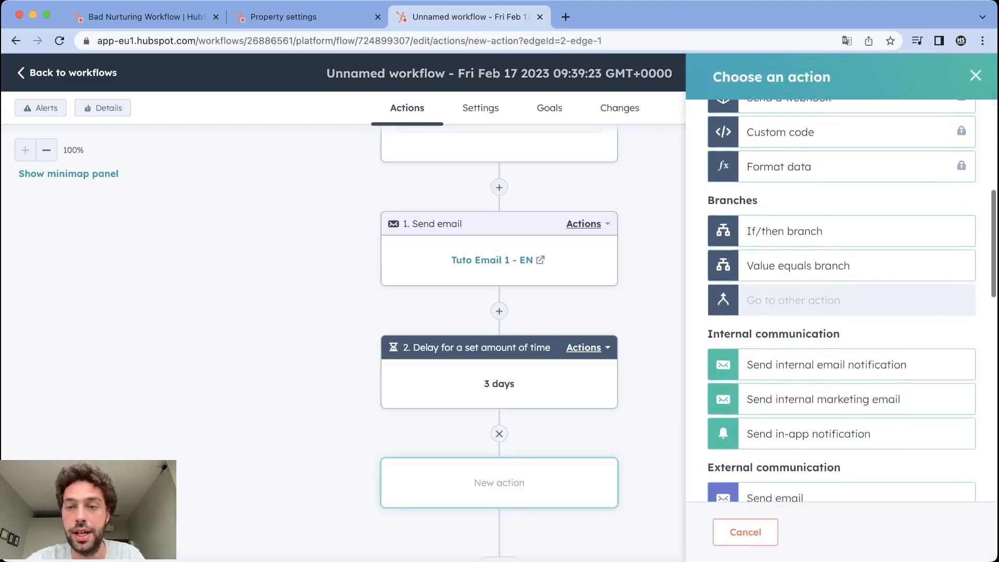
pyautogui.click(785, 231)
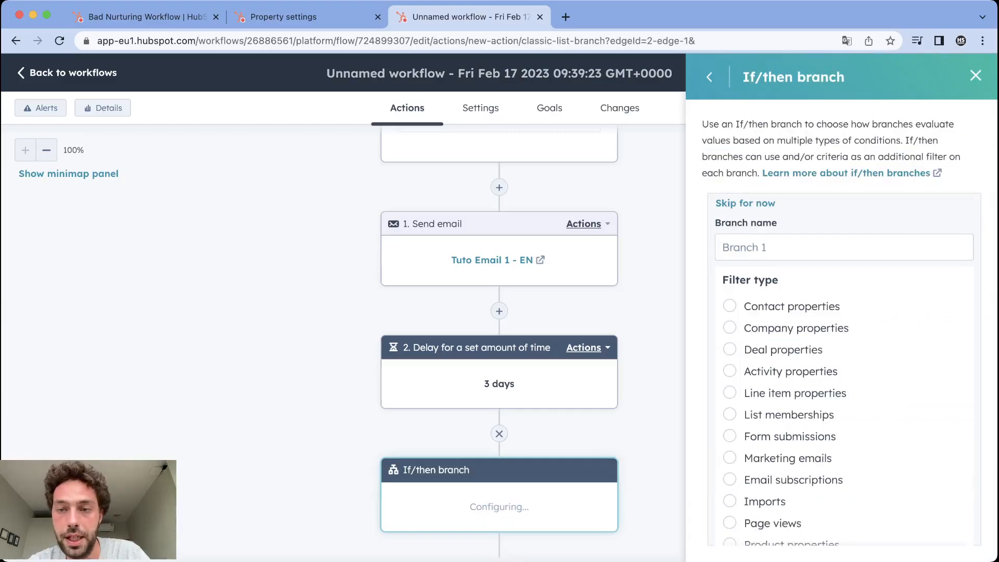
pyautogui.click(785, 458)
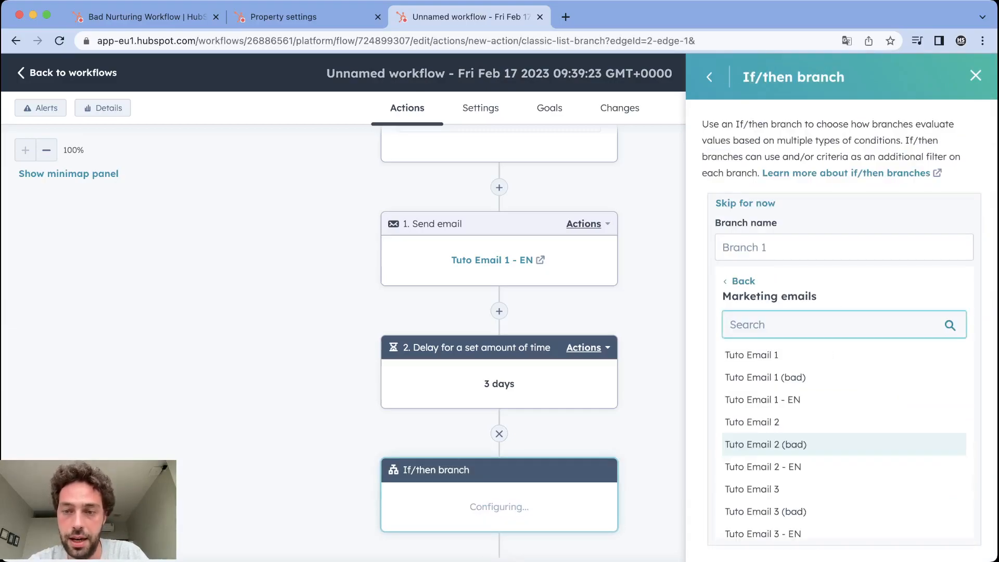
pyautogui.click(761, 400)
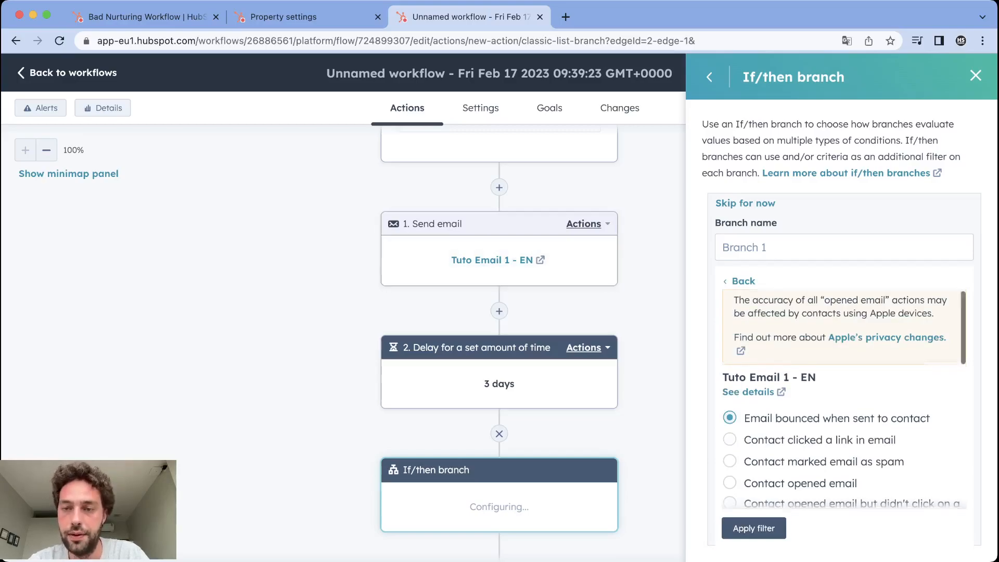
pyautogui.scroll(-3)
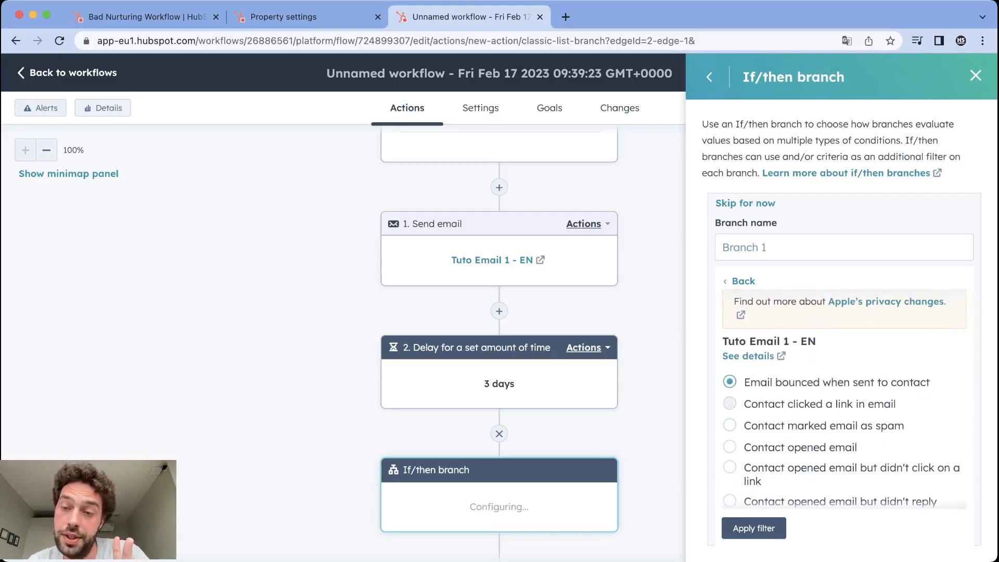
pyautogui.click(730, 404)
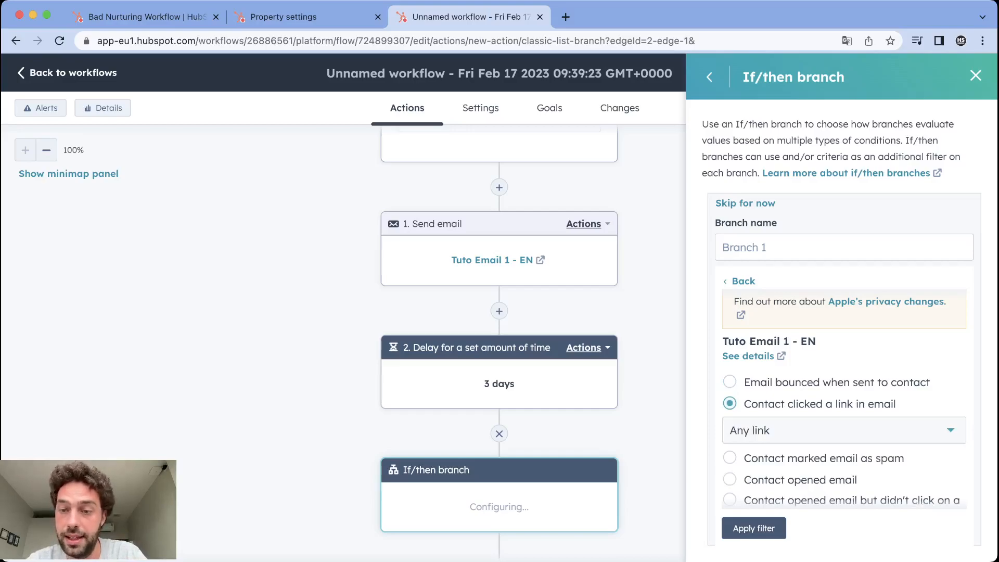
pyautogui.click(752, 528)
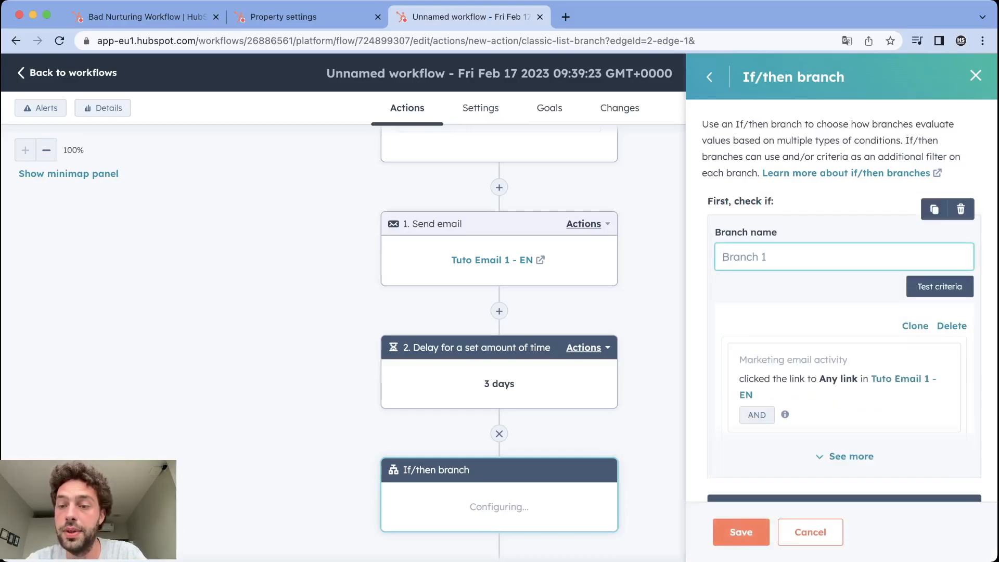
# Step: Clone the condition as an OR group, change the copy to a reply check, and save the branch
pyautogui.click(851, 456)
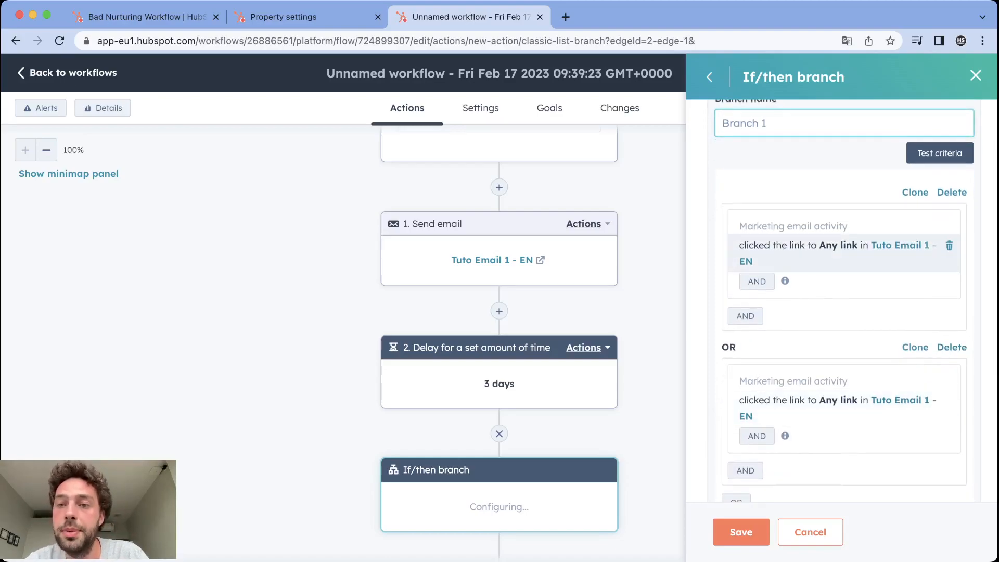
pyautogui.click(828, 244)
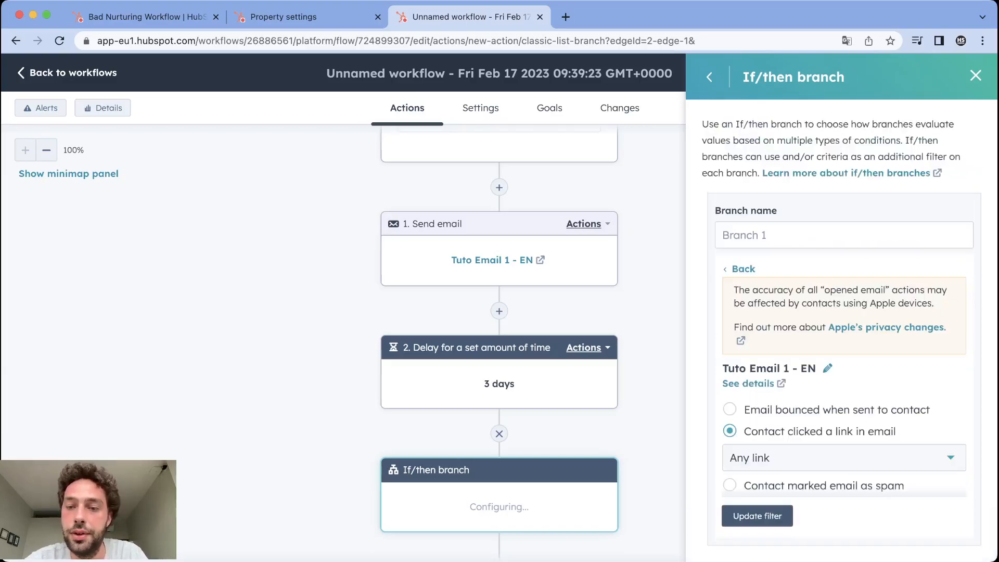
pyautogui.scroll(-3)
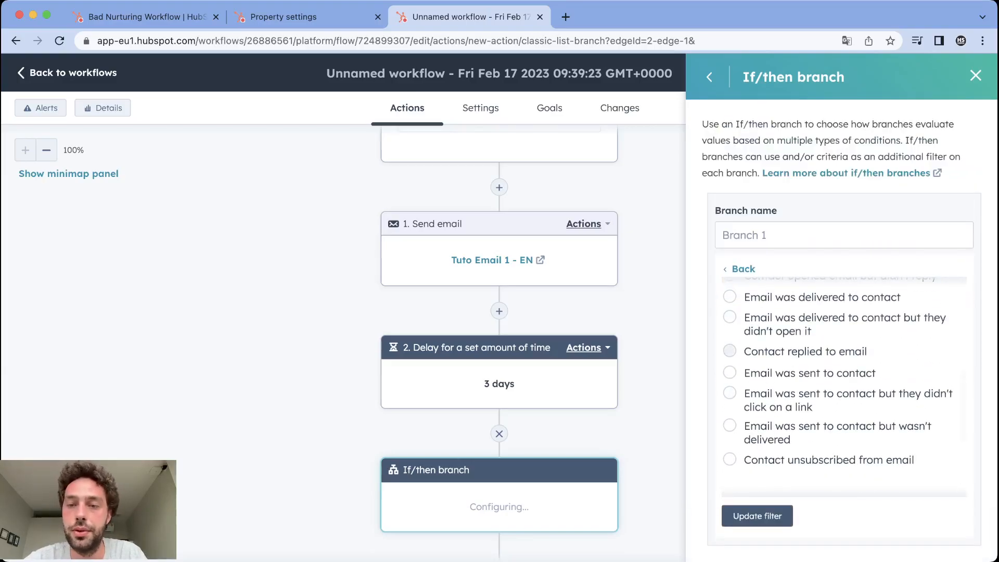
pyautogui.click(757, 515)
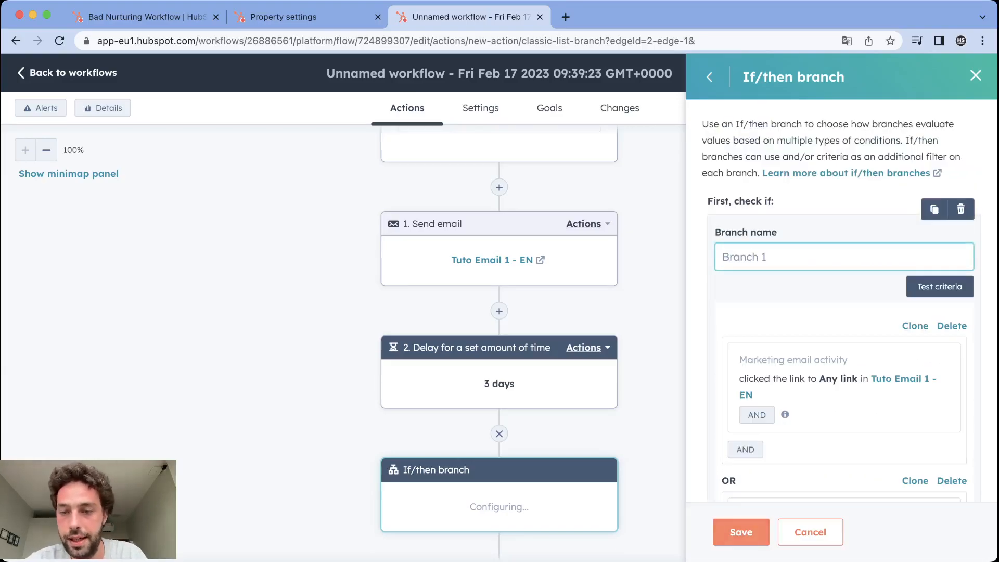
pyautogui.click(740, 532)
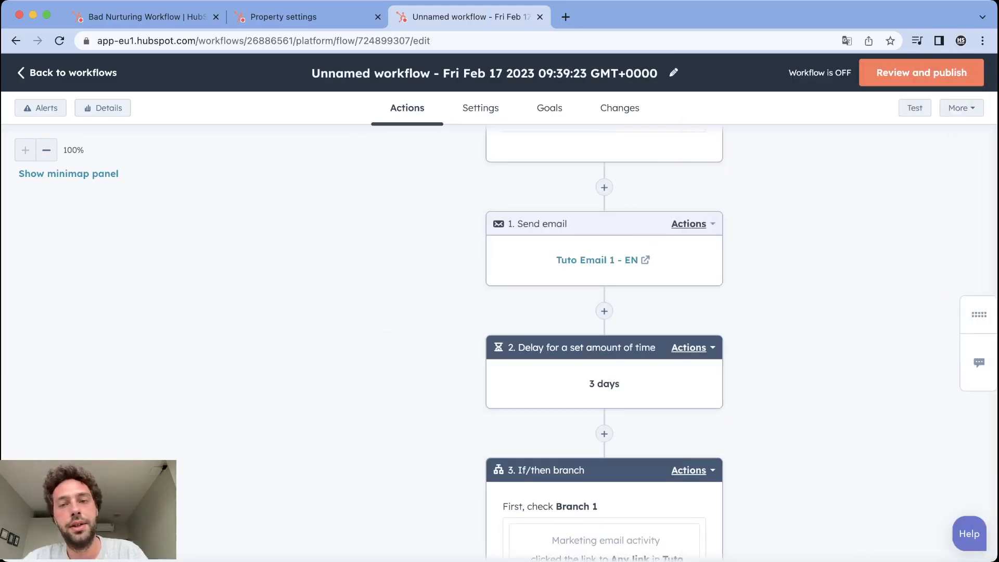
# Step: Scroll down to the if/then branch and start adding a step under Branch 1
pyautogui.scroll(3)
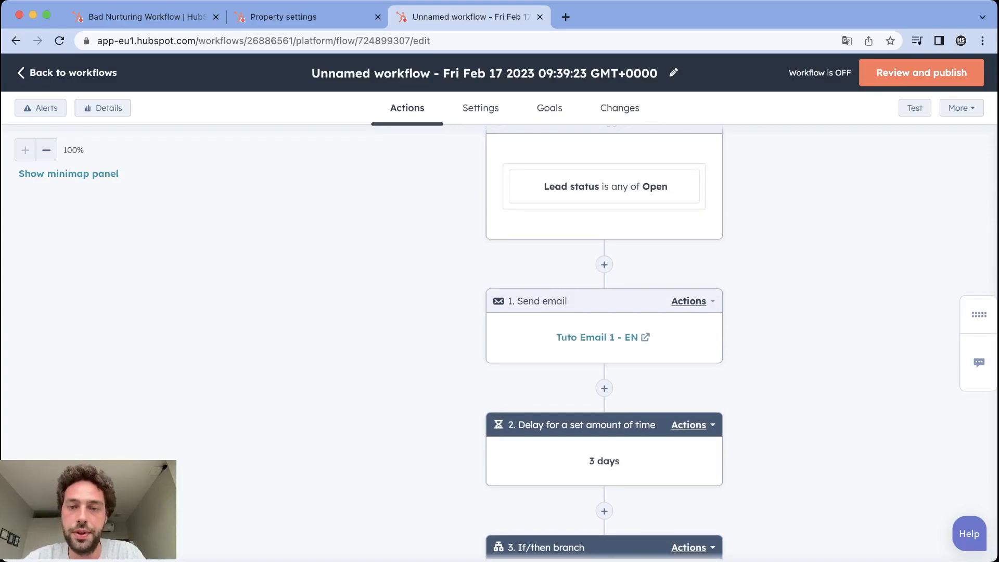
pyautogui.scroll(-3)
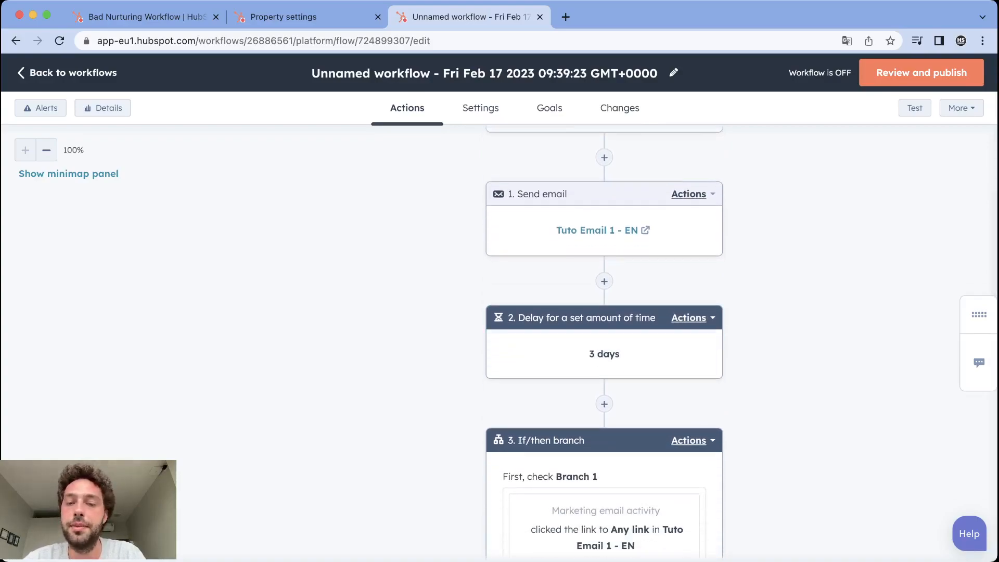
pyautogui.scroll(-3)
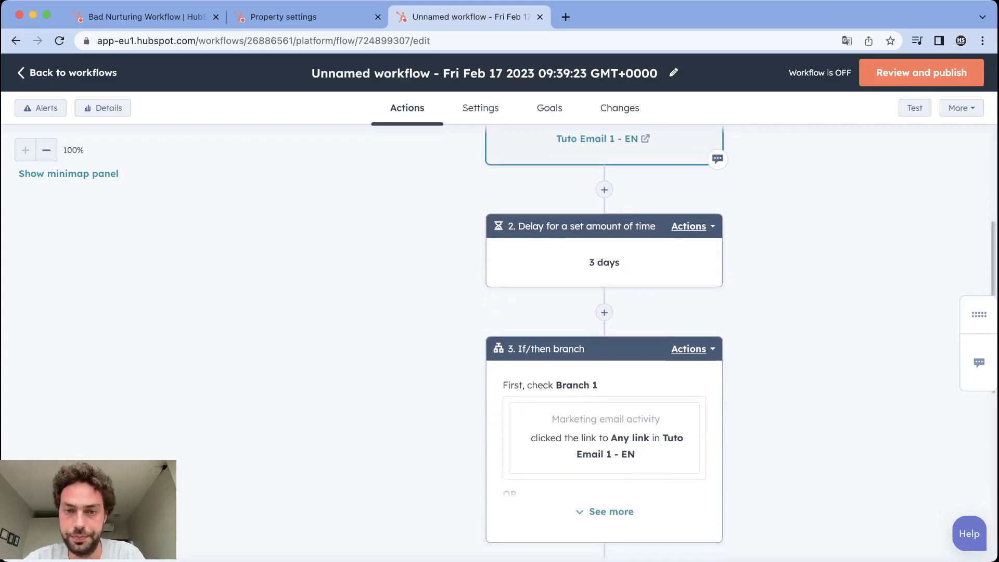
pyautogui.scroll(-3)
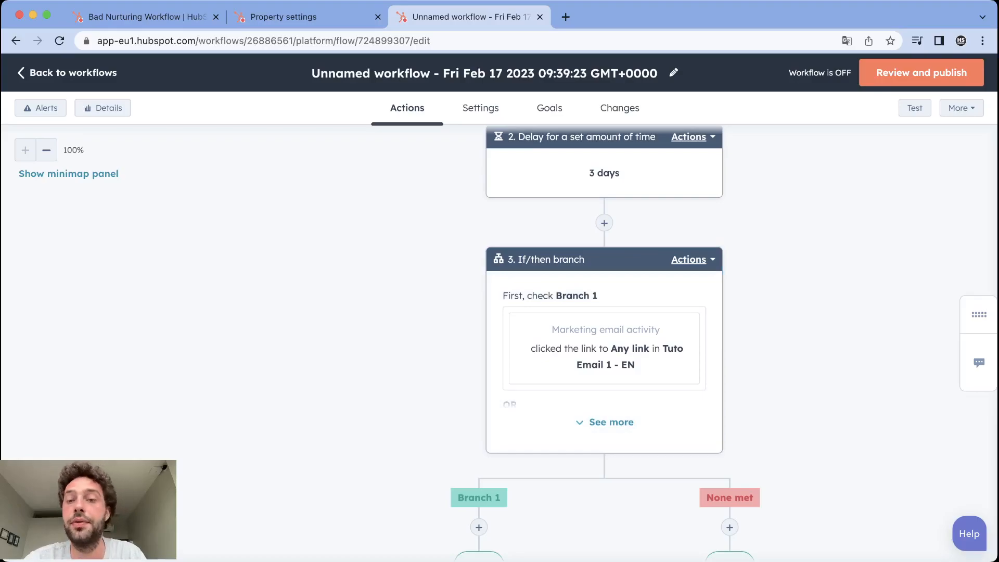
pyautogui.scroll(-3)
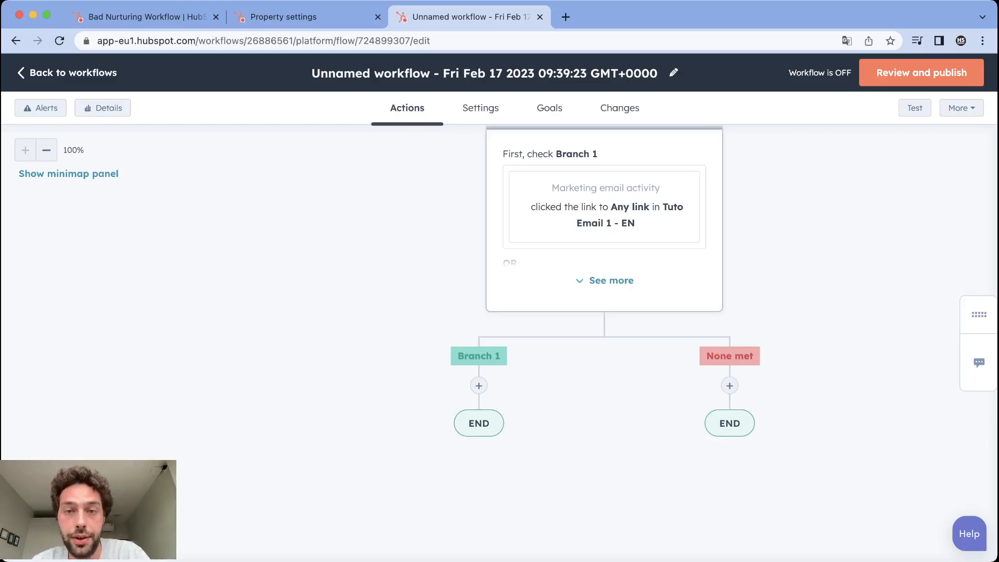
pyautogui.click(479, 385)
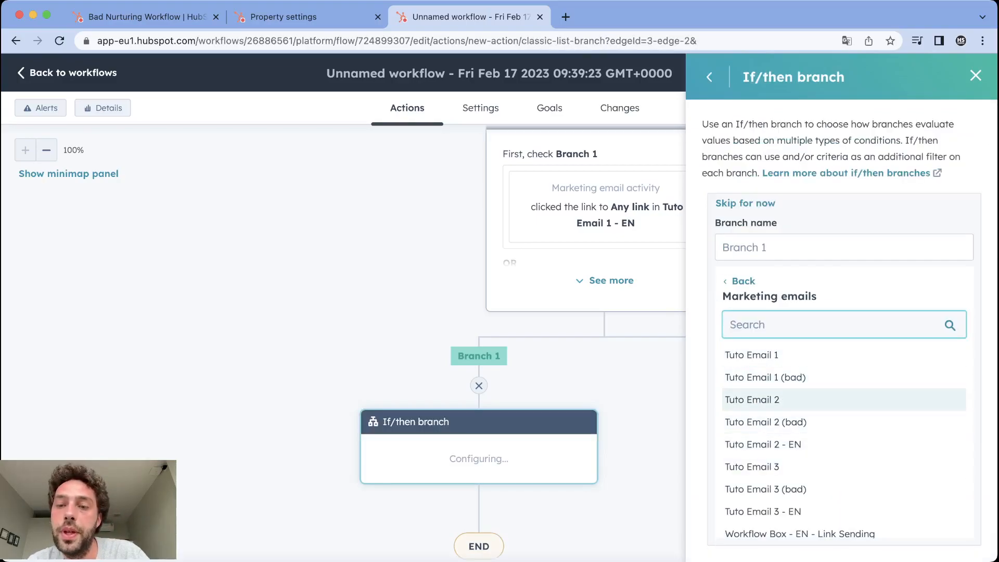
# Step: Add a nested if/then branch checking that the contact clicked the meetings link in Tuto Email 1 - EN, and save it
pyautogui.write('tuto')
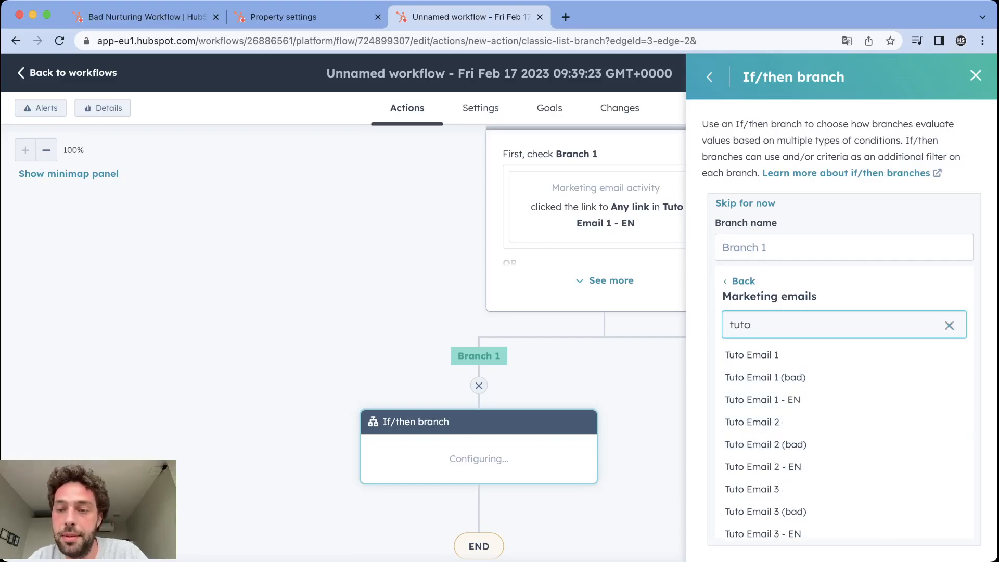
pyautogui.click(762, 467)
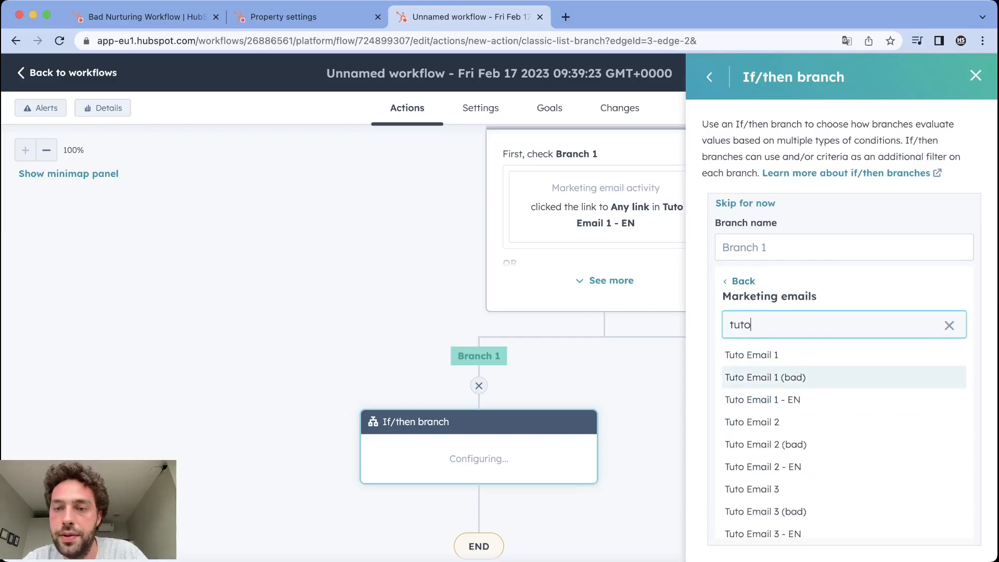
pyautogui.click(763, 399)
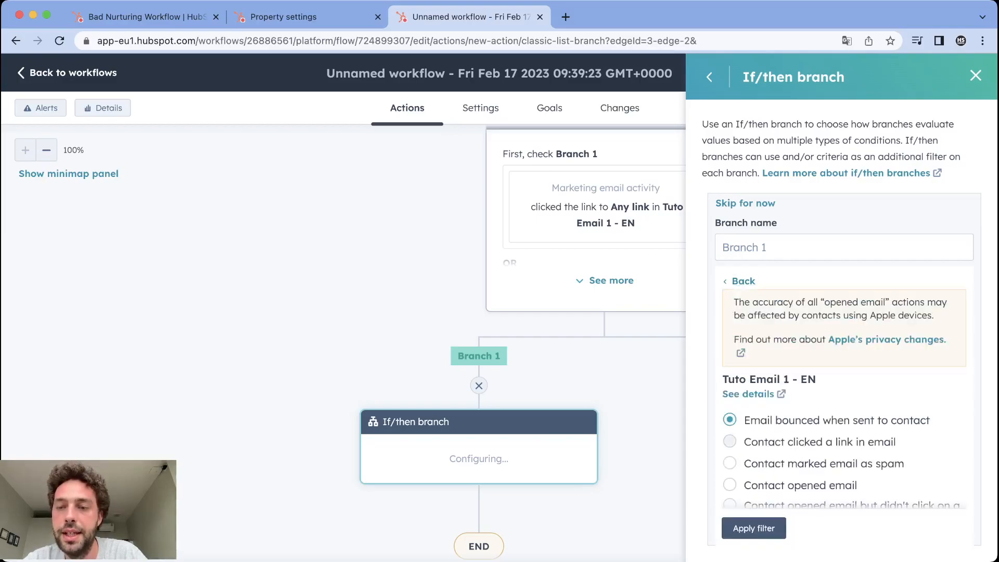
pyautogui.click(729, 441)
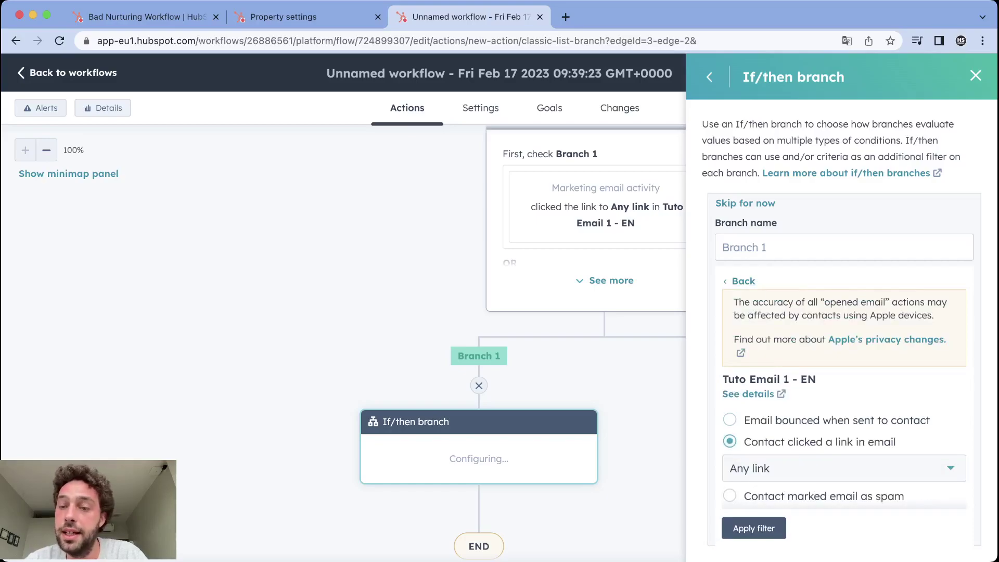
pyautogui.click(842, 467)
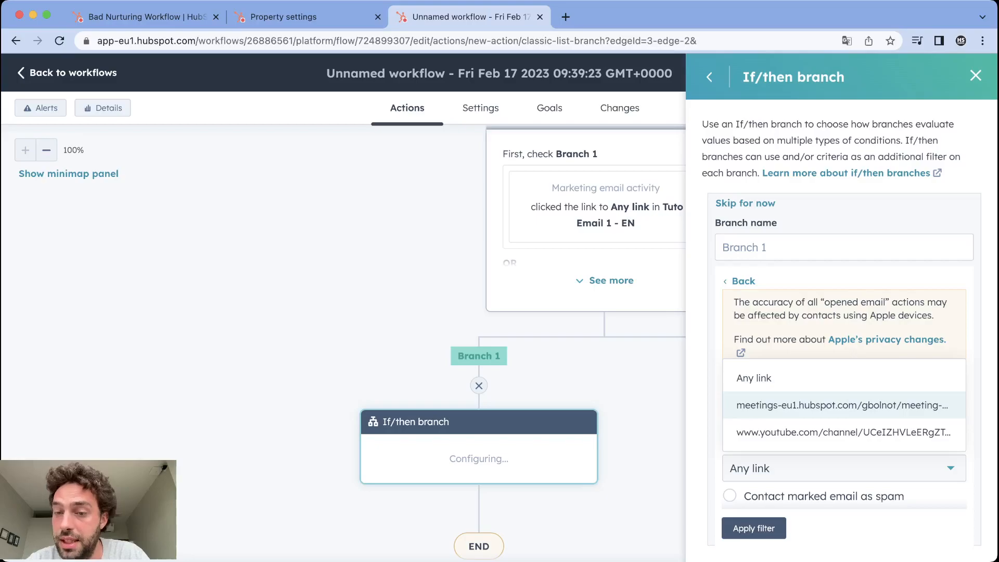
pyautogui.click(753, 528)
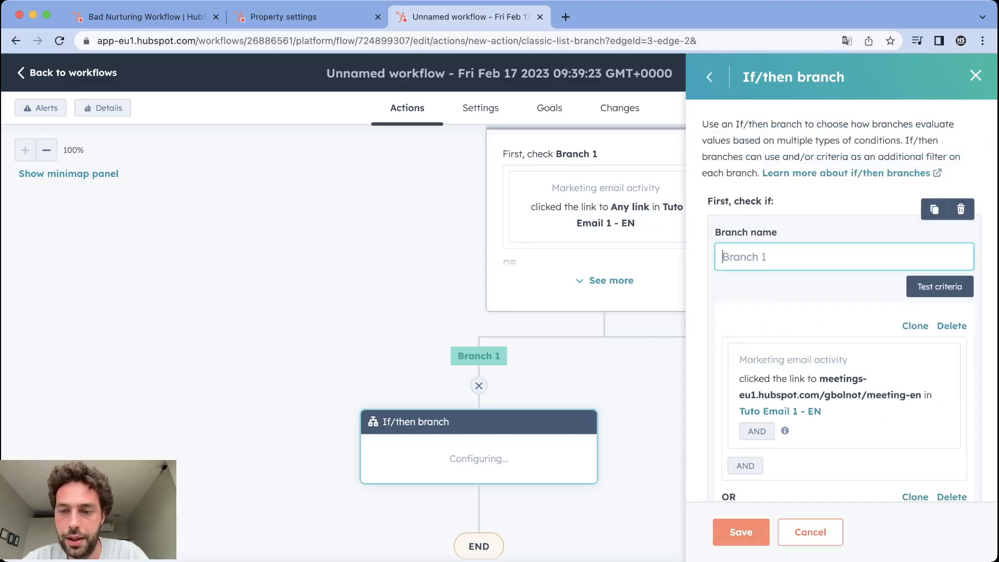
pyautogui.click(740, 532)
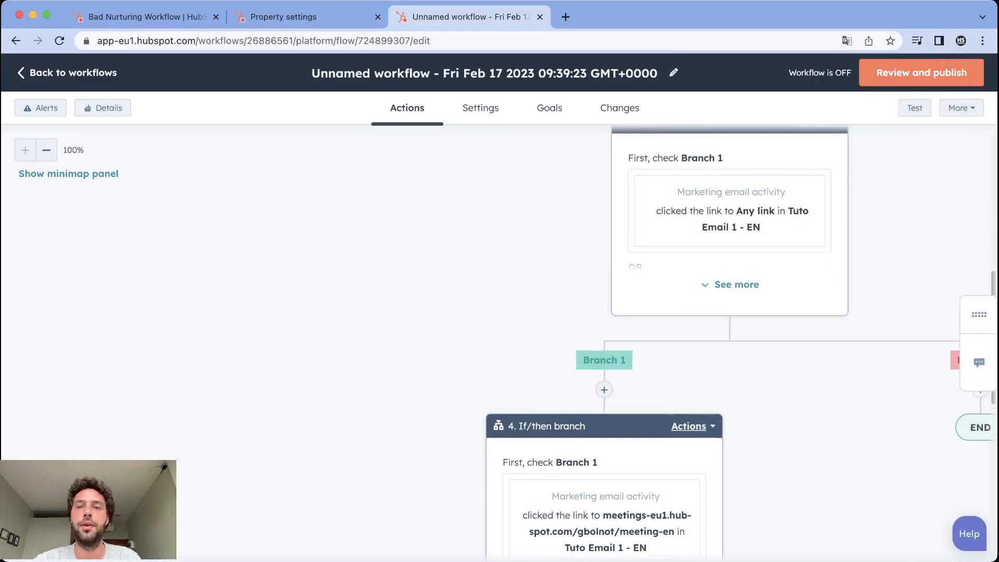
# Step: Scroll to the new meeting-link branch and start adding a step under its Branch 1
pyautogui.scroll(-3)
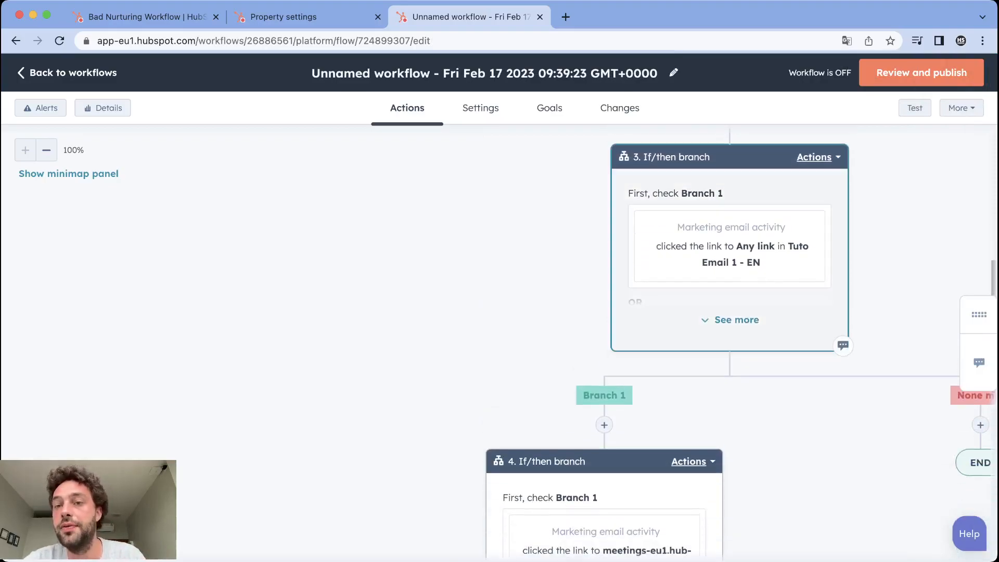
pyautogui.scroll(-3)
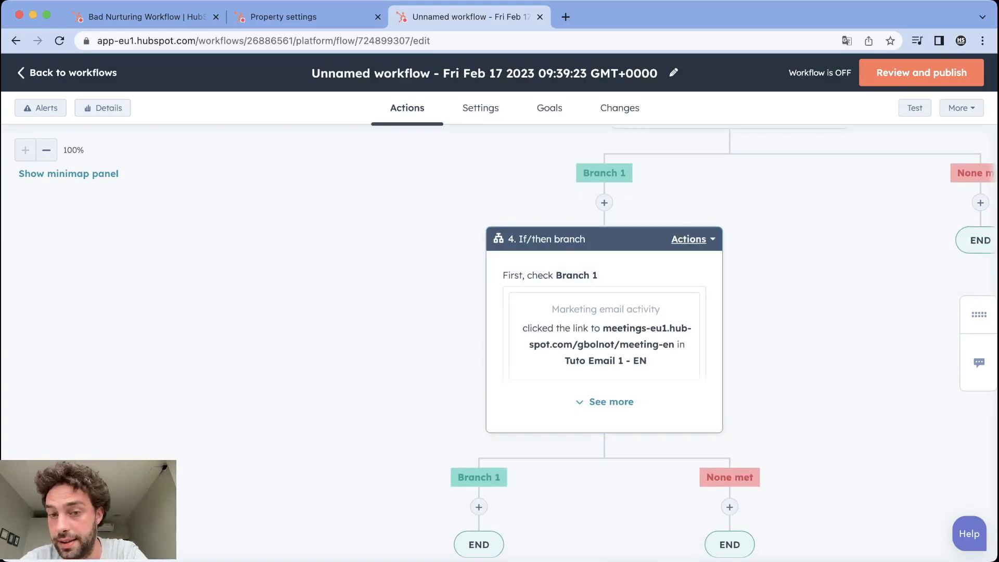
pyautogui.scroll(-3)
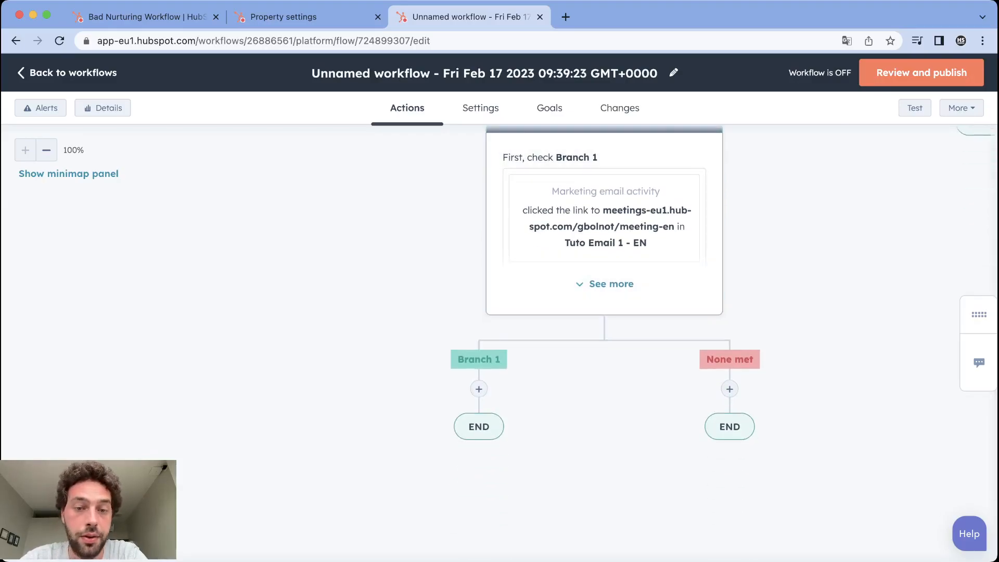
pyautogui.click(478, 388)
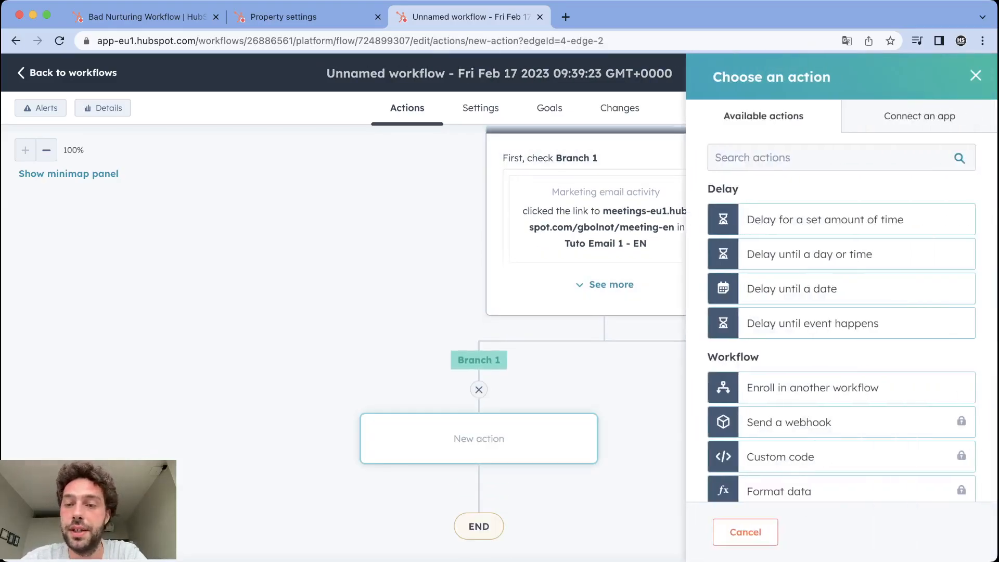
# Step: Add a Set property value step setting Nurtured - Meeting CTA to Yes, and save it
pyautogui.scroll(-3)
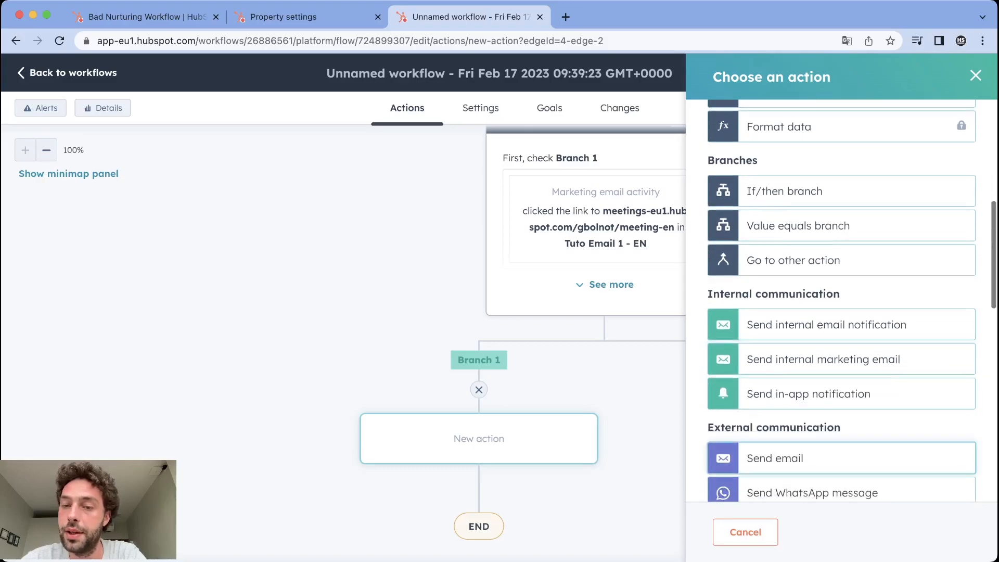
pyautogui.scroll(-3)
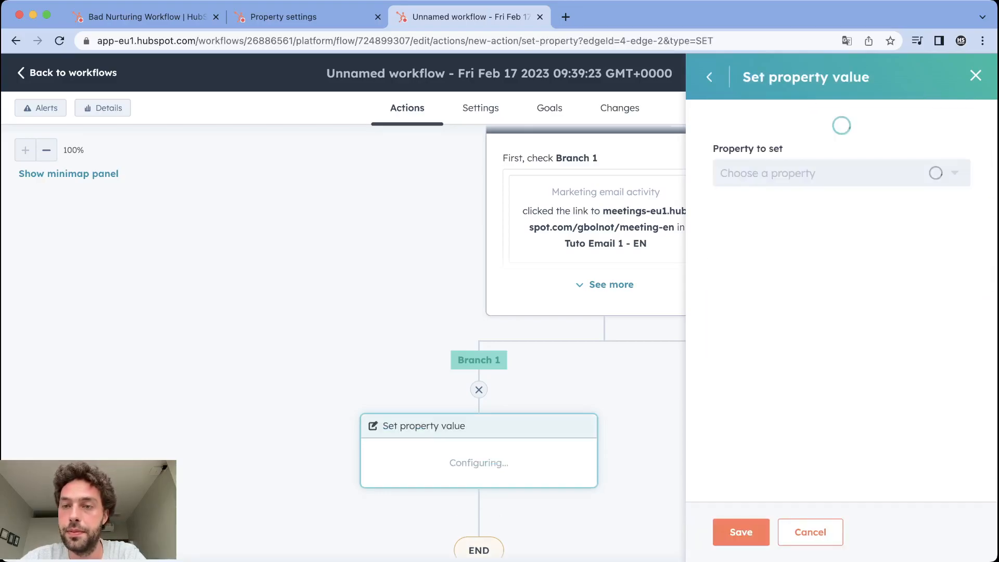
pyautogui.write('nurt')
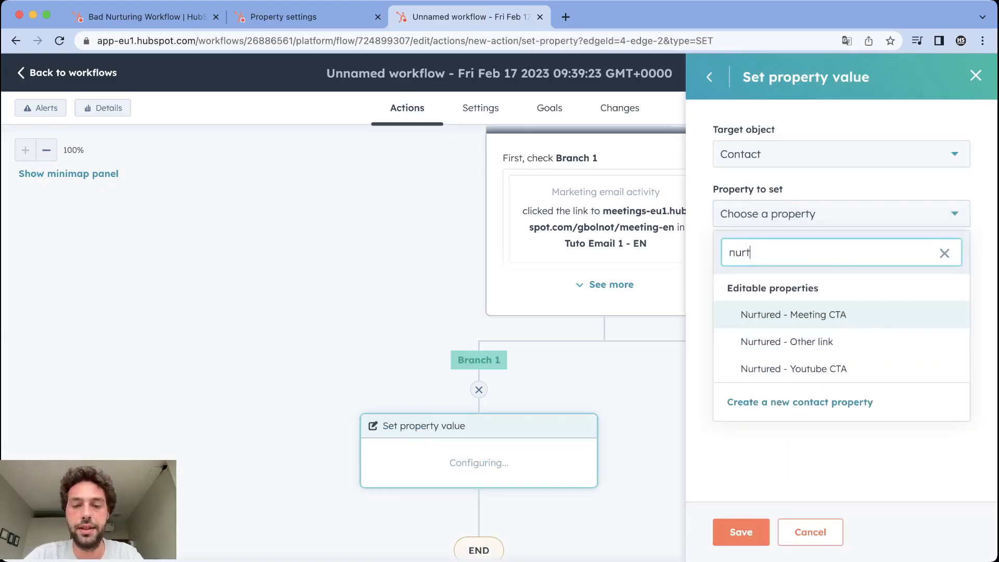
pyautogui.click(793, 314)
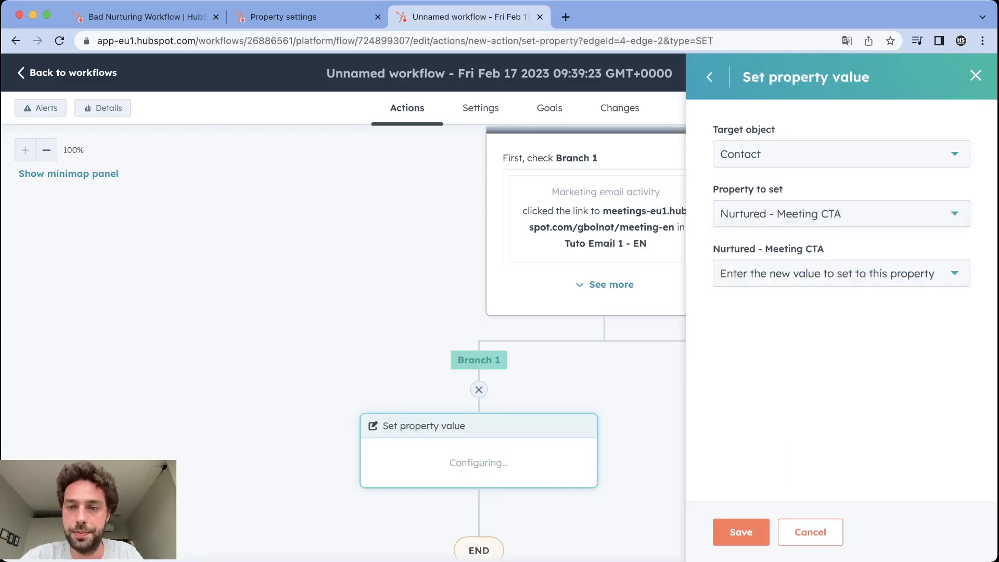
pyautogui.click(835, 273)
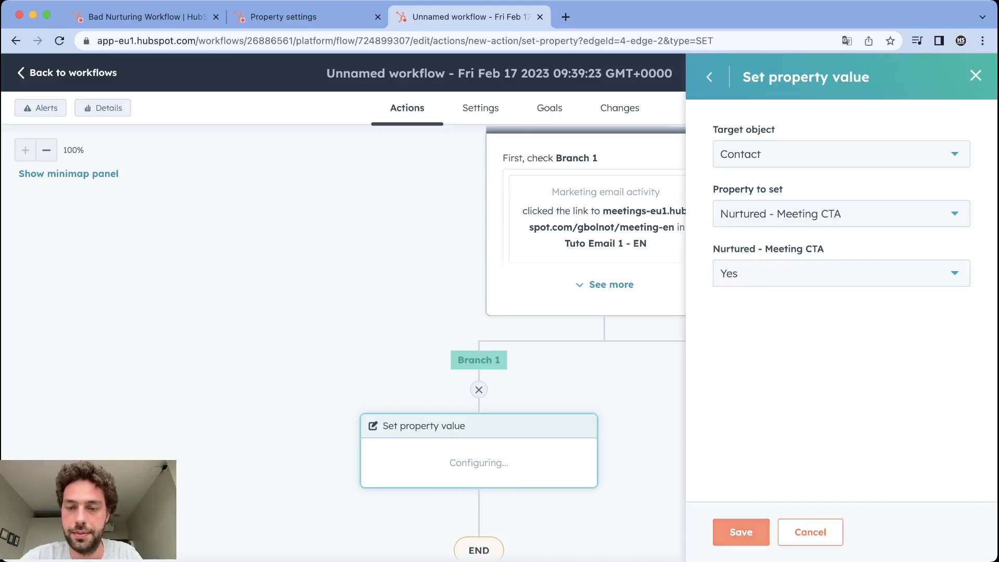
pyautogui.click(740, 532)
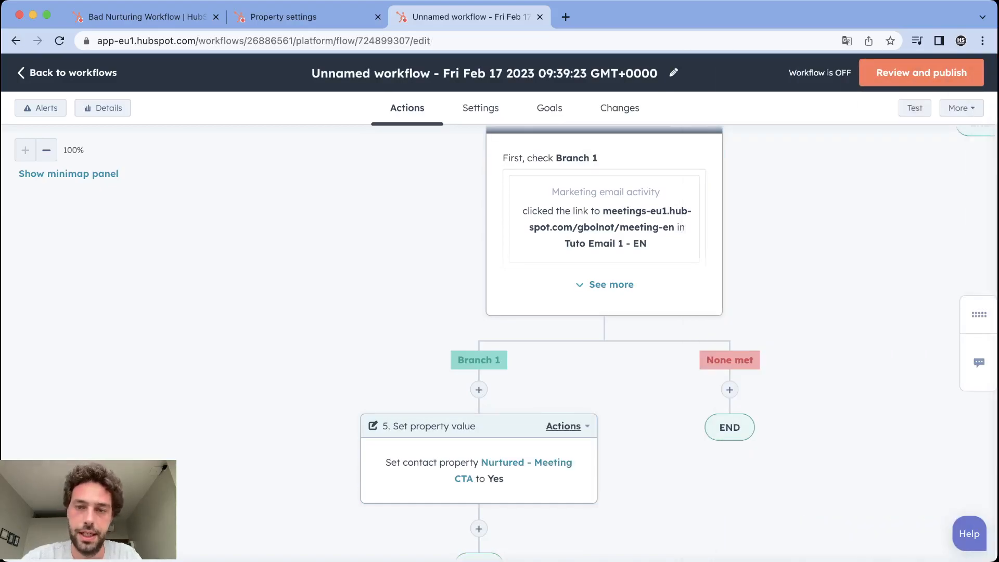
pyautogui.click(729, 389)
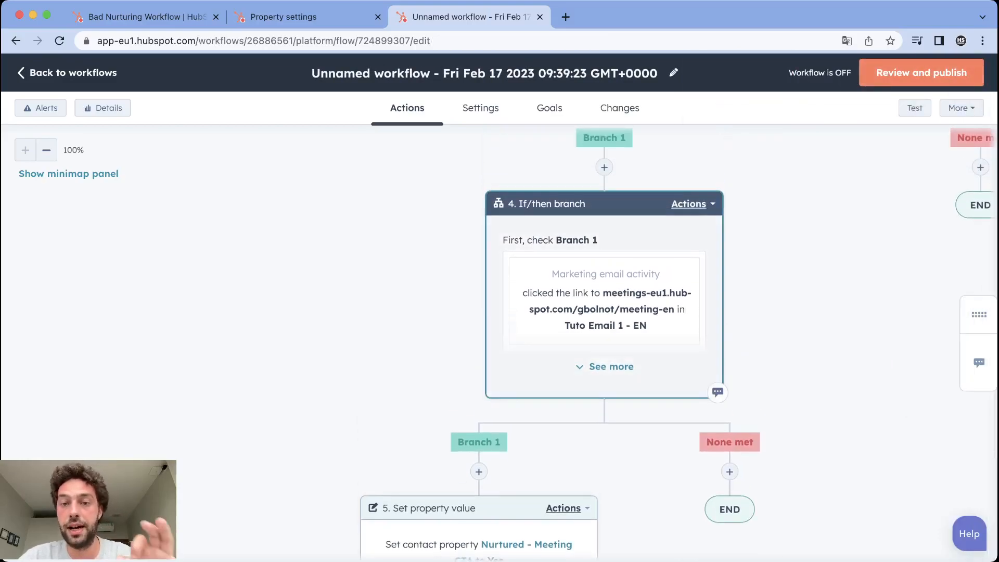
pyautogui.scroll(-3)
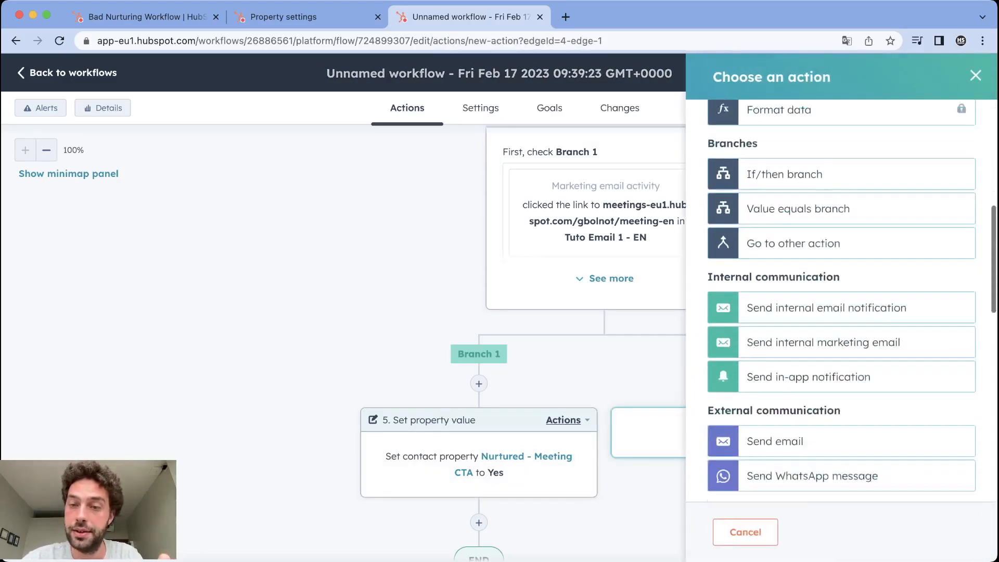
# Step: Set the contact property Nurtured - Other link to Yes and save the step
pyautogui.scroll(-3)
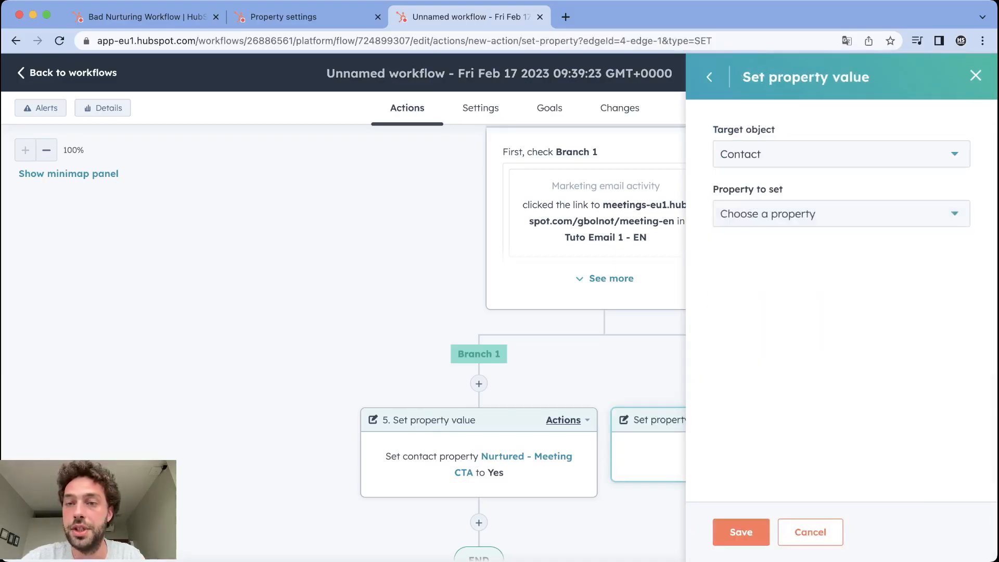
pyautogui.write('nur')
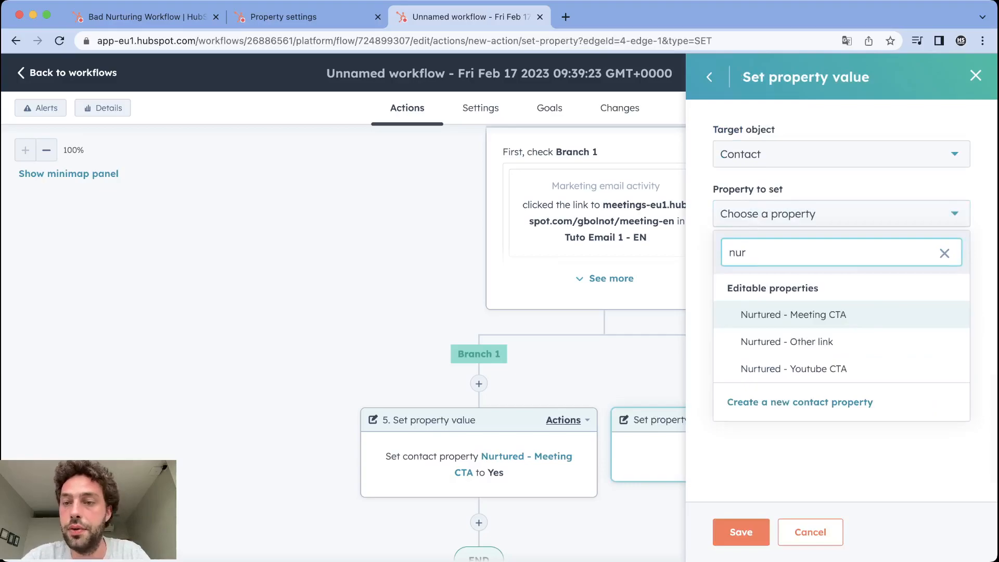
pyautogui.click(787, 341)
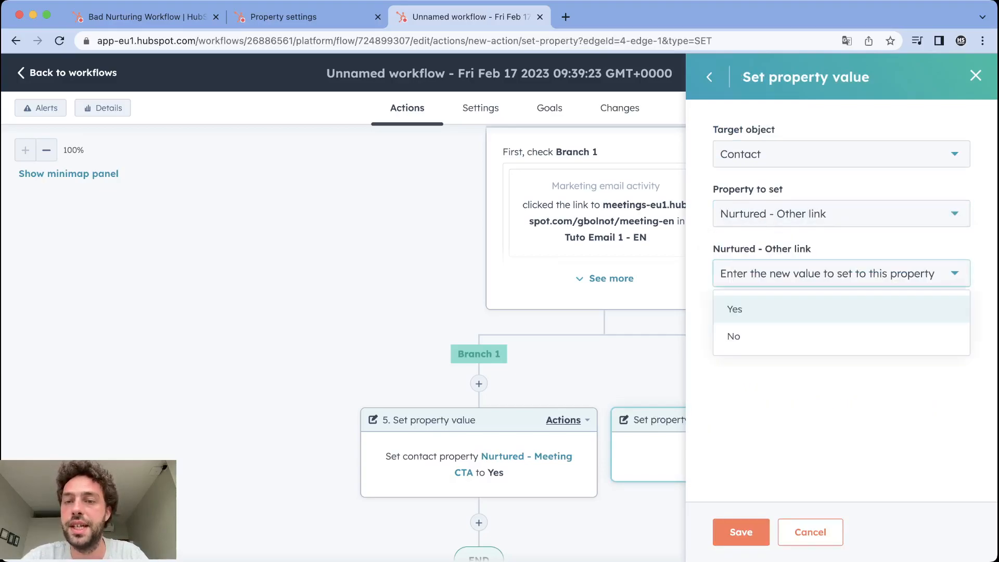
pyautogui.click(734, 309)
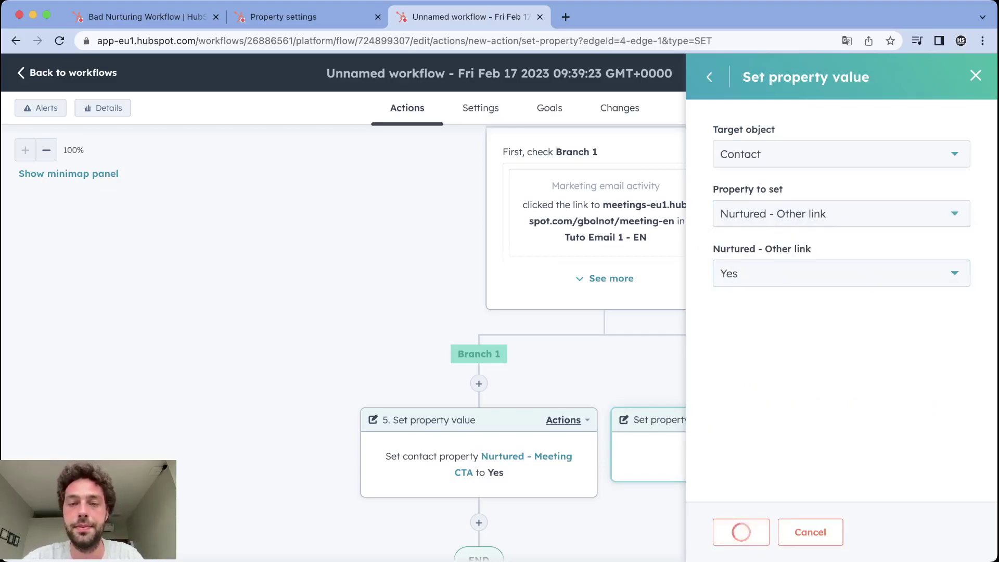
pyautogui.click(740, 532)
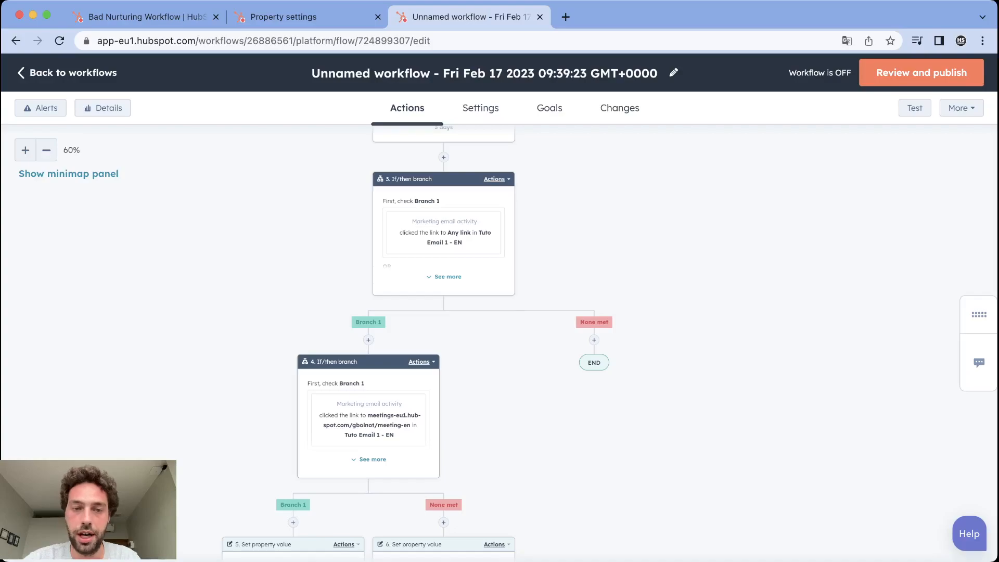
pyautogui.scroll(-3)
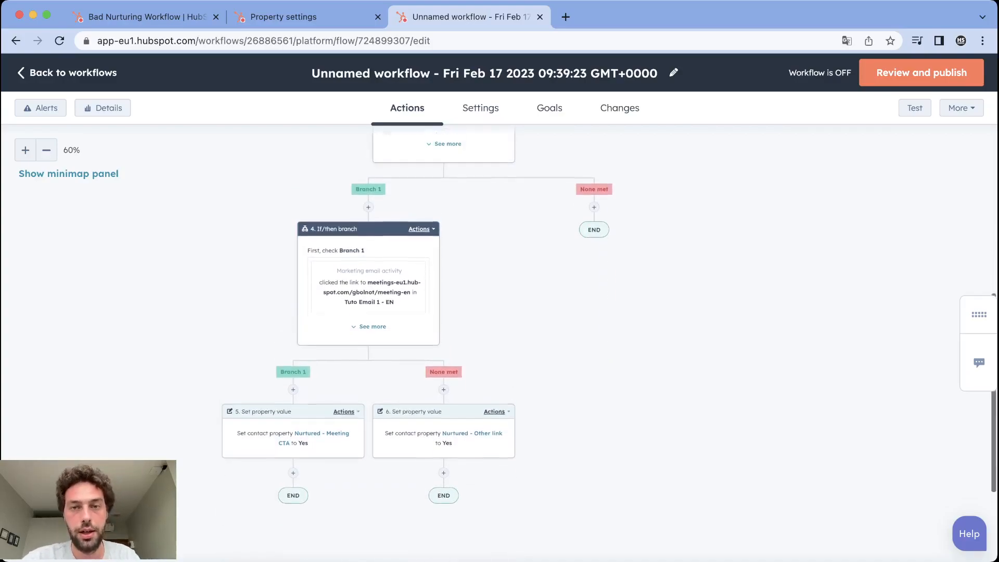
pyautogui.scroll(3)
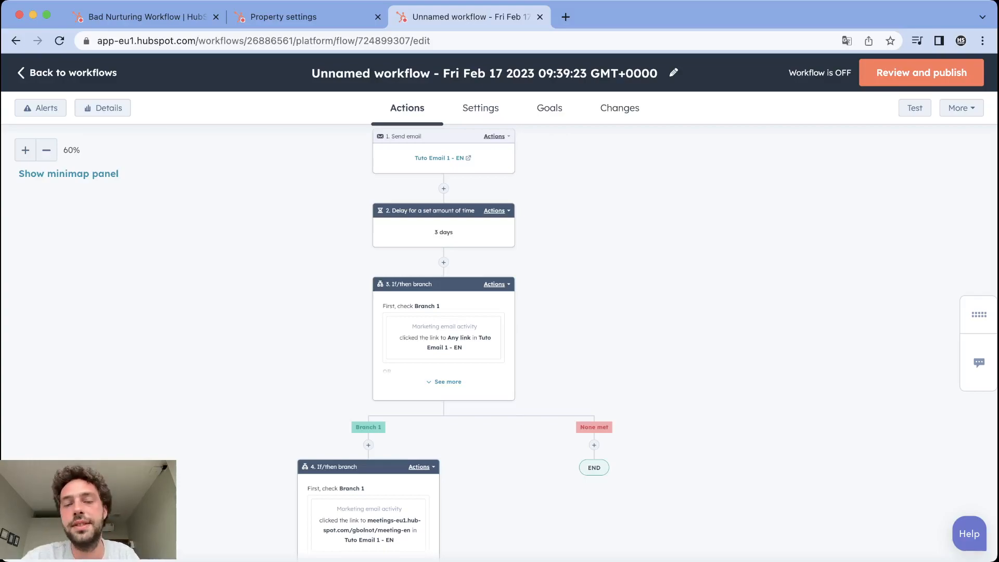
pyautogui.scroll(-3)
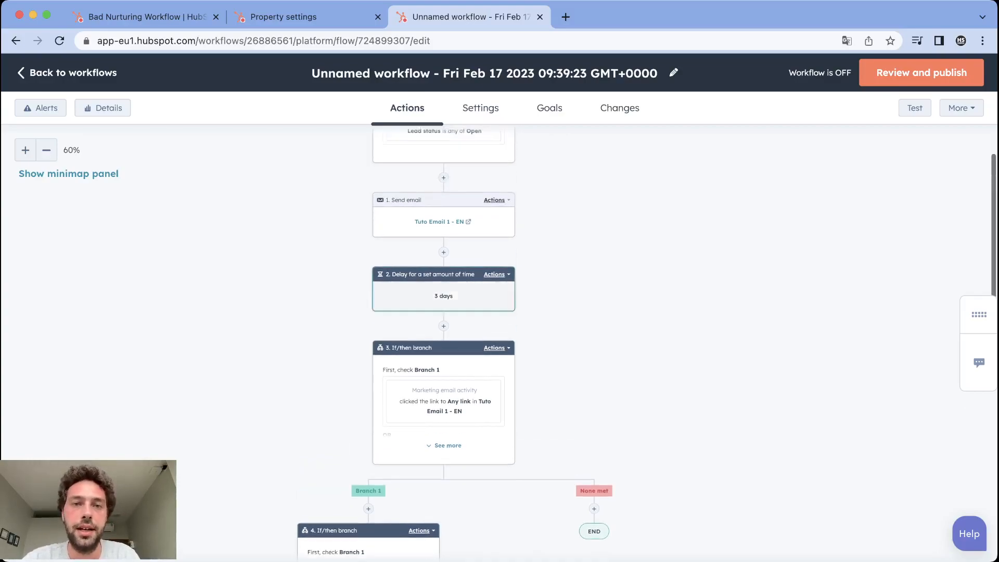
pyautogui.scroll(3)
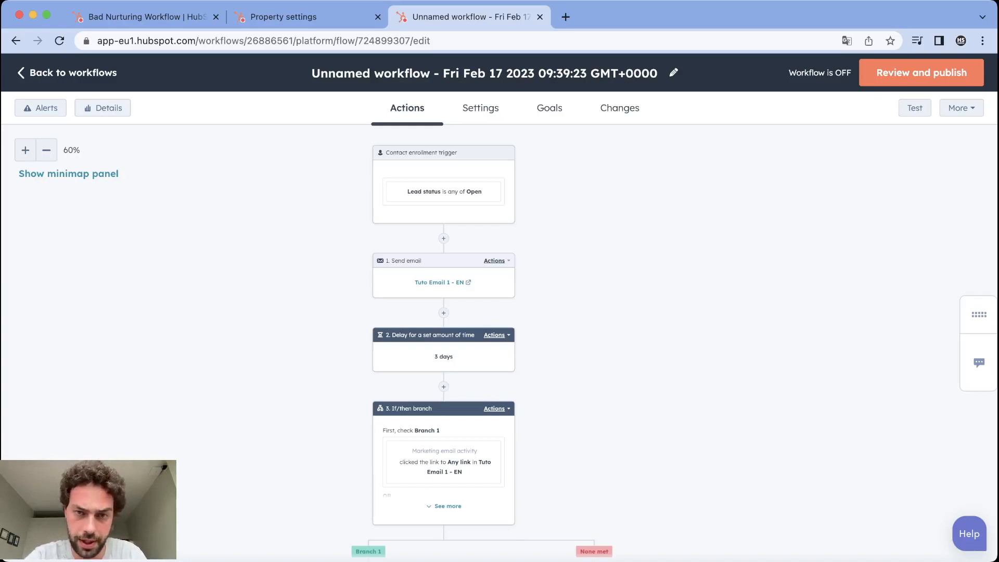
pyautogui.scroll(-3)
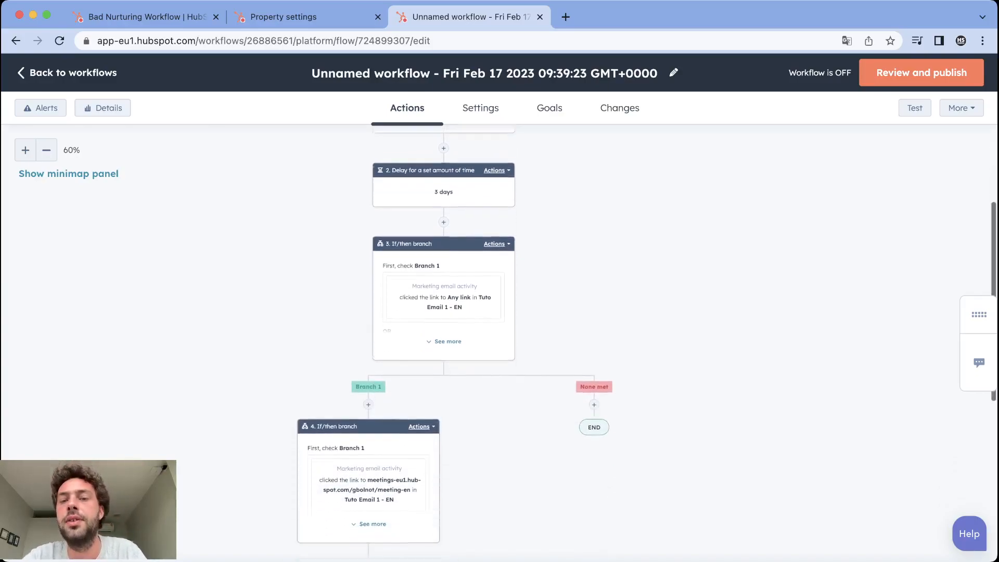
# Step: Add an if/then branch under None met based on the Lead status property
pyautogui.click(593, 404)
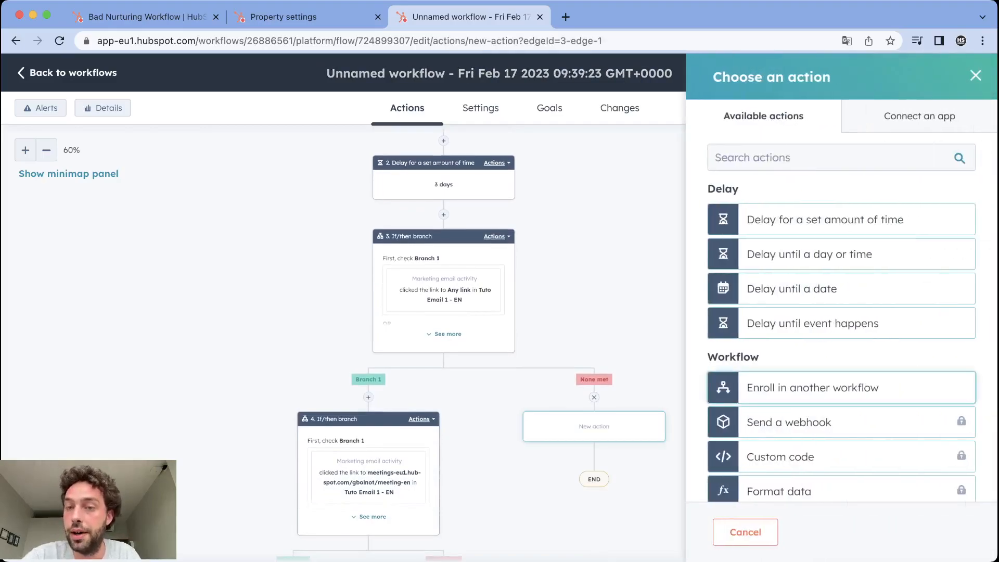
pyautogui.scroll(-3)
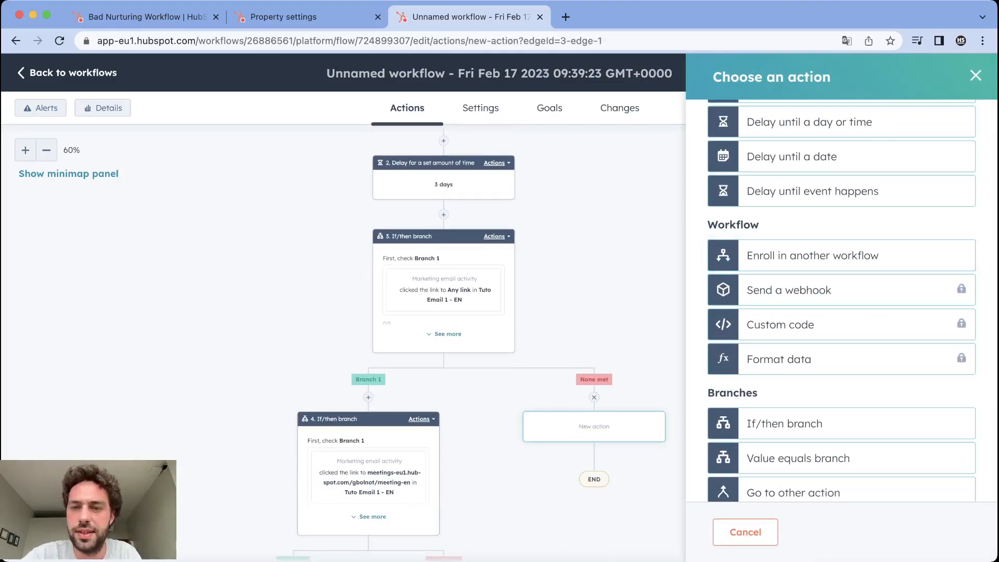
pyautogui.click(784, 424)
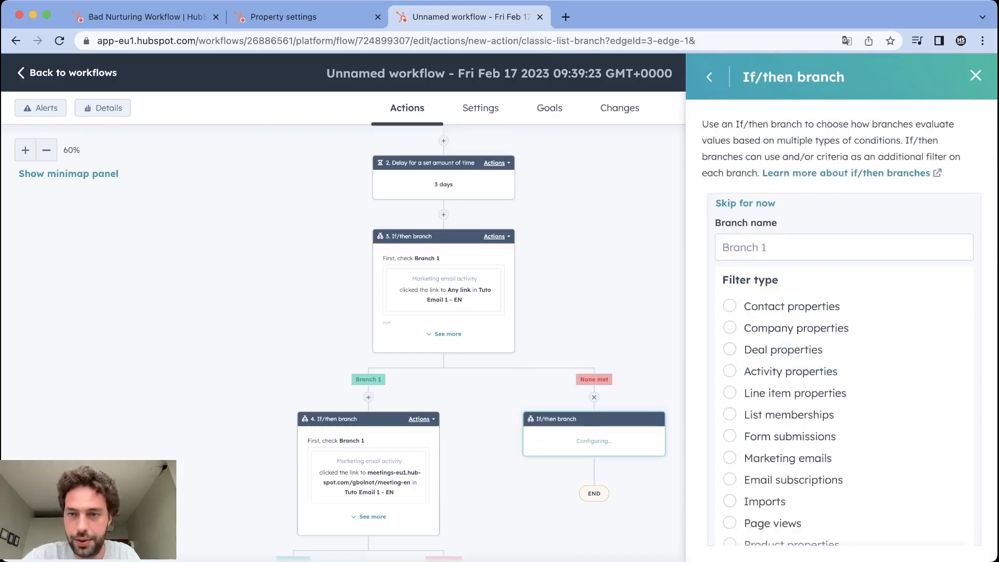
pyautogui.write('lead')
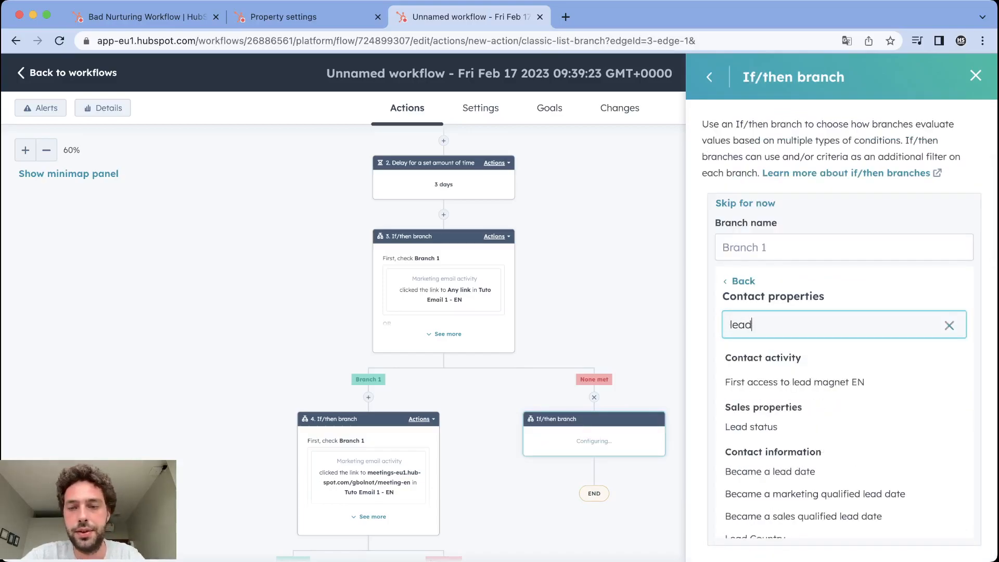
pyautogui.click(750, 427)
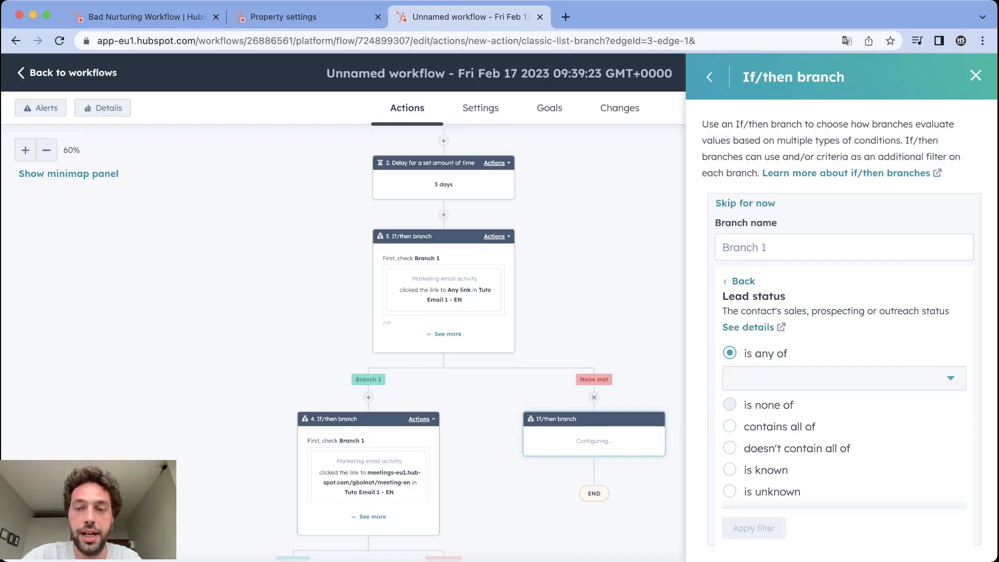
# Step: Filter Lead status is none of Unqualified, apply it and save the branch
pyautogui.click(774, 344)
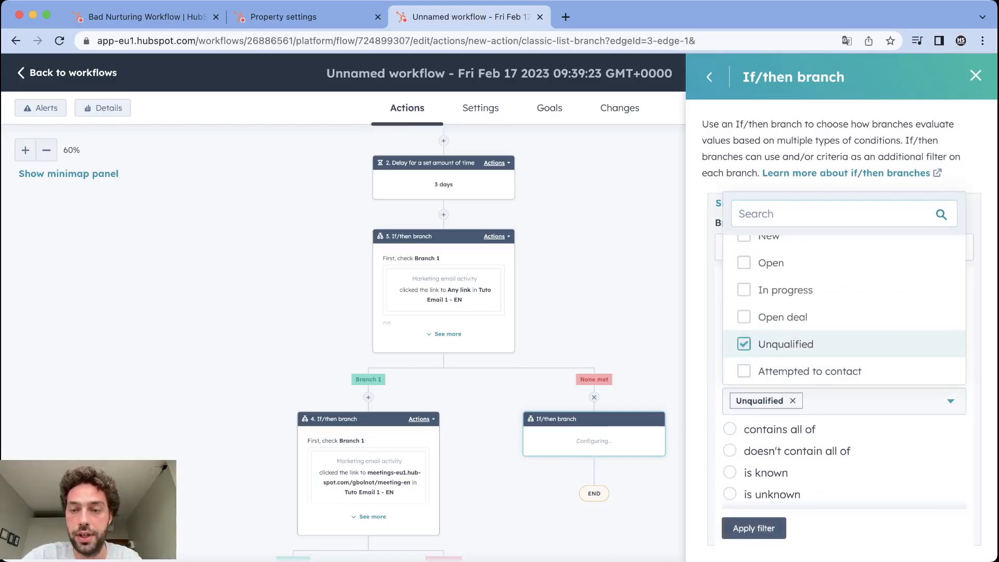
pyautogui.click(754, 528)
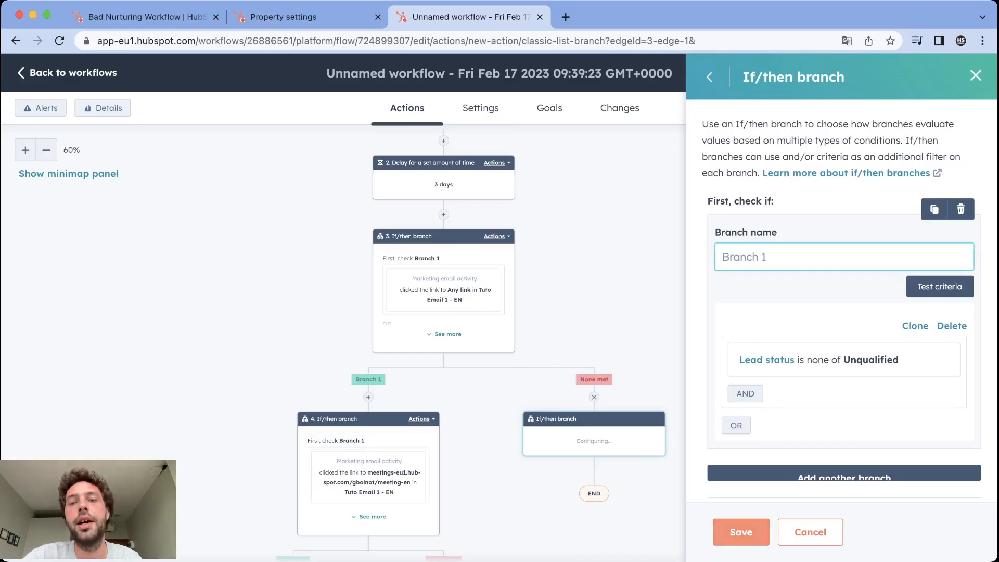
pyautogui.click(740, 532)
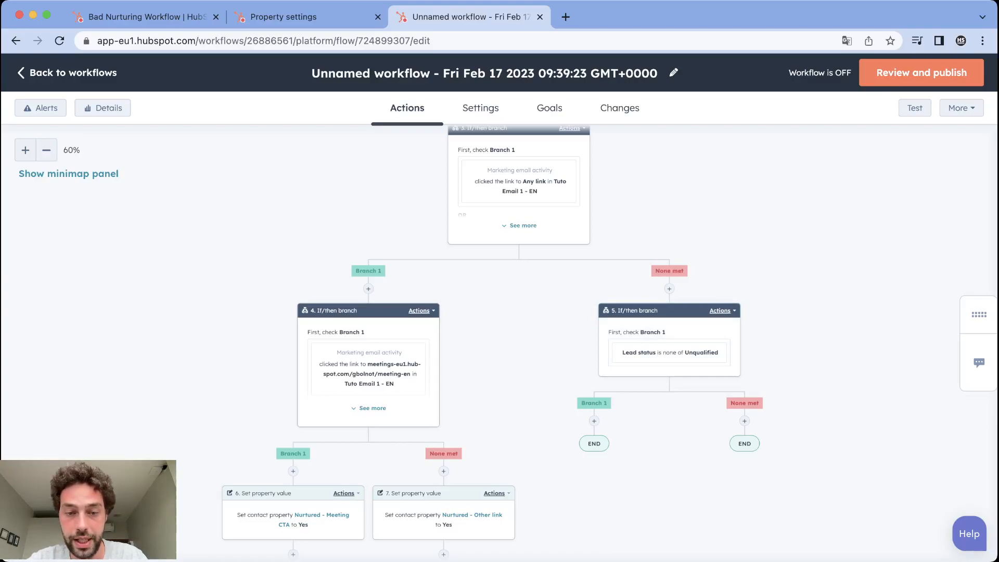
pyautogui.scroll(-3)
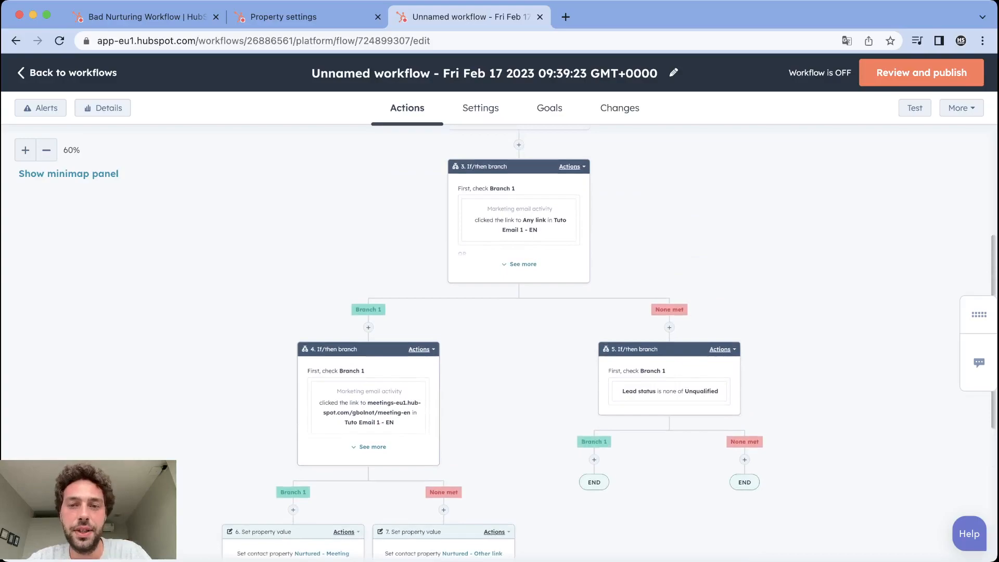
pyautogui.scroll(-3)
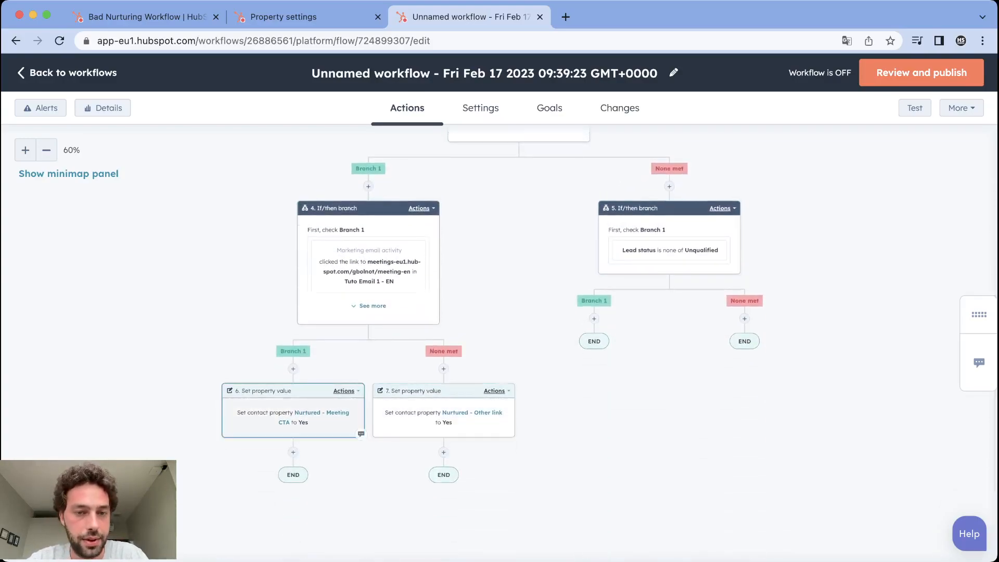
pyautogui.scroll(-3)
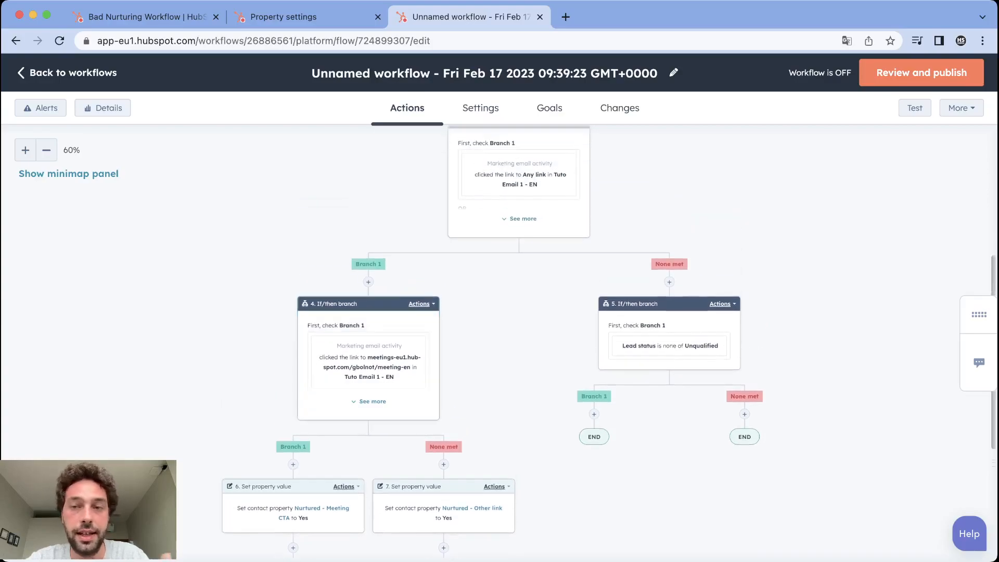
pyautogui.scroll(-3)
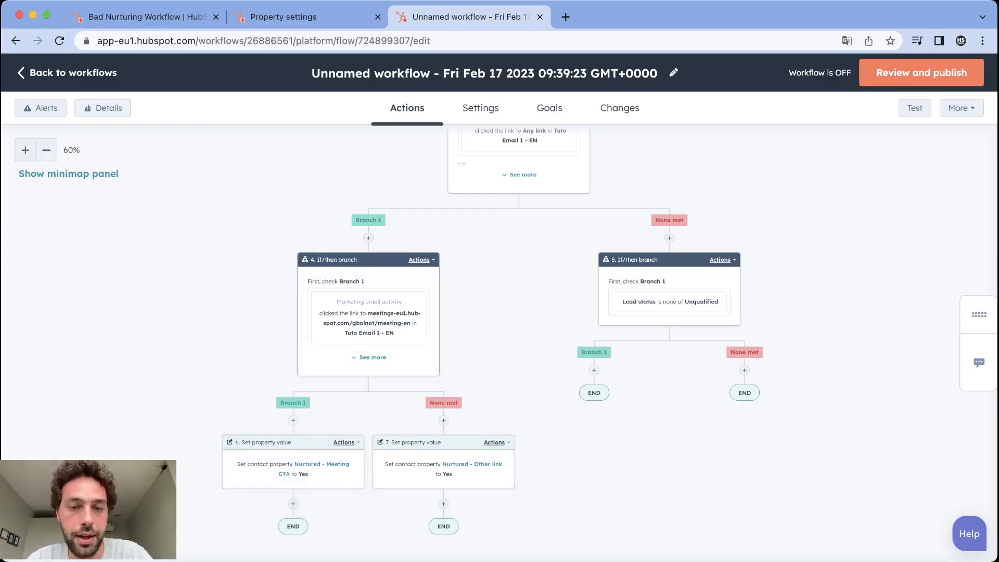
pyautogui.click(443, 461)
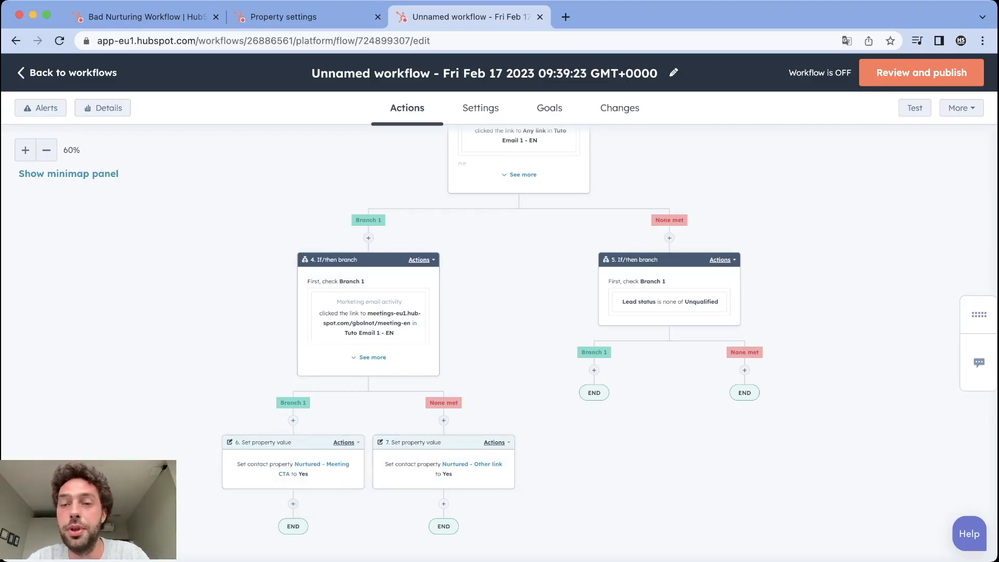
pyautogui.click(443, 503)
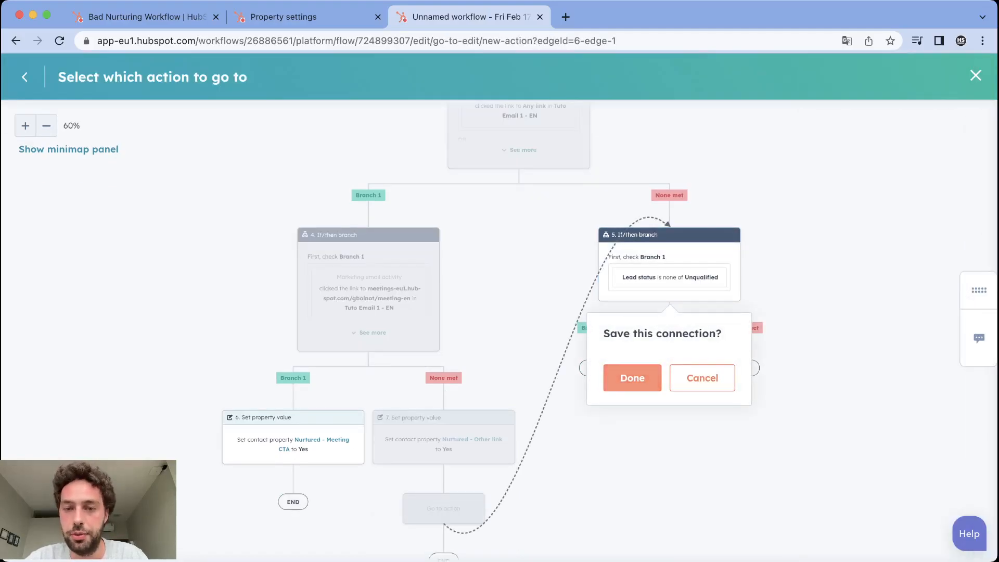
# Step: Confirm the go-to jump into the Lead status branch and zoom out to view the whole workflow
pyautogui.click(631, 378)
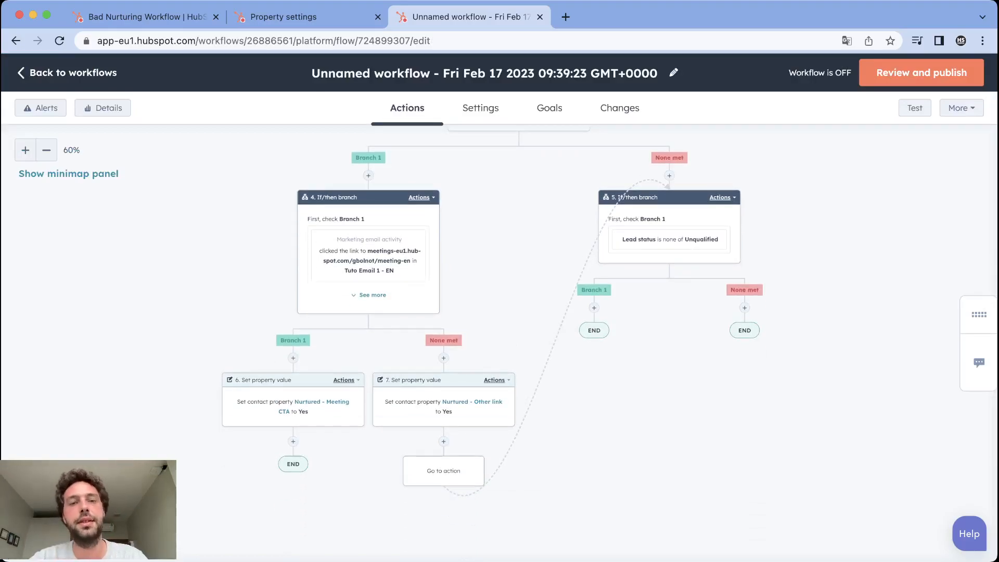
pyautogui.click(46, 150)
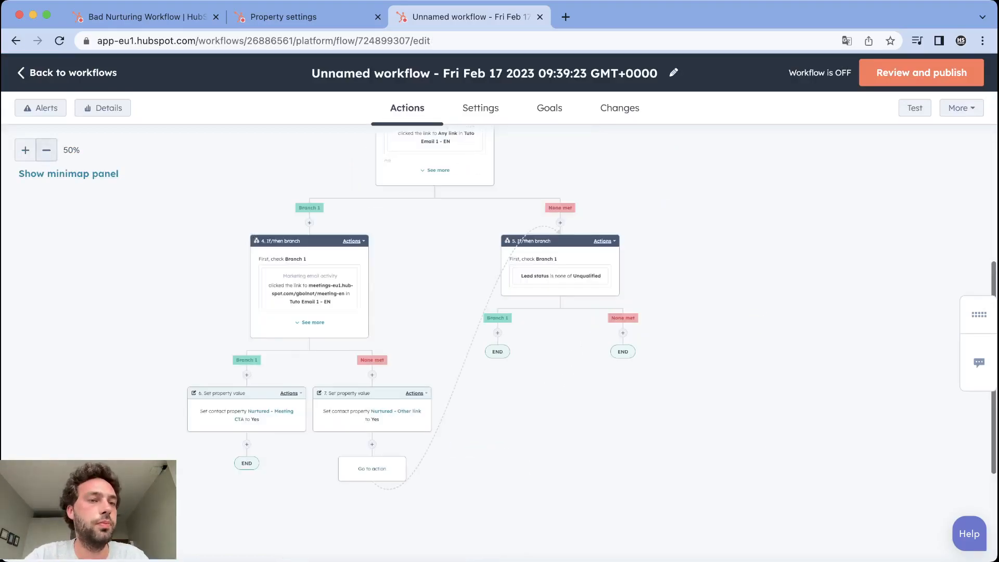
pyautogui.click(46, 150)
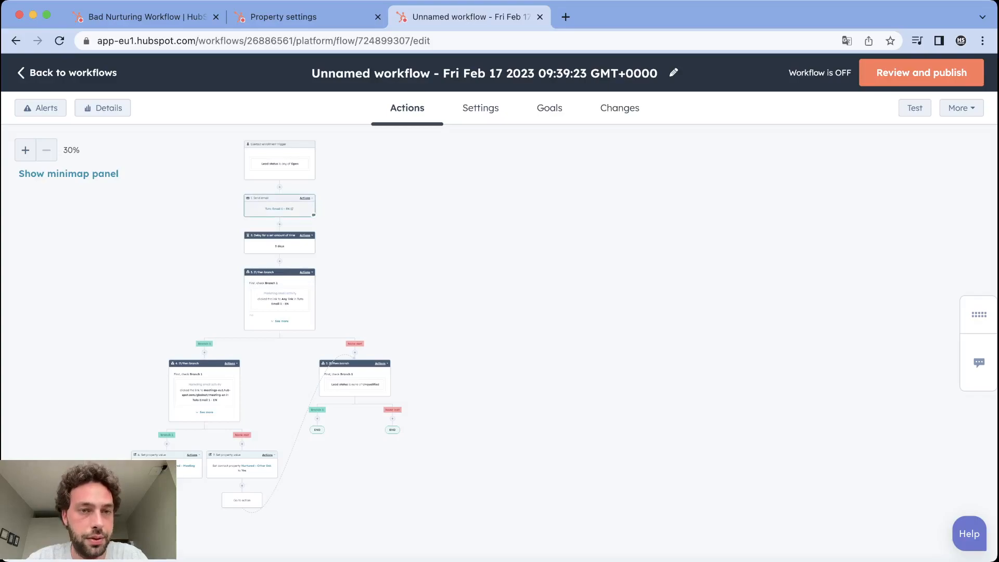
# Step: Clone the send email step and everything after it under the Lead status check
pyautogui.click(306, 198)
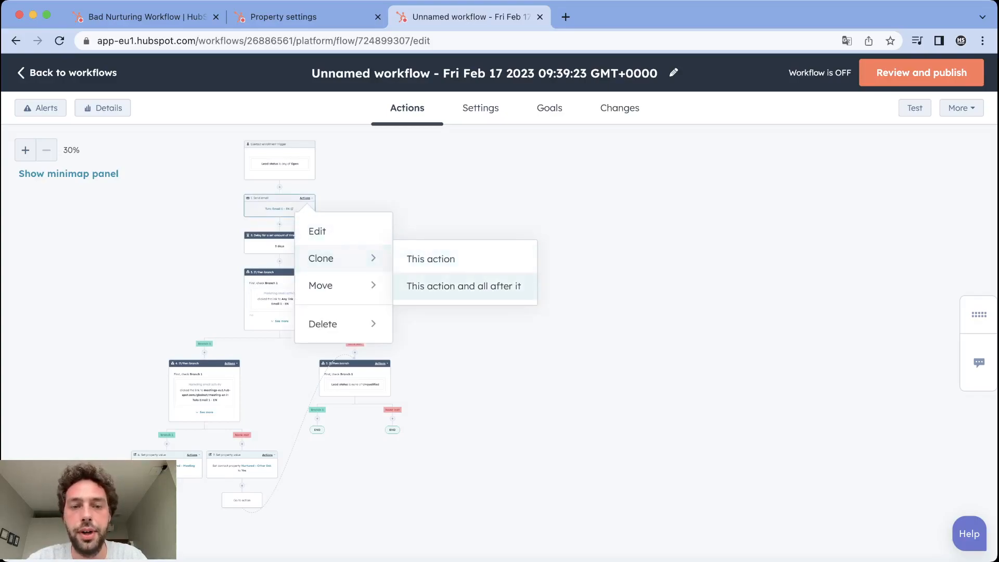
pyautogui.click(465, 286)
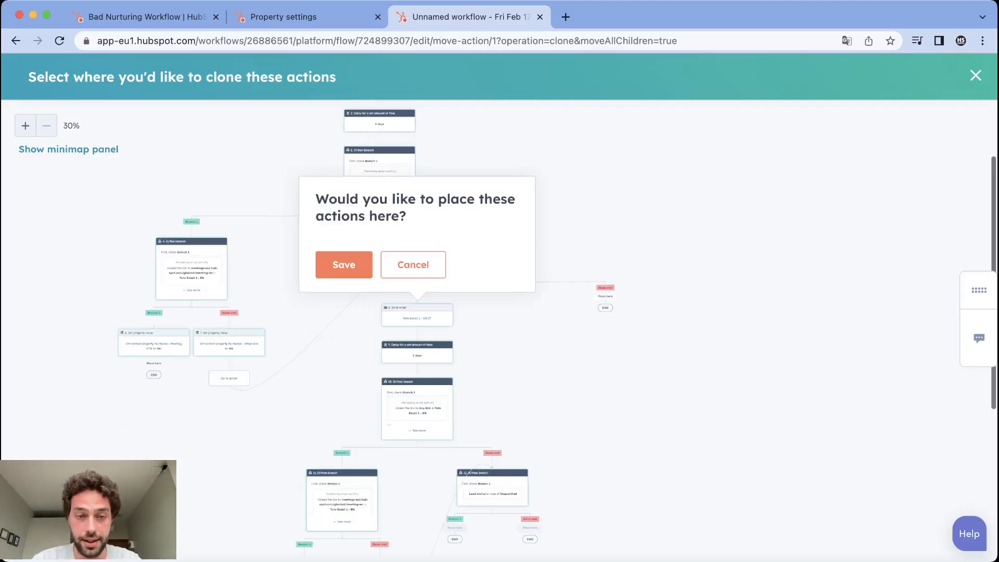
pyautogui.click(343, 265)
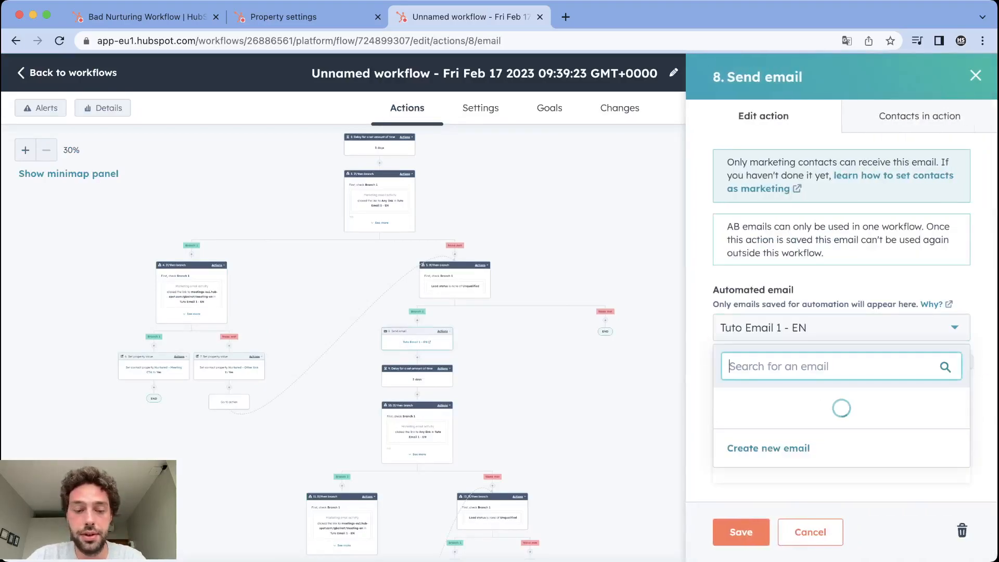
# Step: Make the copied email step send Tuto Email 2 - EN and save it
pyautogui.write('tut')
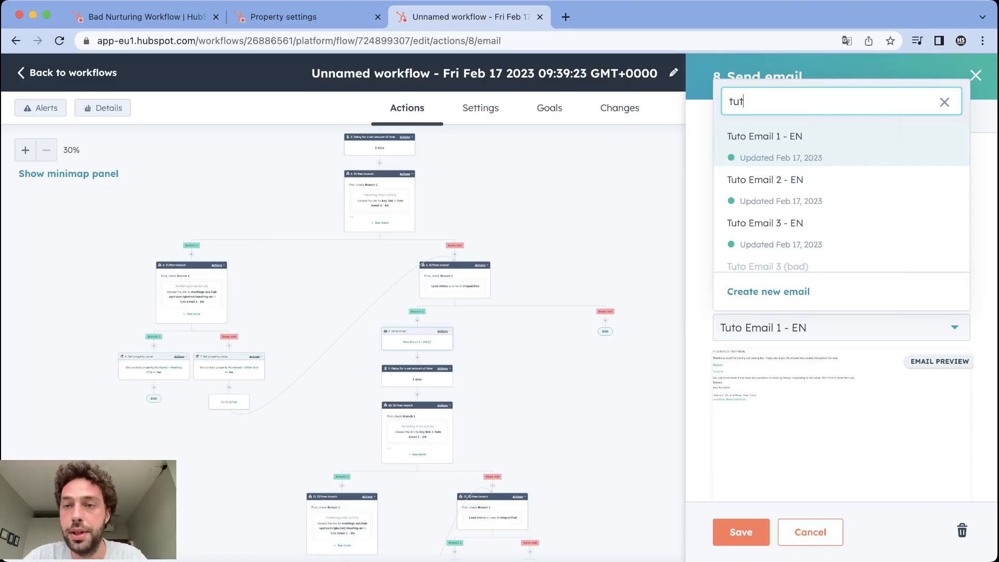
pyautogui.click(764, 179)
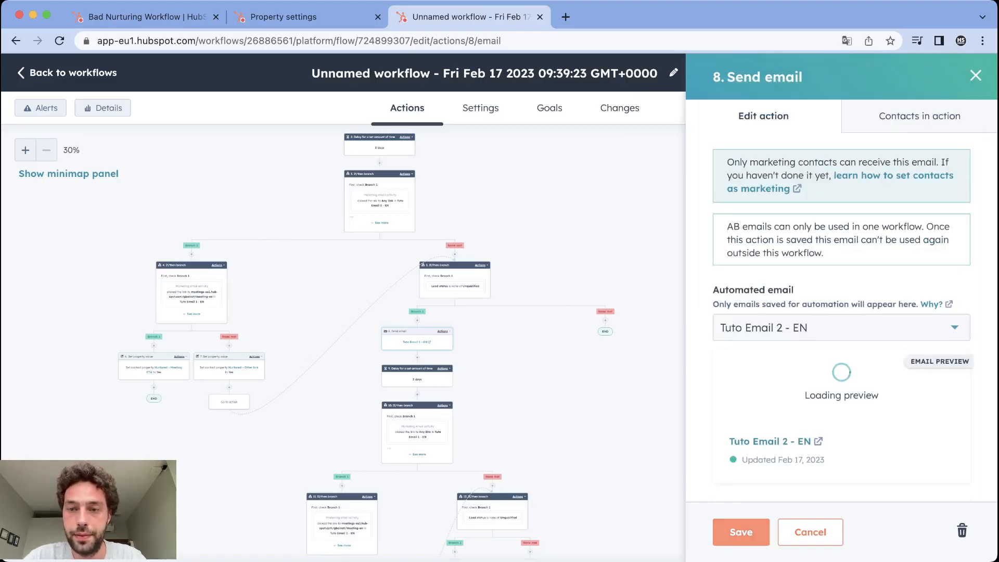
pyautogui.click(975, 75)
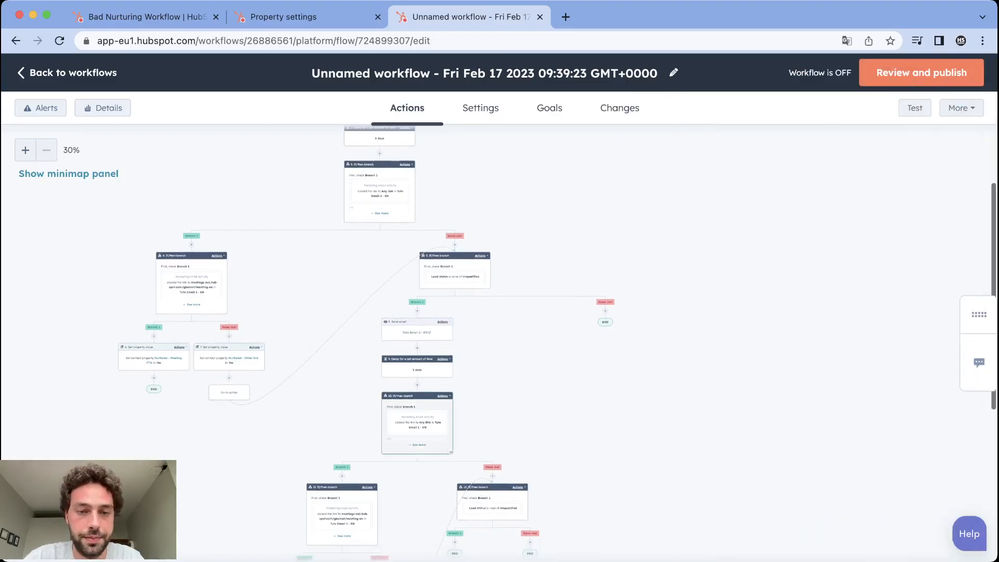
pyautogui.click(417, 424)
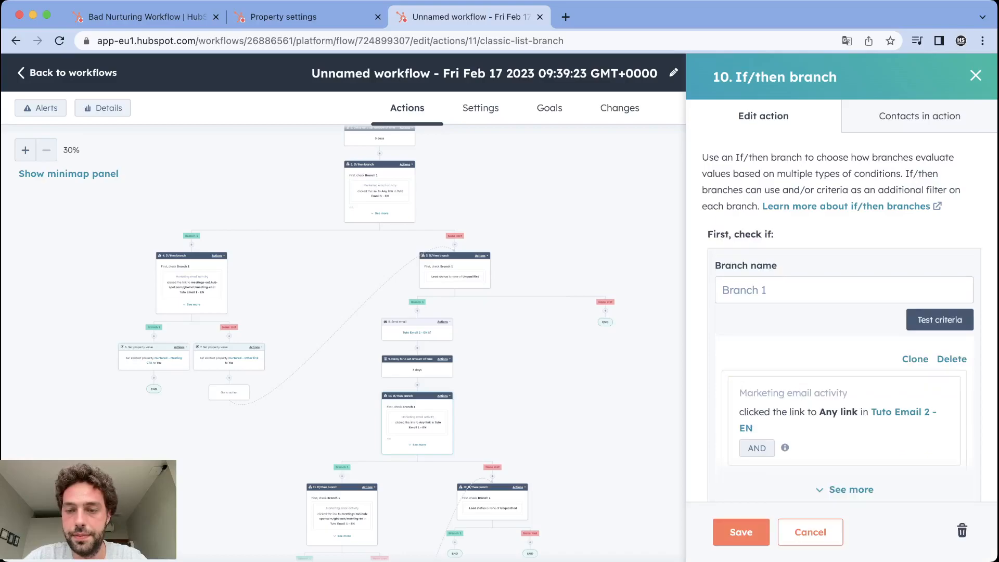
# Step: Review and save the cloned click/reply branch as is
pyautogui.scroll(-3)
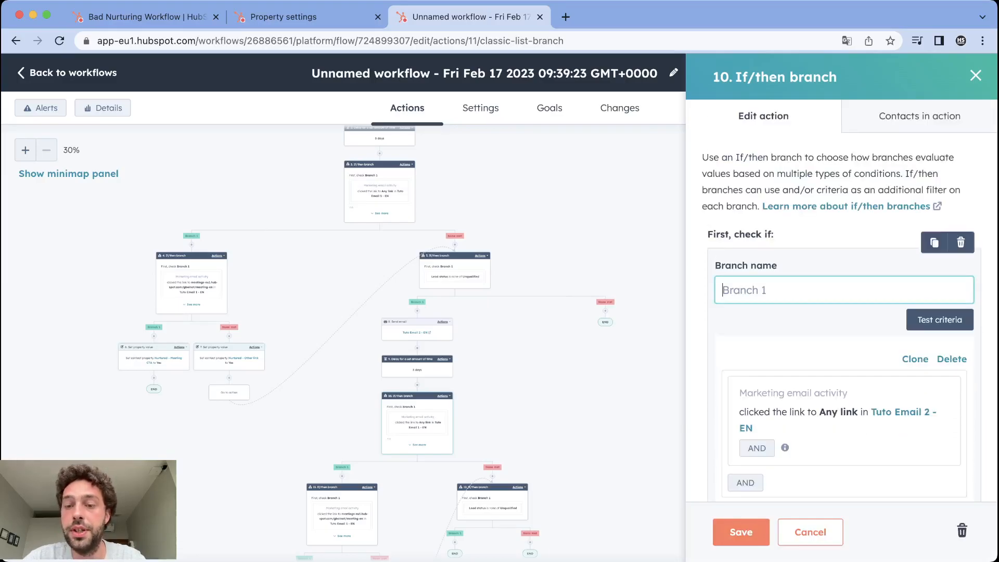
pyautogui.scroll(-3)
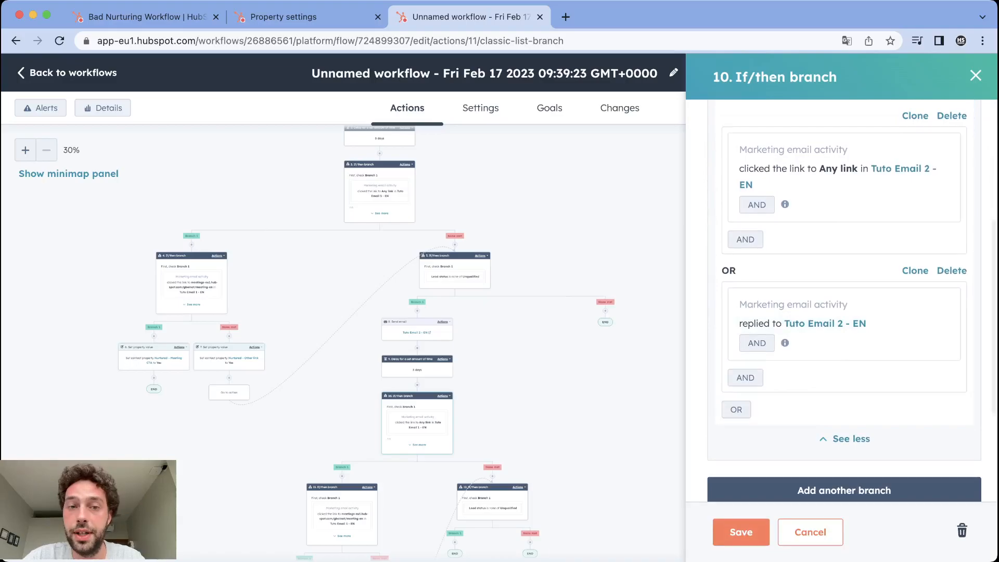
pyautogui.click(740, 532)
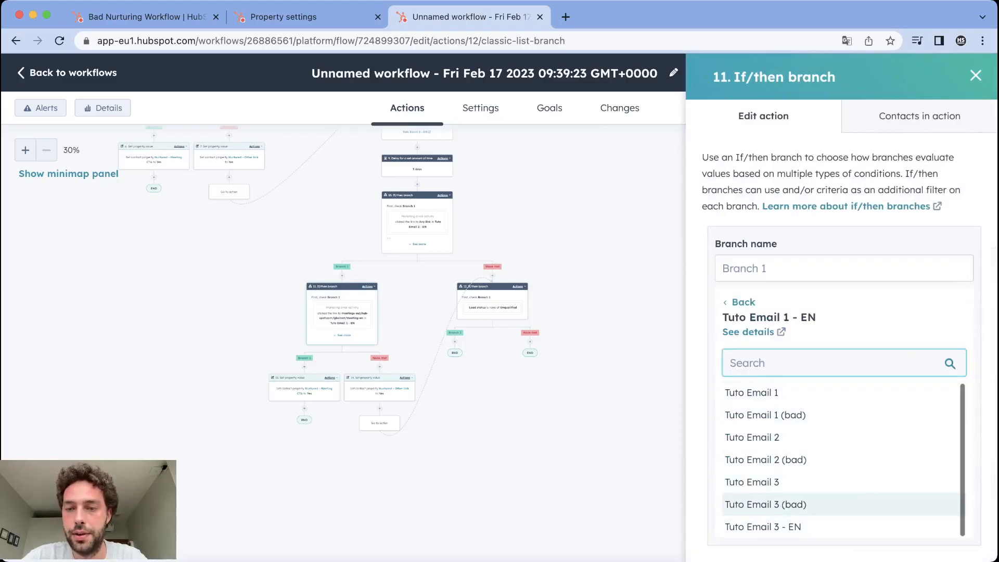
# Step: Point the cloned link-click condition at Tuto Email 2 - EN and save the branch
pyautogui.write('tuto')
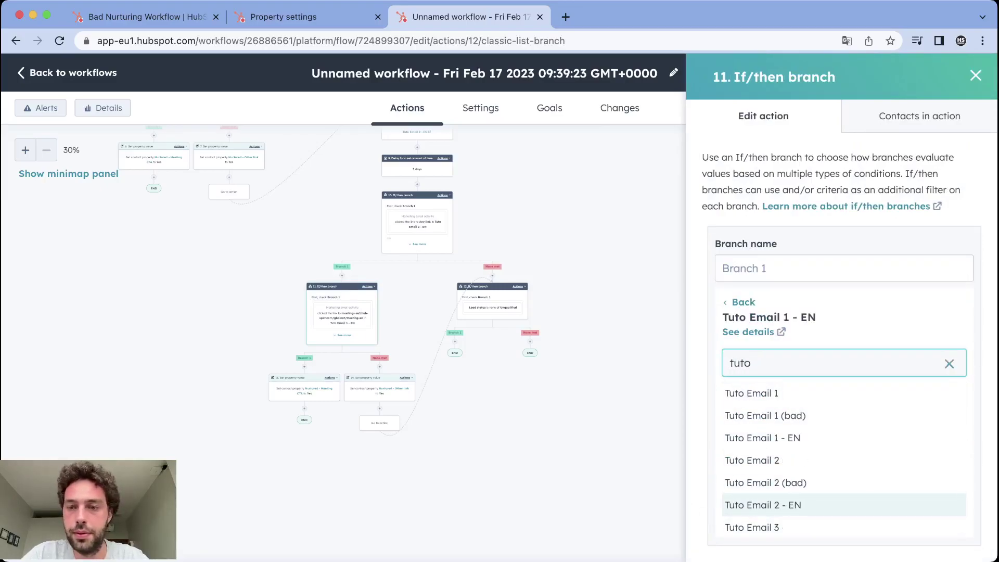
pyautogui.write('email en )')
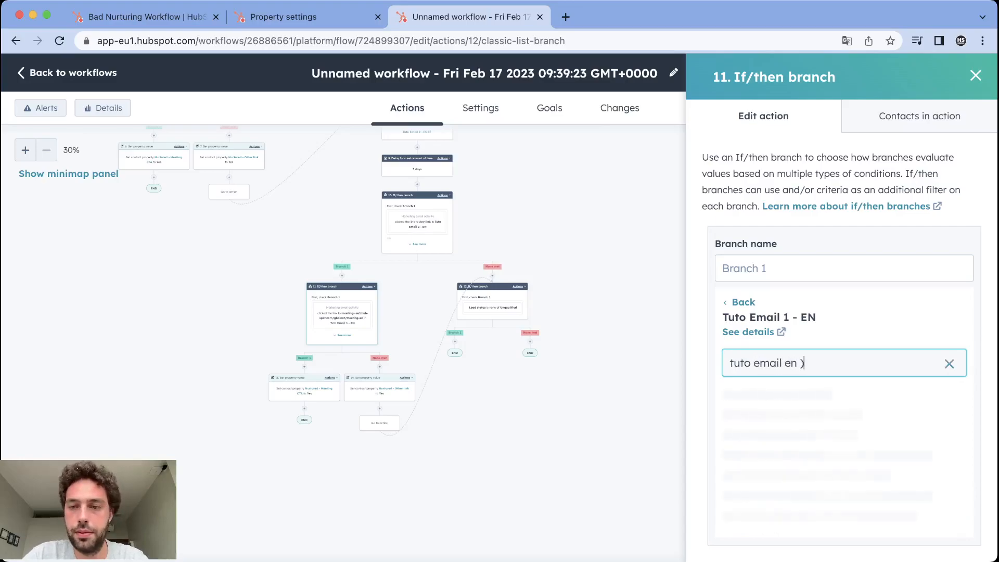
pyautogui.press('Backspace')
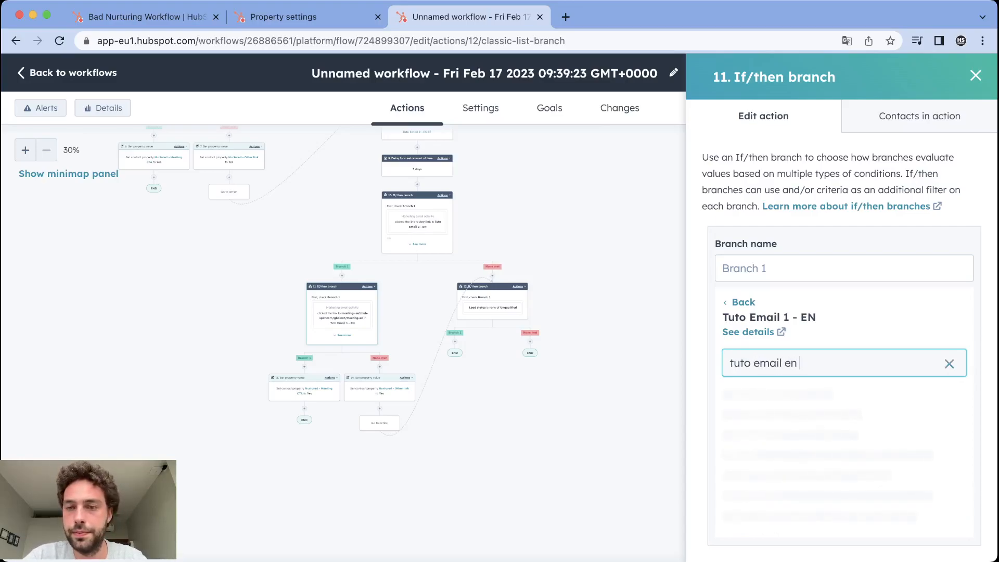
pyautogui.write('-')
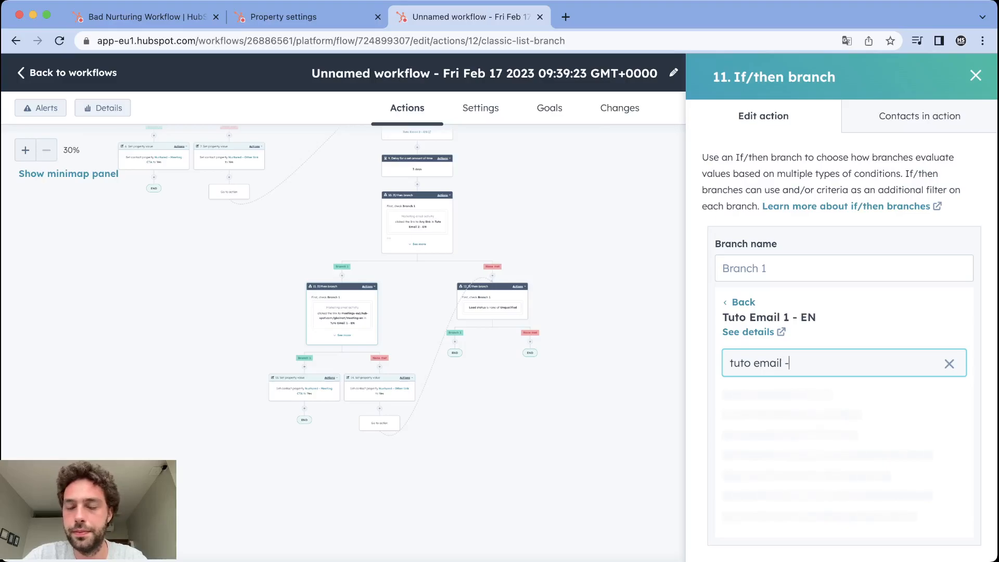
pyautogui.press('Backspace')
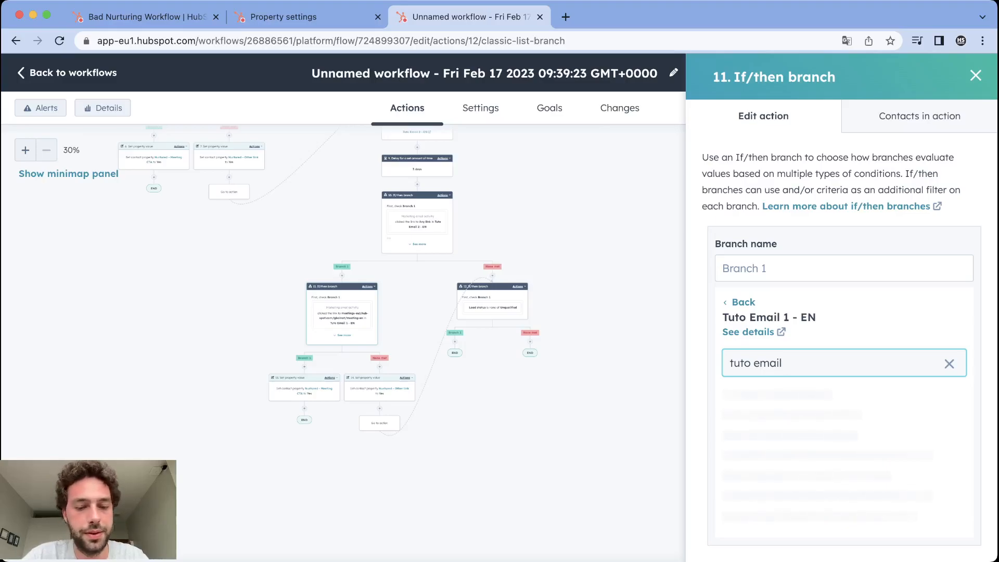
pyautogui.click(790, 394)
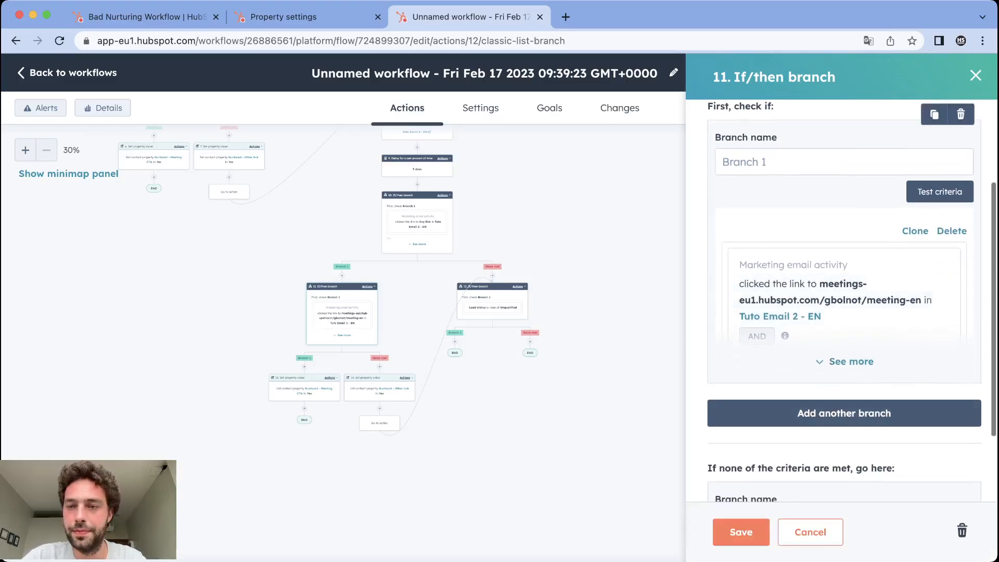
pyautogui.click(852, 361)
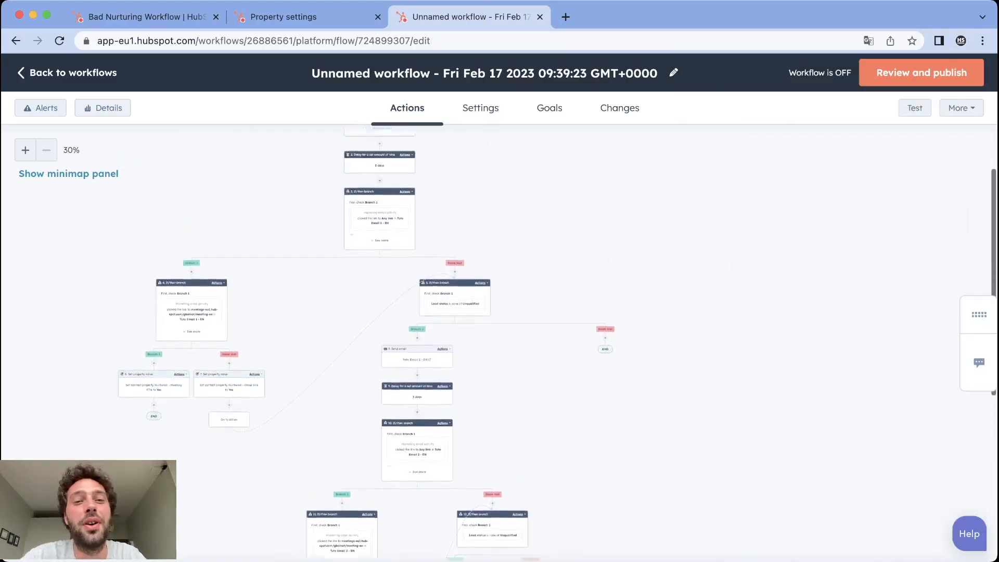
# Step: Clone the second email sequence and set its new email step to Tuto Email 3 - EN
pyautogui.scroll(-3)
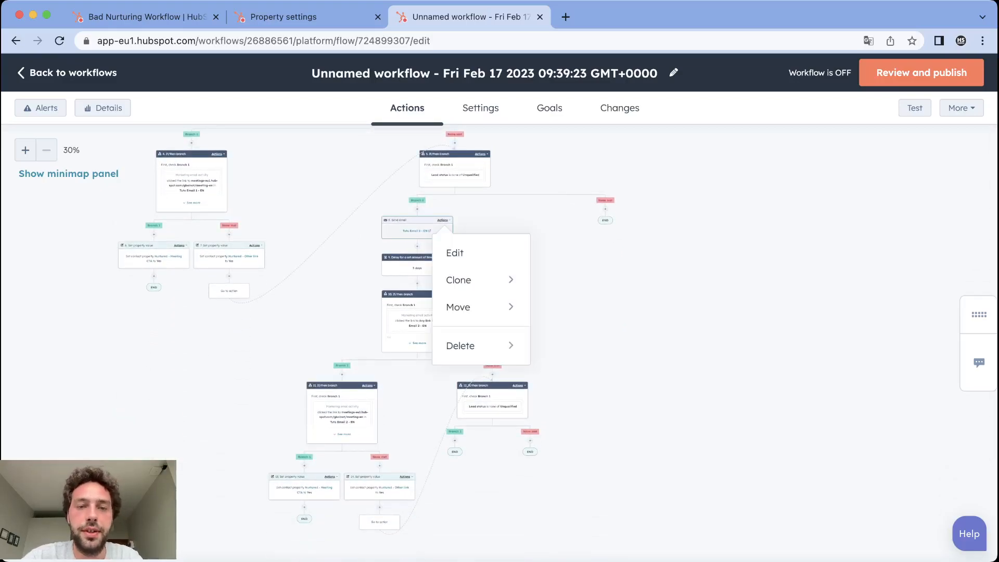
pyautogui.click(458, 280)
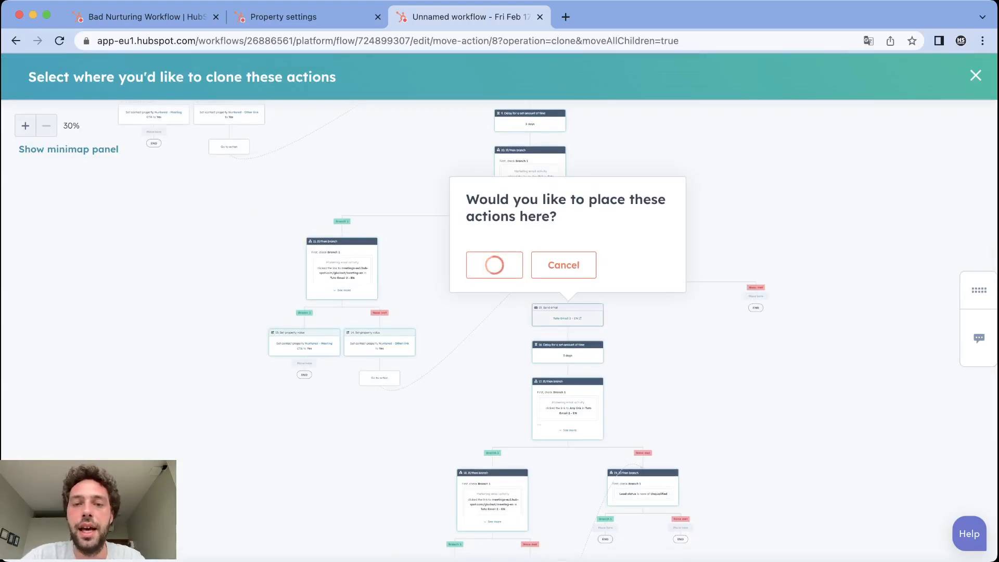
pyautogui.click(493, 265)
pyautogui.write('tut')
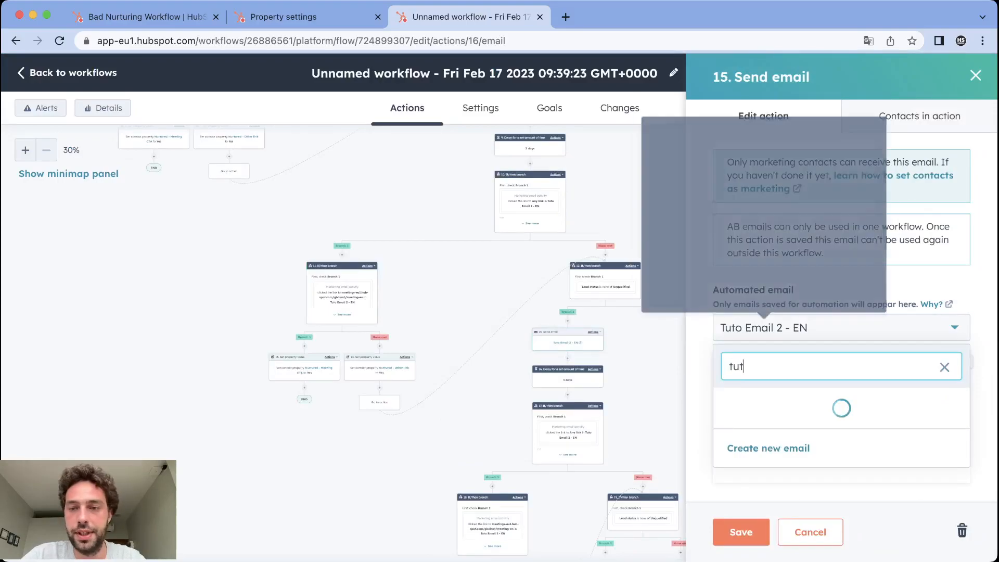
pyautogui.write('o')
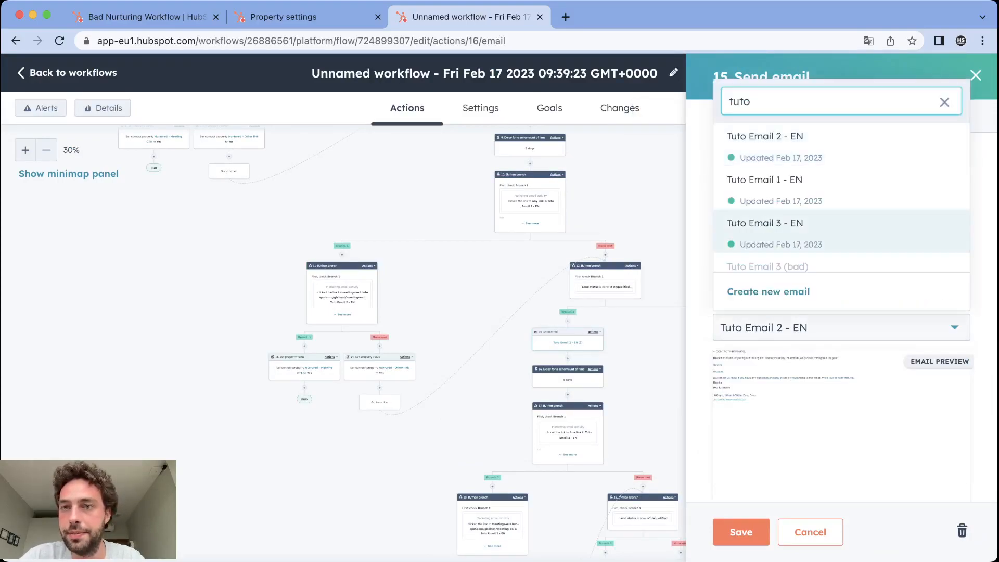
pyautogui.click(765, 222)
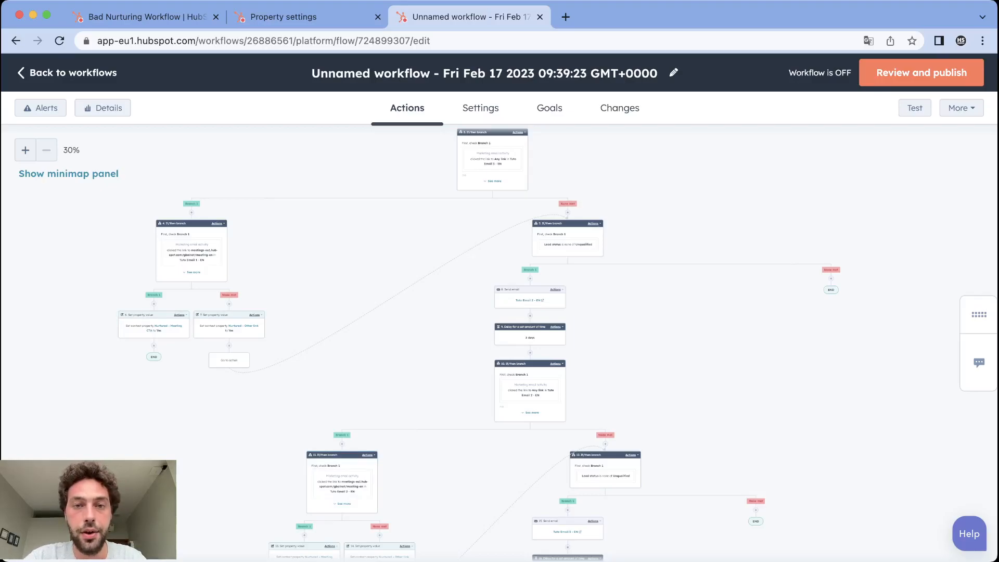
# Step: Publish the workflow, enrolling only contacts who meet the trigger after it turns on
pyautogui.click(919, 71)
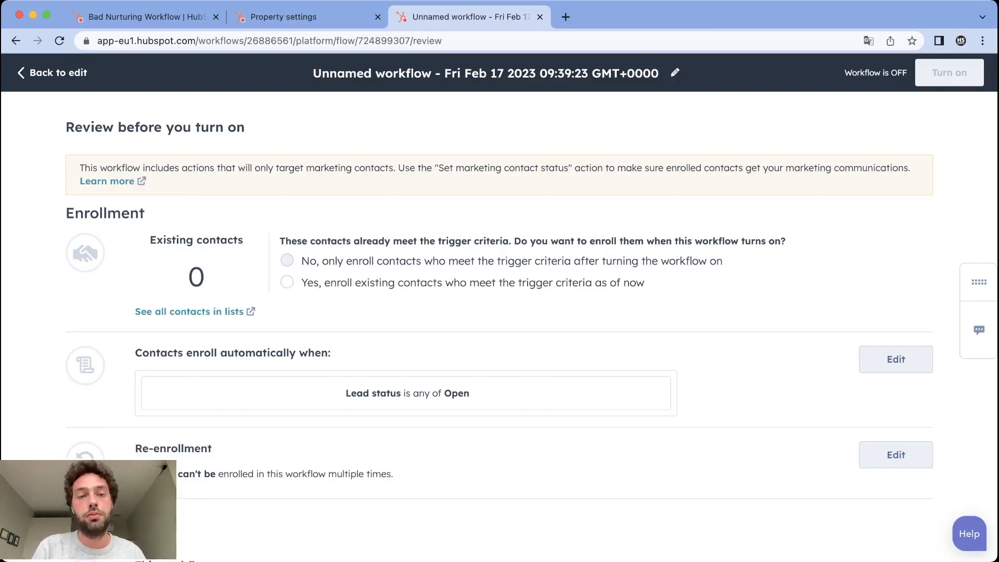
pyautogui.click(287, 260)
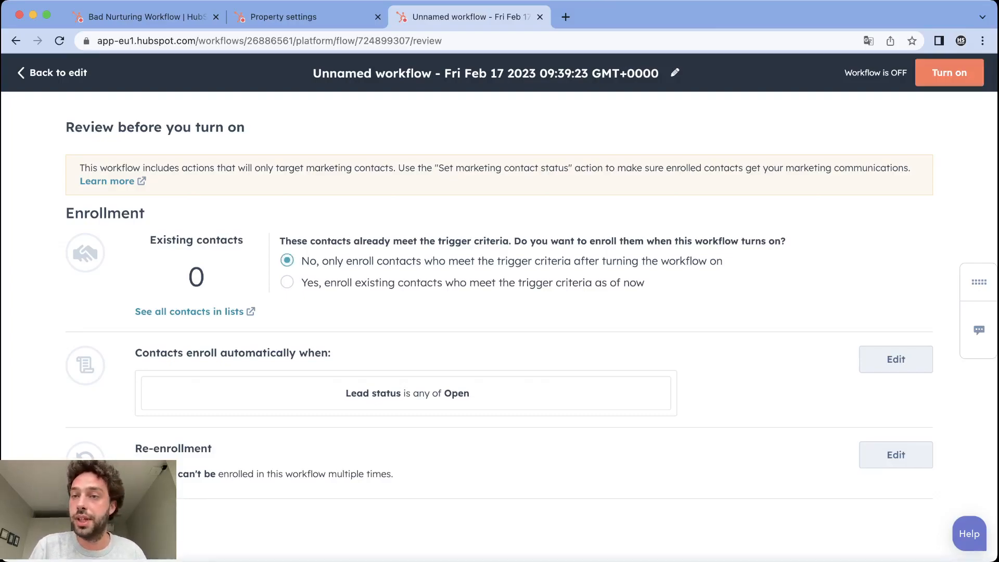
pyautogui.click(950, 73)
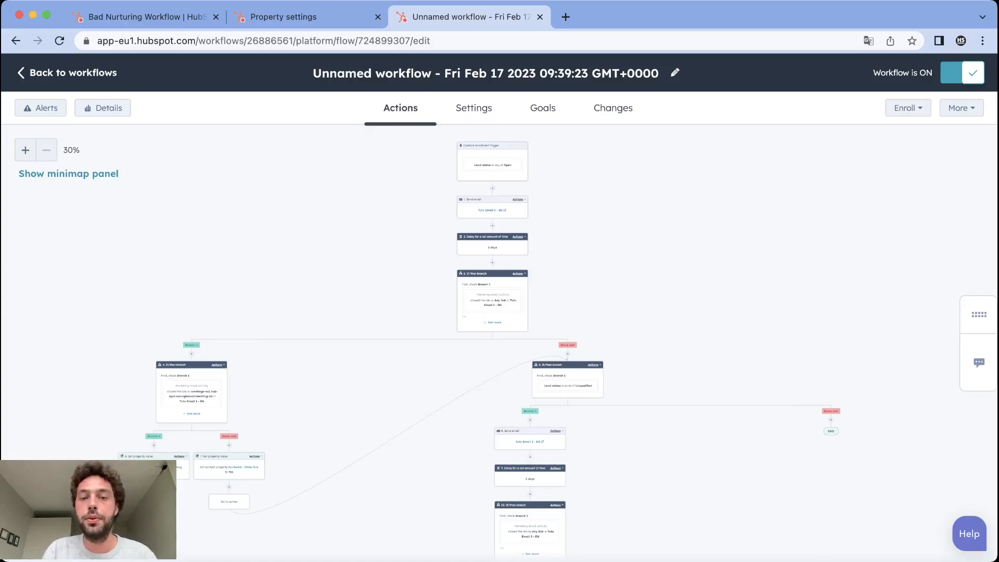
pyautogui.scroll(-3)
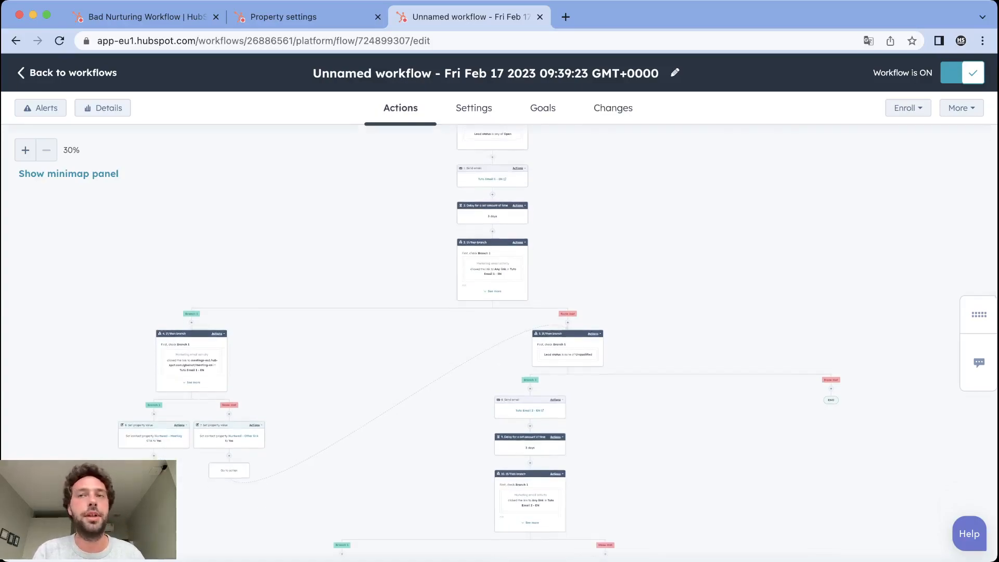